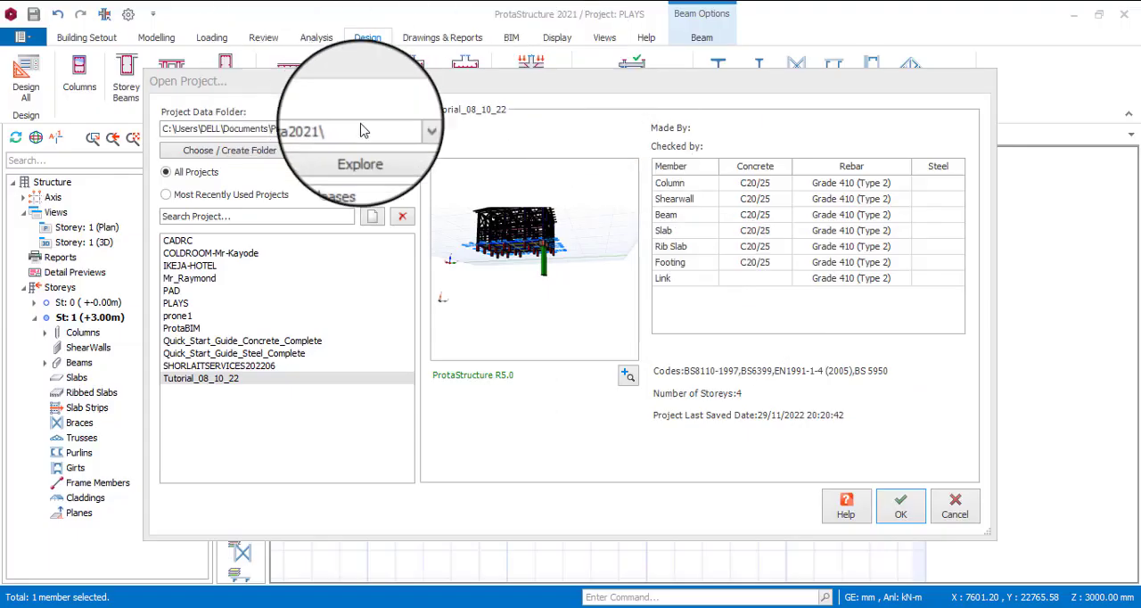
Create new project 'Beam_Review' from the UK (BS8110) template
{"action": "left_click", "coordinate": [374, 216]}
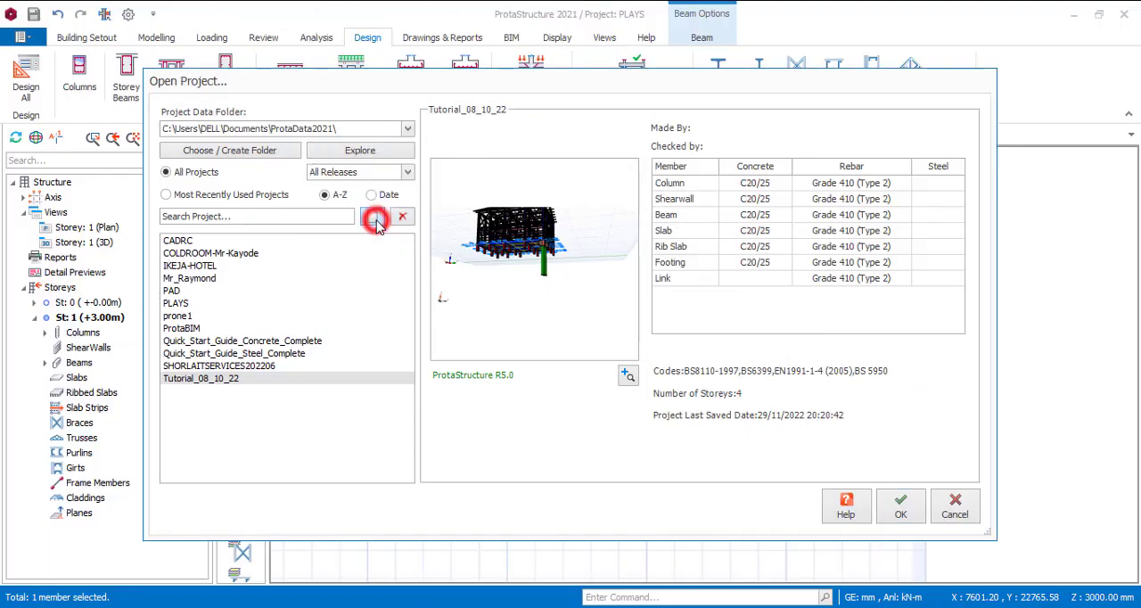
{"action": "left_click", "coordinate": [372, 216]}
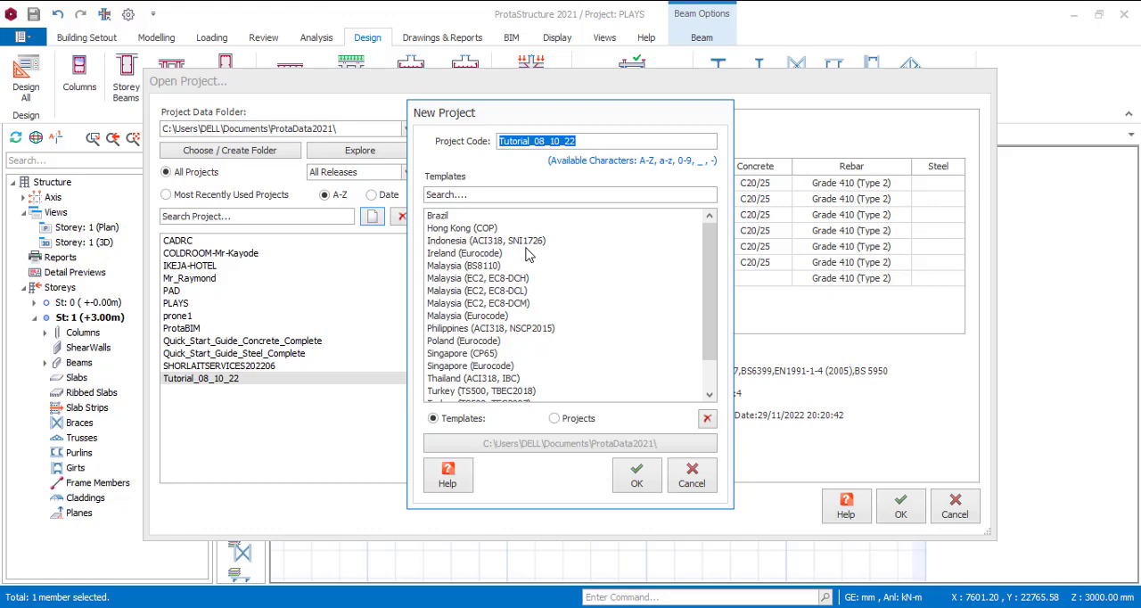
{"action": "type", "text": "Bea"}
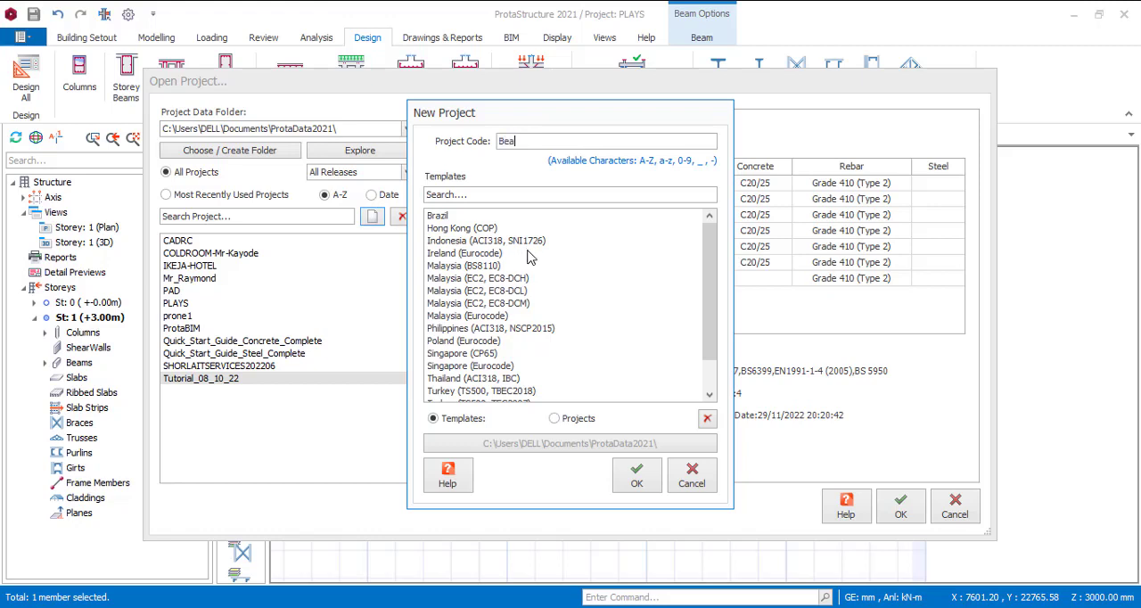
{"action": "type", "text": "m_Review"}
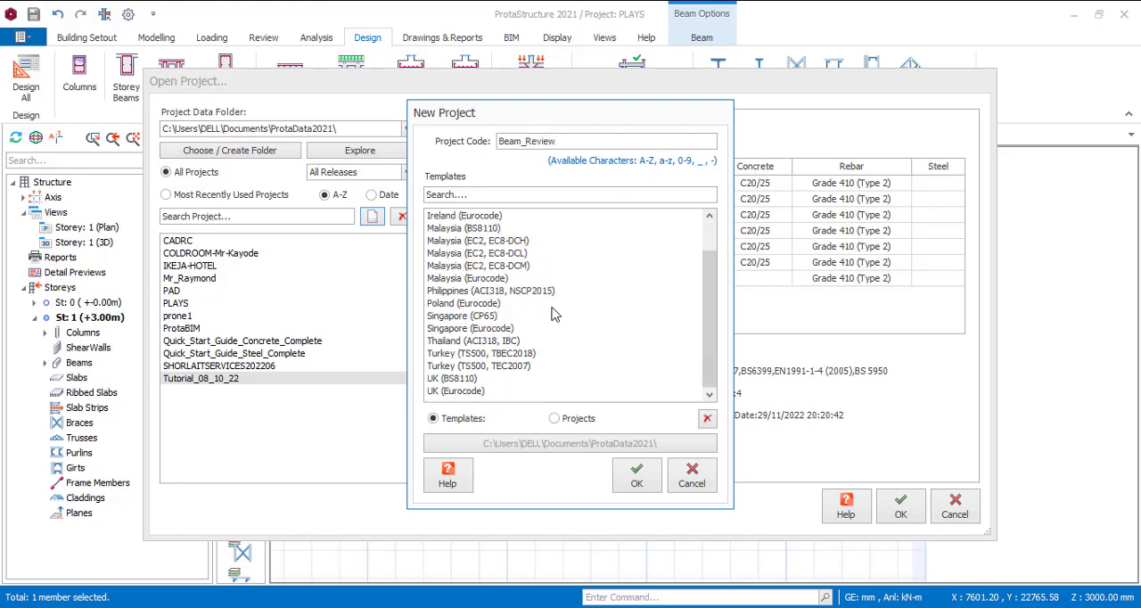
{"action": "left_click", "coordinate": [458, 378]}
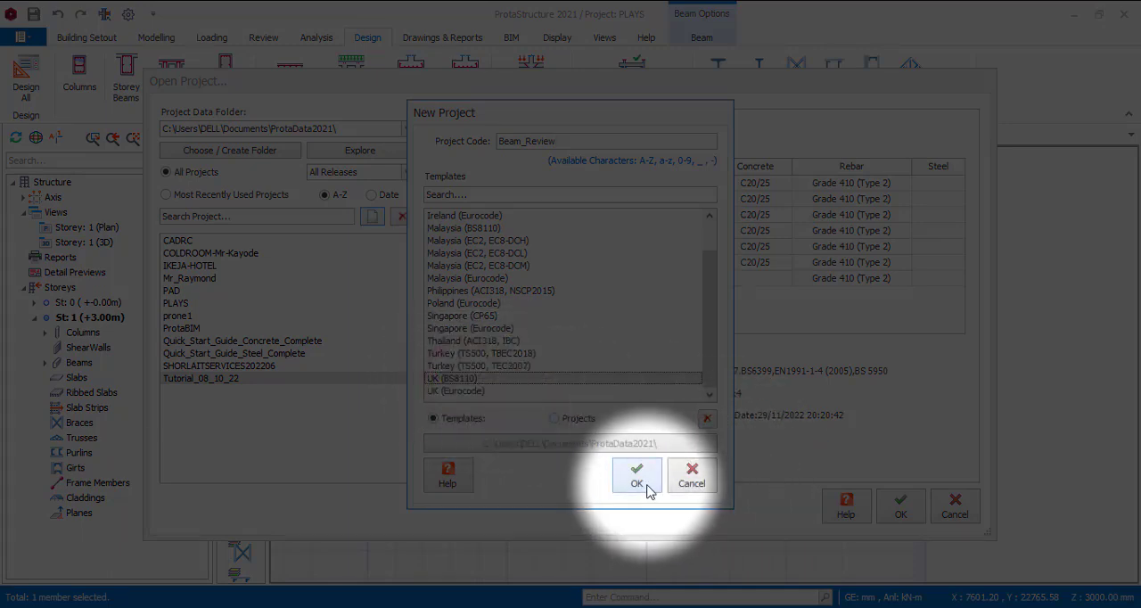
{"action": "left_click", "coordinate": [636, 474]}
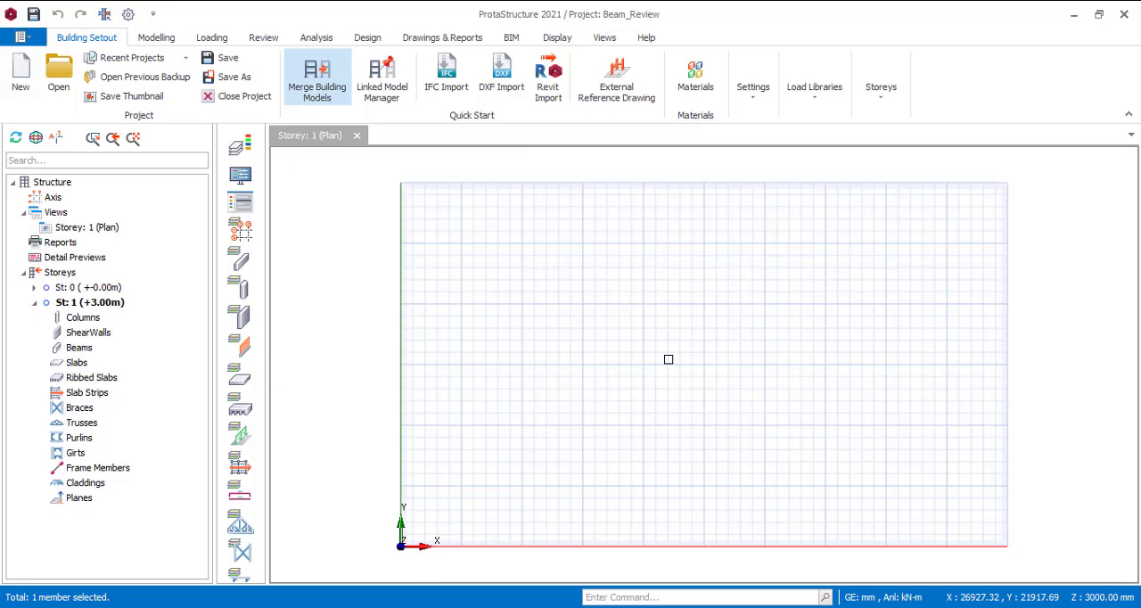
Draw vertical grid axis A and offset it to create parallel axis B
{"action": "left_click", "coordinate": [152, 37]}
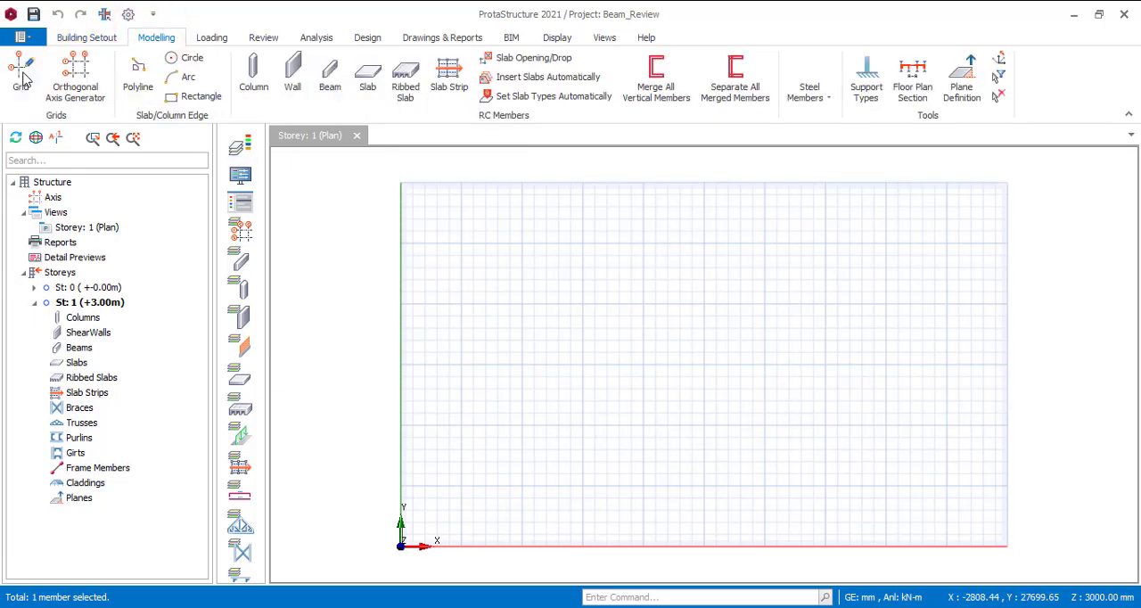
{"action": "left_click", "coordinate": [18, 67]}
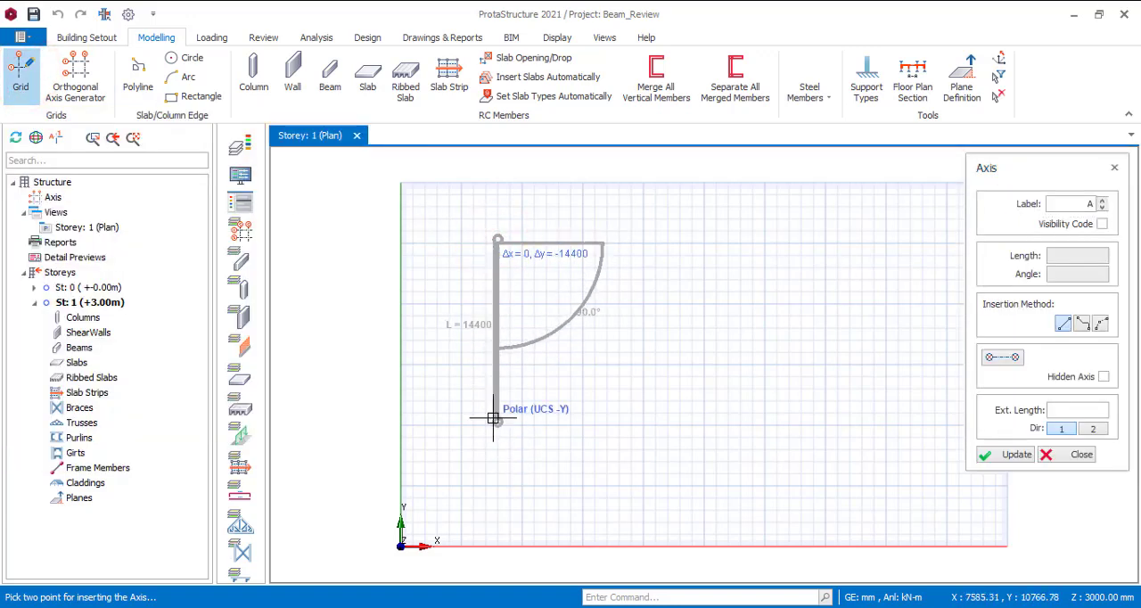
{"action": "left_click", "coordinate": [494, 423]}
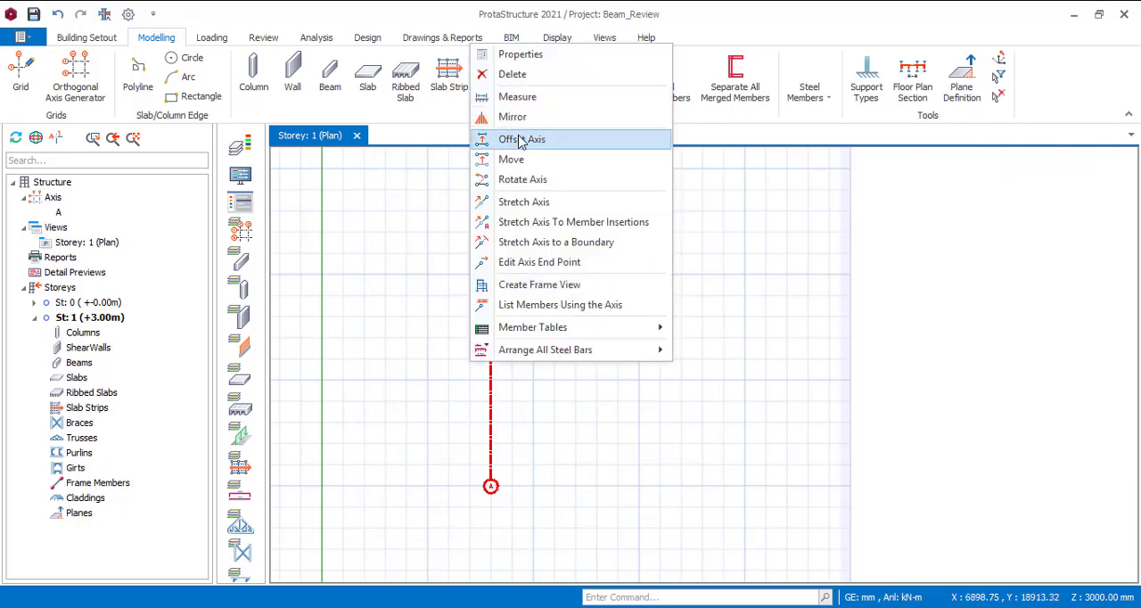
{"action": "left_click", "coordinate": [521, 139]}
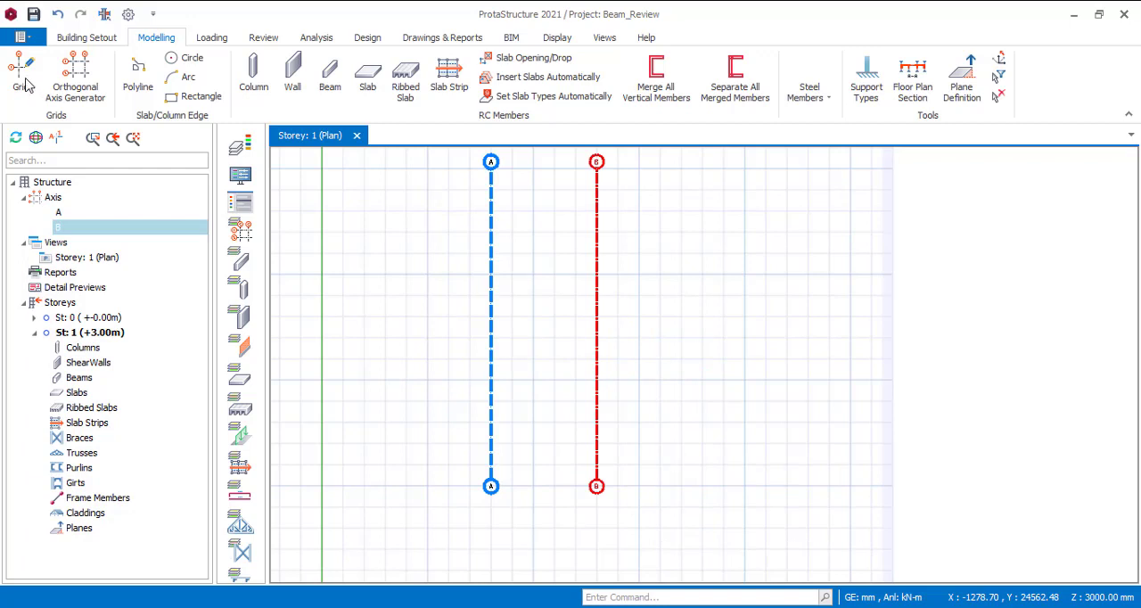
Draw a horizontal grid axis across A and B and relabel it 1
{"action": "left_click", "coordinate": [20, 69]}
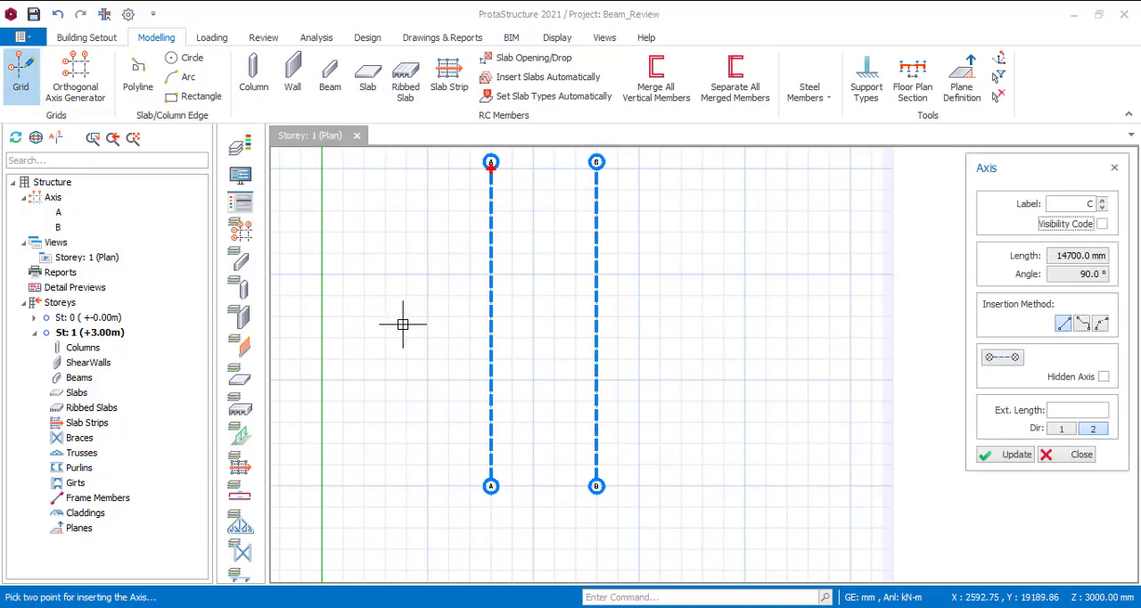
{"action": "mouse_move", "coordinate": [391, 313]}
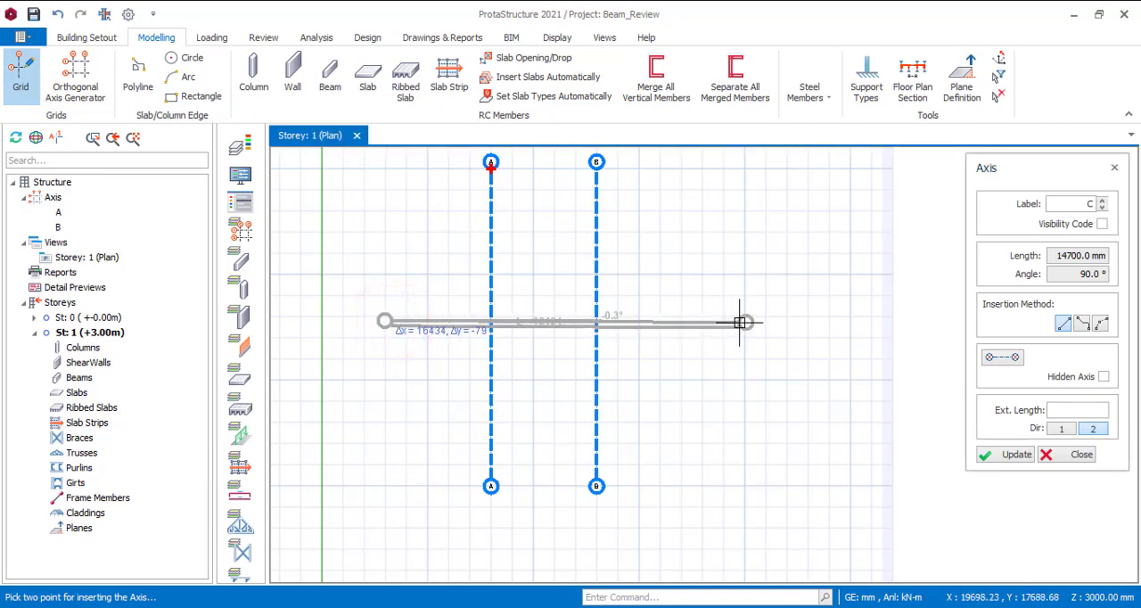
{"action": "mouse_move", "coordinate": [743, 323]}
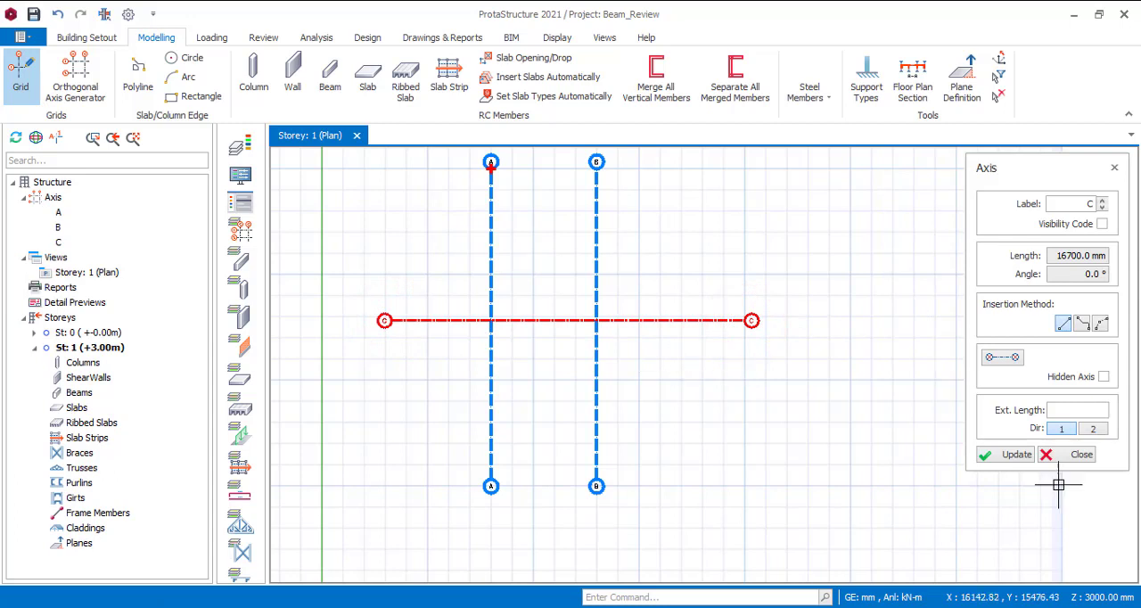
{"action": "left_click", "coordinate": [1077, 454]}
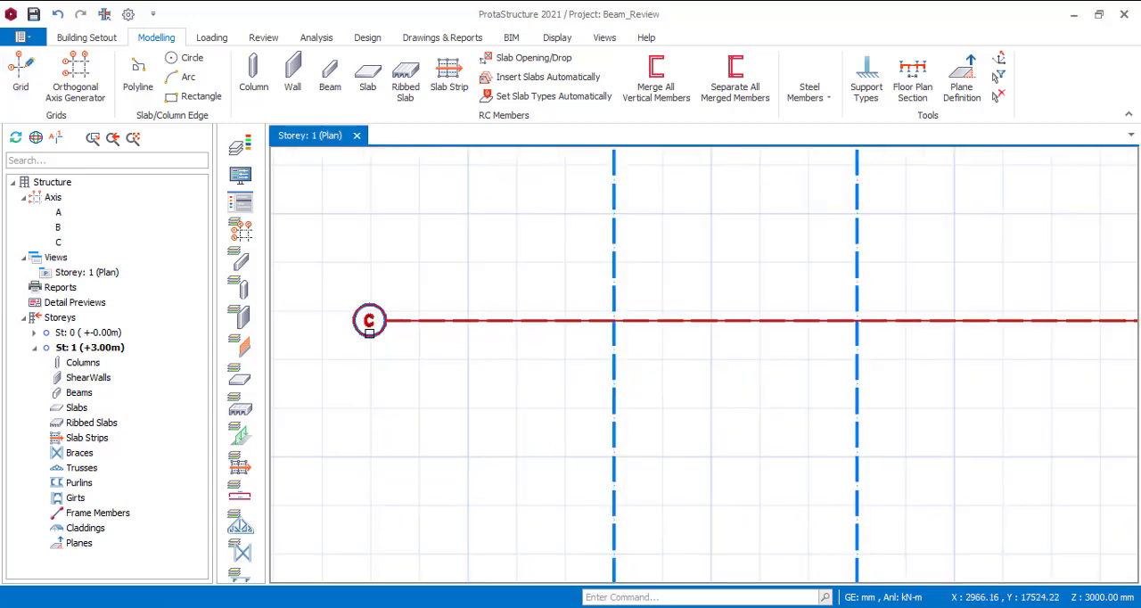
{"action": "right_click", "coordinate": [369, 321]}
{"action": "type", "text": "1"}
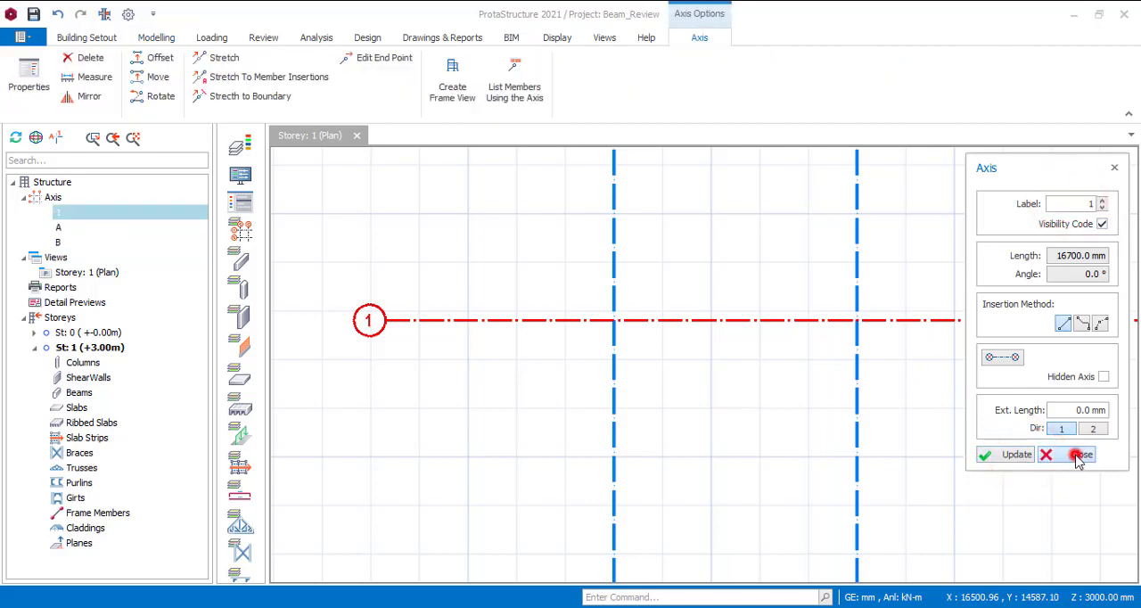
{"action": "left_click", "coordinate": [1079, 455]}
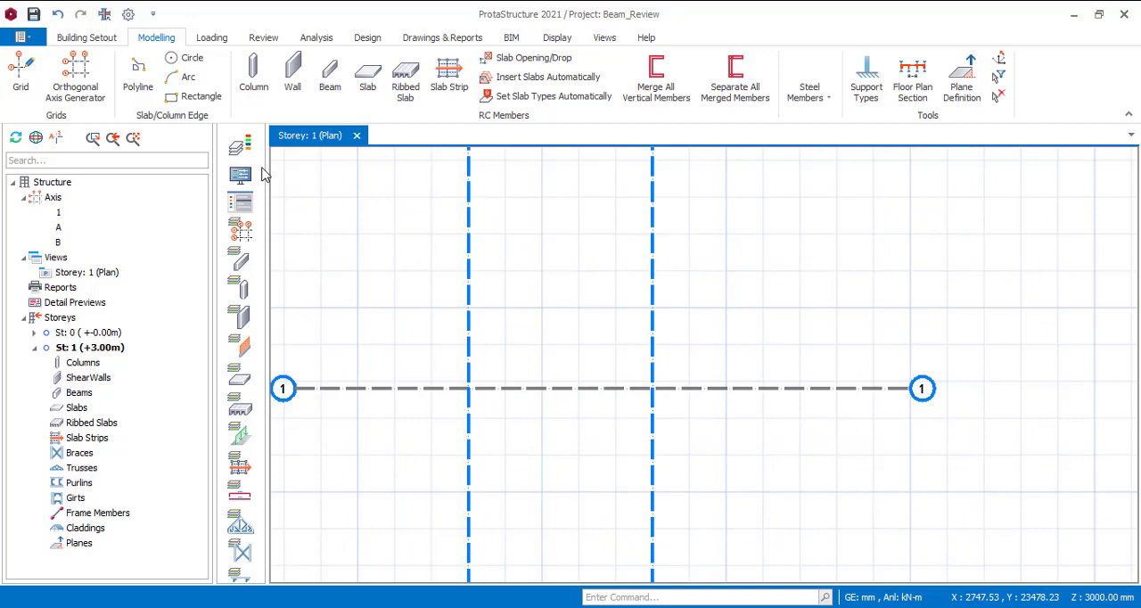
{"action": "mouse_move", "coordinate": [254, 64]}
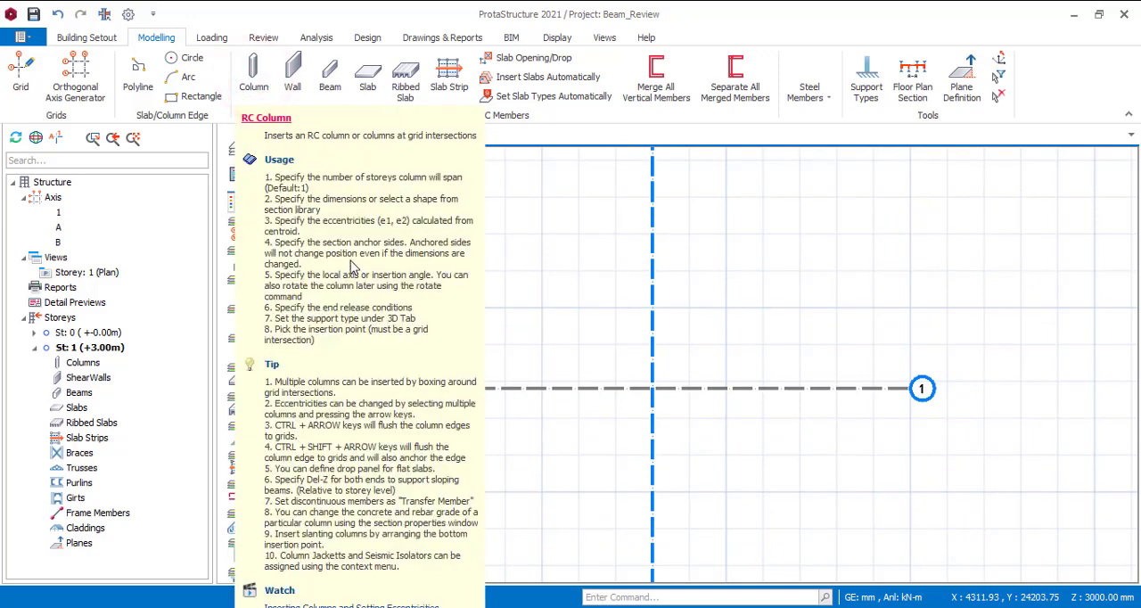
Insert columns 1C1 and 1C2 at grid intersections A-1 and B-1
{"action": "left_click", "coordinate": [253, 73]}
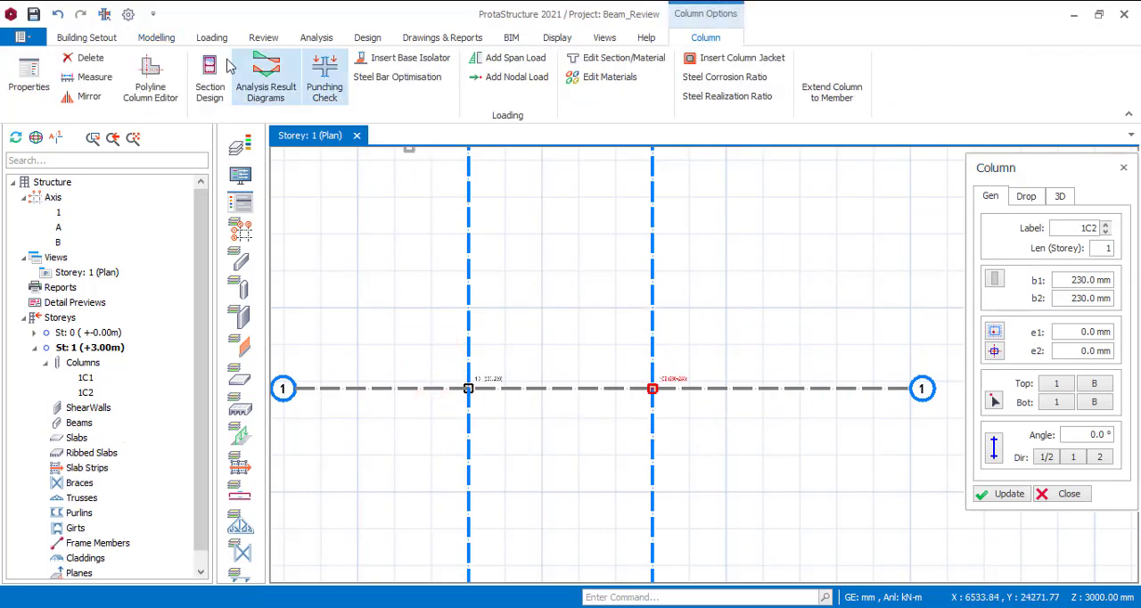
{"action": "left_click", "coordinate": [157, 37]}
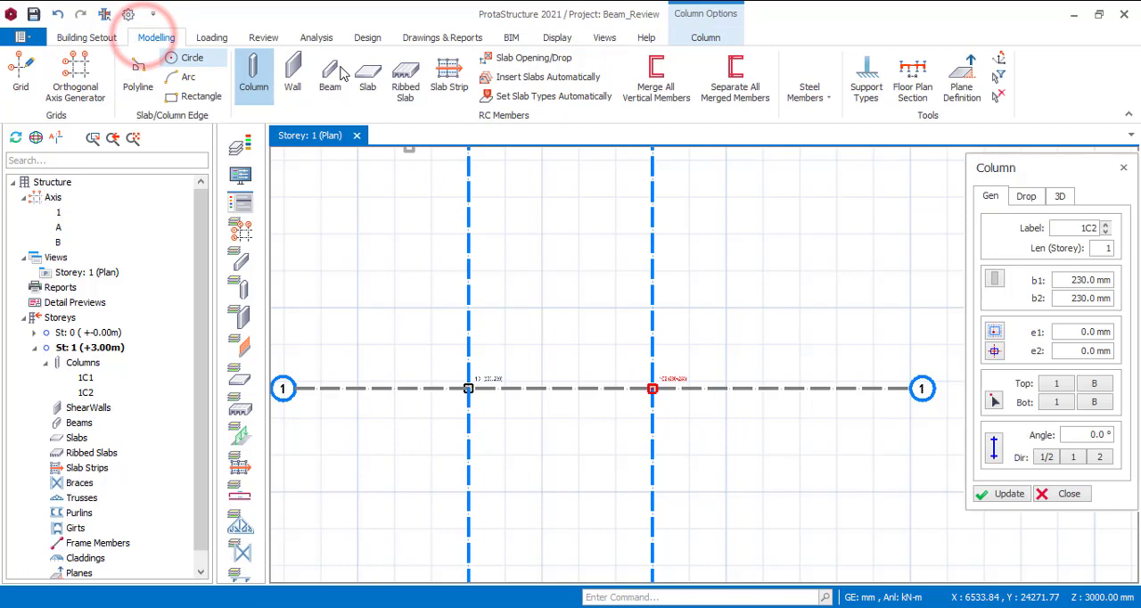
Insert beam 1B1 along axis 1 between intersections A-1 and B-1
{"action": "left_click", "coordinate": [329, 71]}
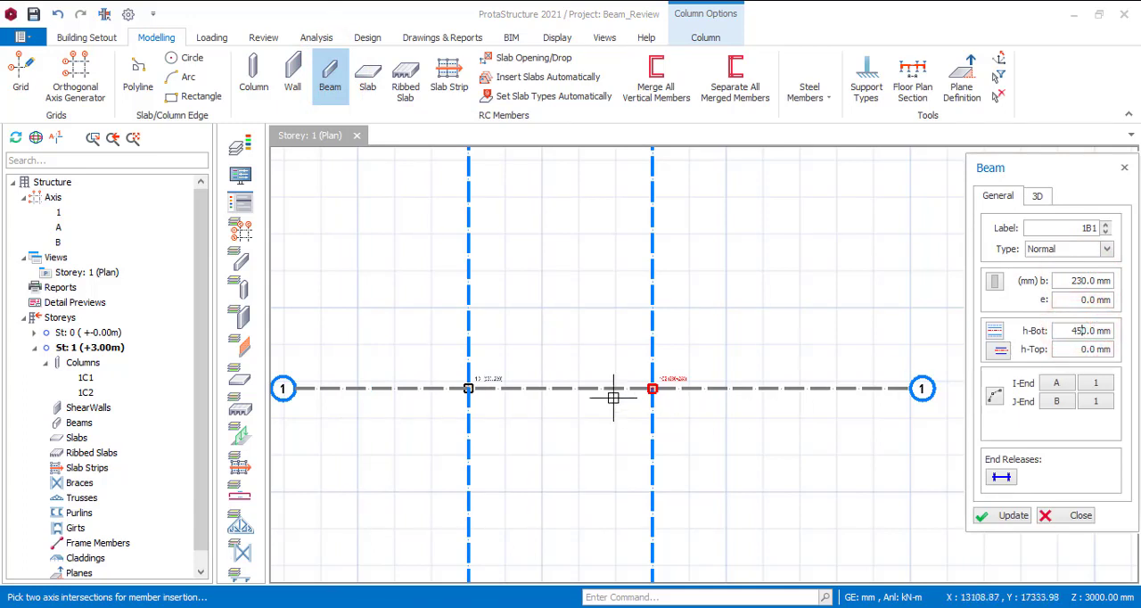
{"action": "left_click", "coordinate": [468, 389]}
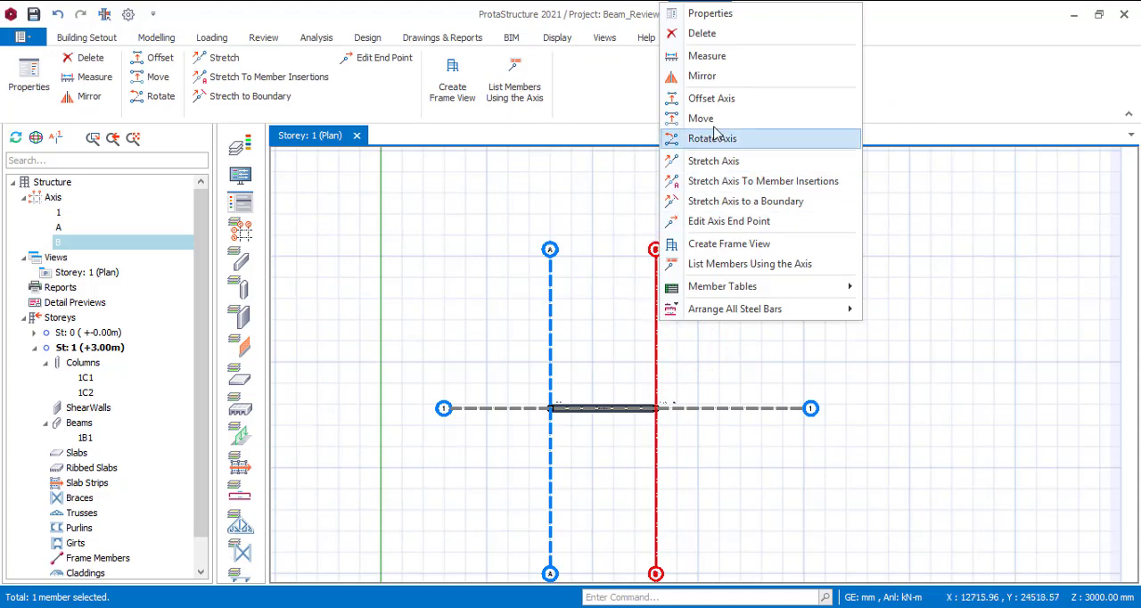
{"action": "mouse_move", "coordinate": [740, 200]}
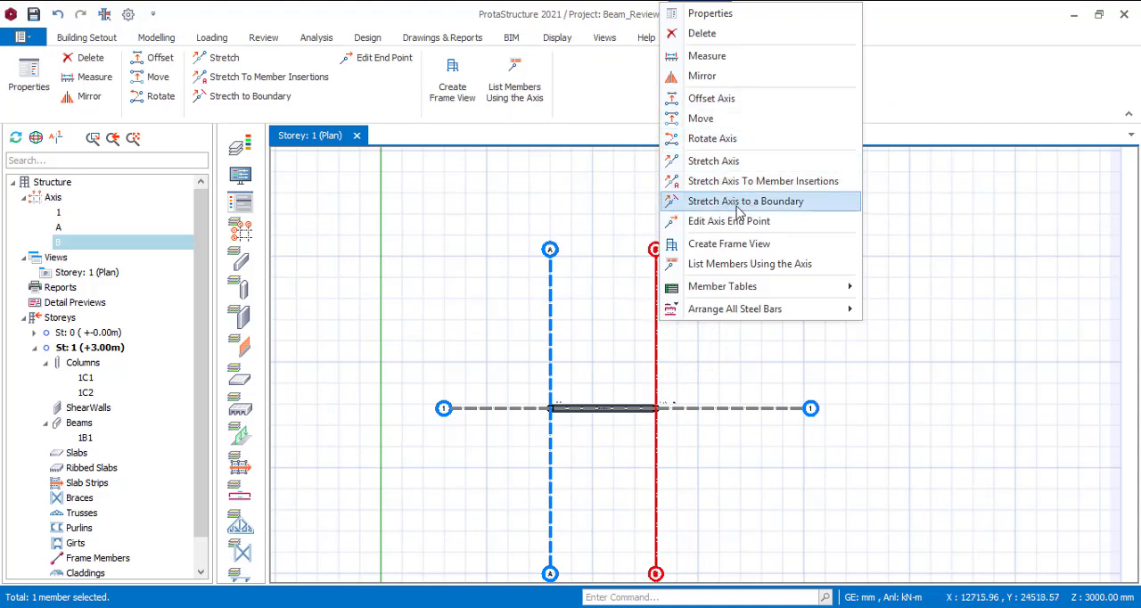
{"action": "mouse_move", "coordinate": [745, 204]}
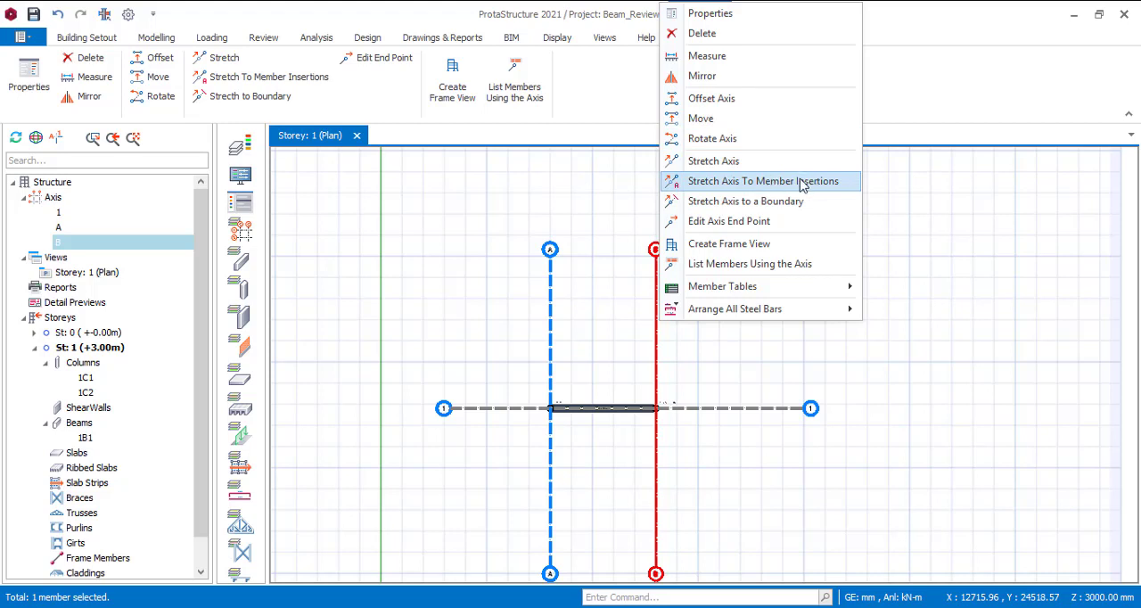
Stretch all grid axes to the member insertions
{"action": "left_click", "coordinate": [767, 181]}
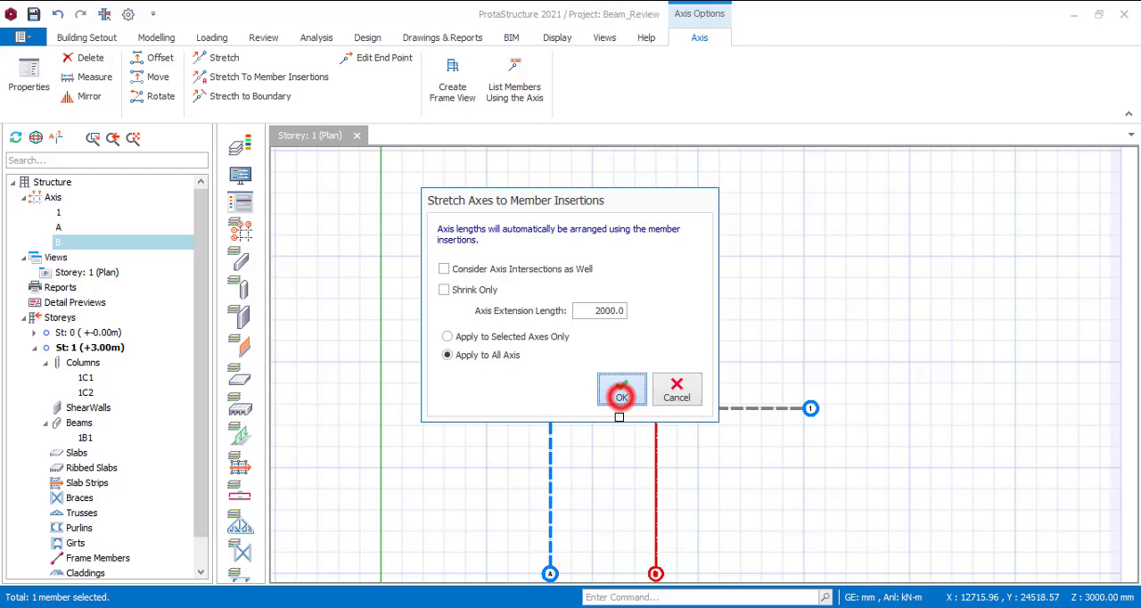
{"action": "left_click", "coordinate": [621, 397]}
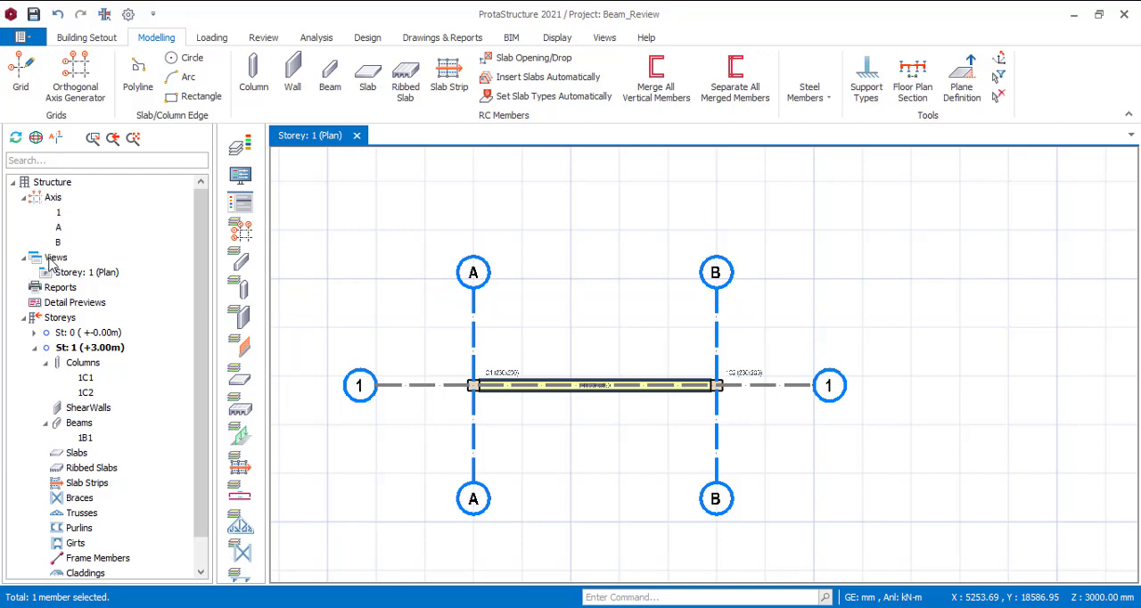
{"action": "left_click", "coordinate": [56, 258]}
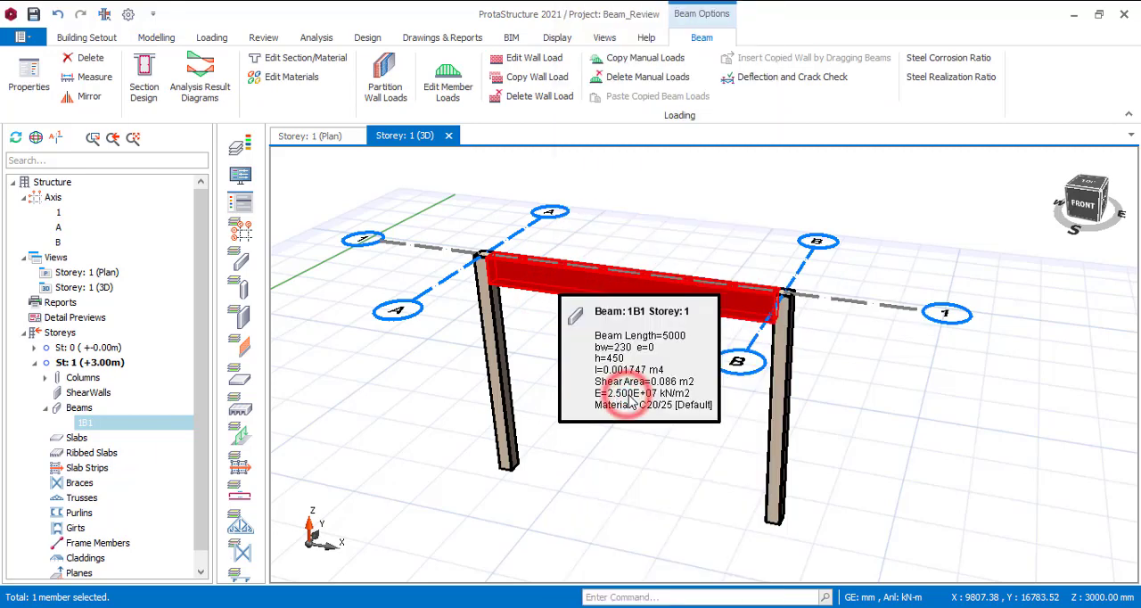
Select beam 1B1 in the Storey 1 3D view to inspect its properties
{"action": "left_click", "coordinate": [509, 57]}
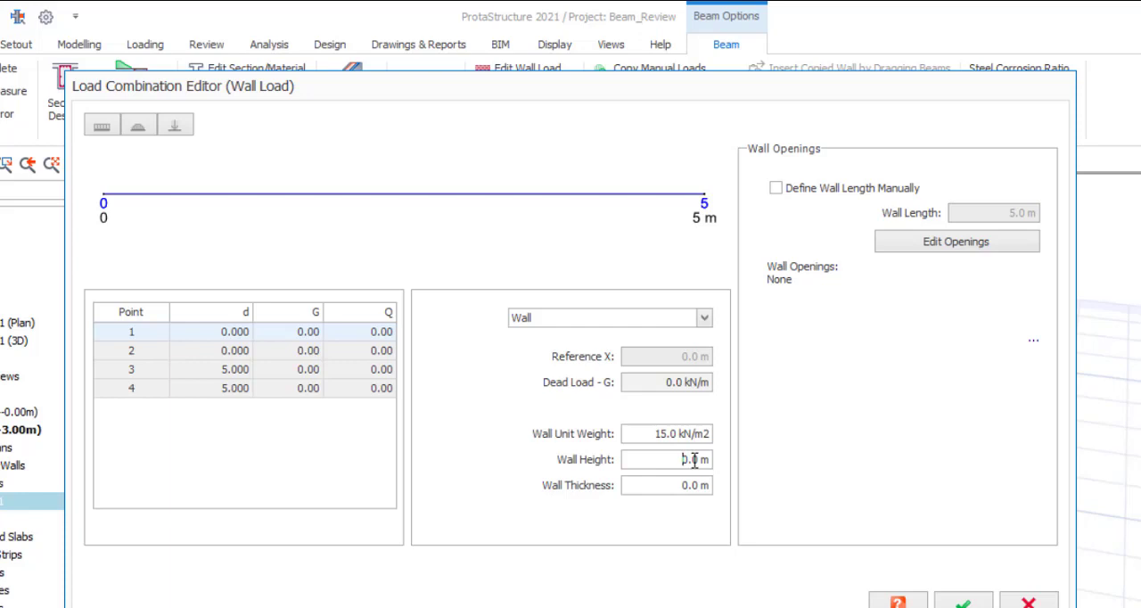
Give beam 1B1 a wall load 2.0 m high and 0.3 m thick
{"action": "left_click", "coordinate": [680, 459]}
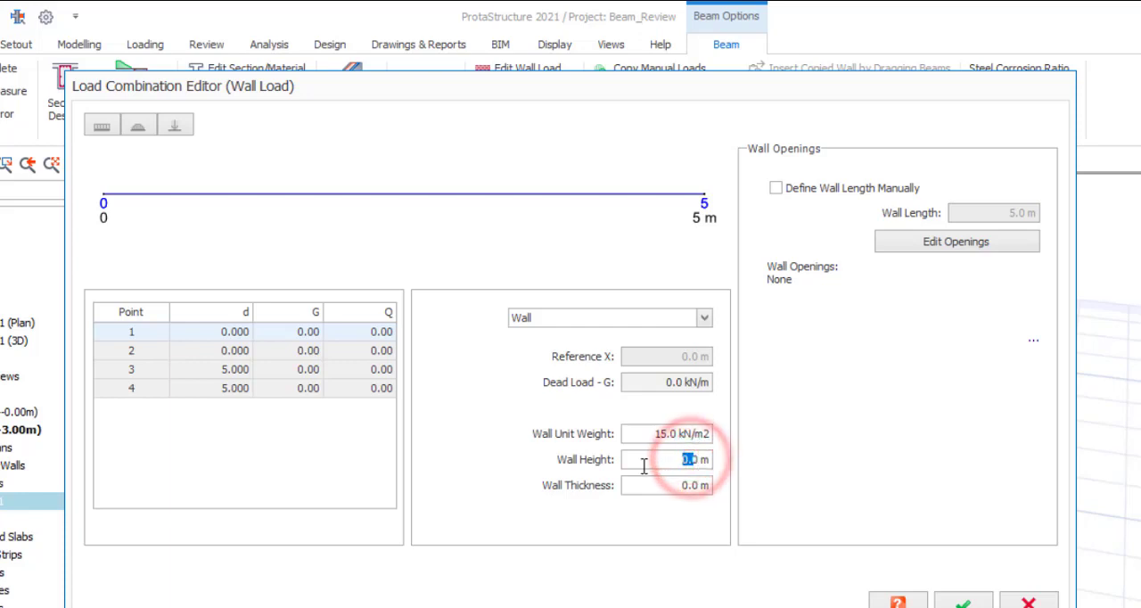
{"action": "type", "text": "20.0"}
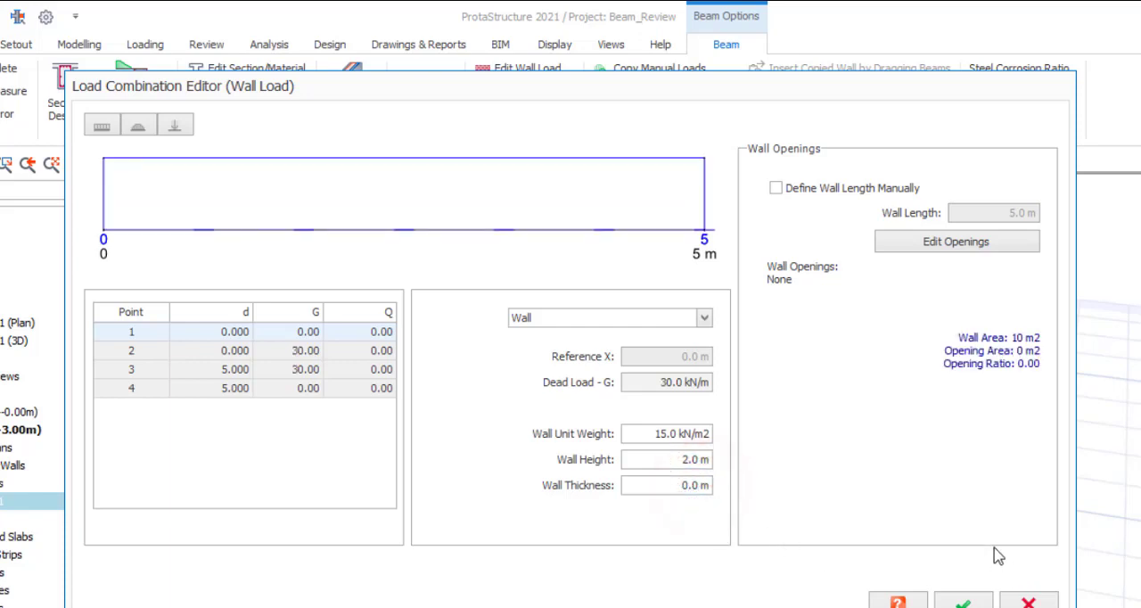
{"action": "type", "text": "0.3"}
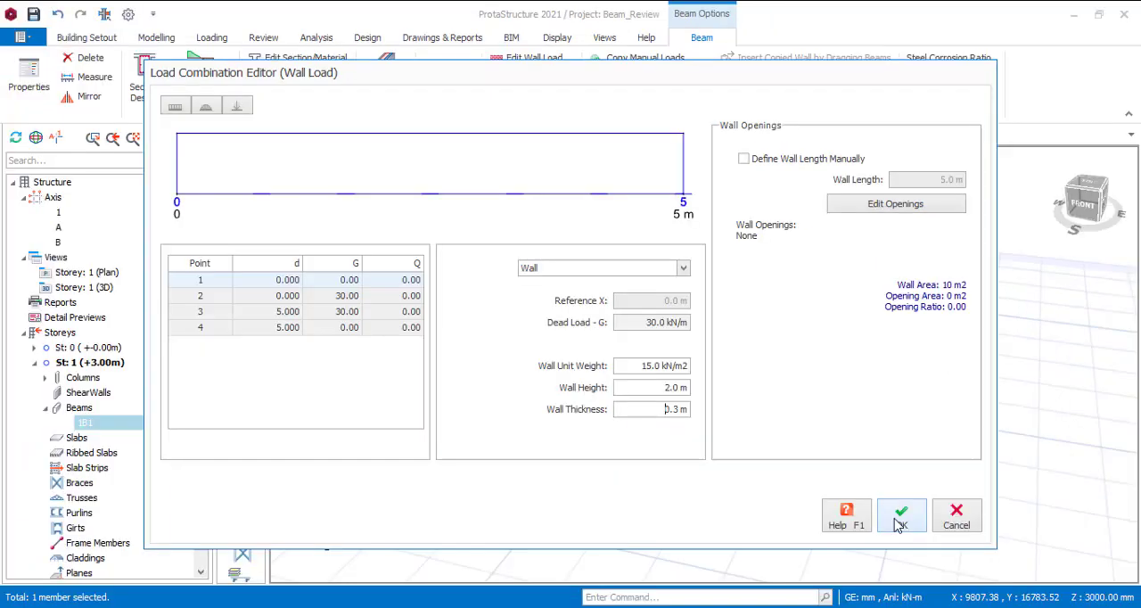
{"action": "left_click", "coordinate": [903, 514]}
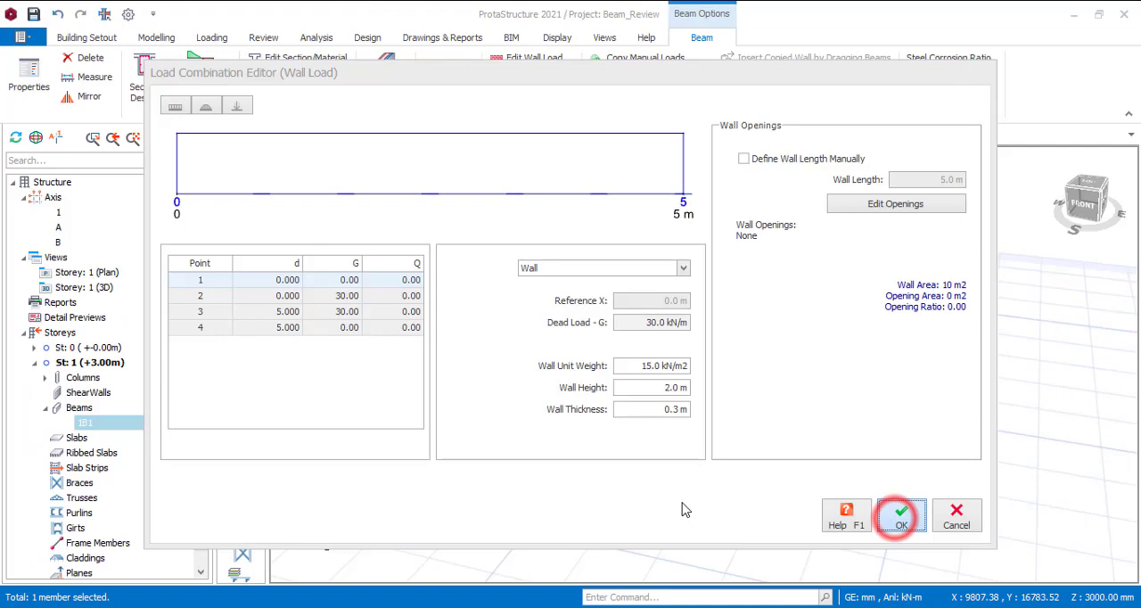
{"action": "left_click", "coordinate": [906, 515]}
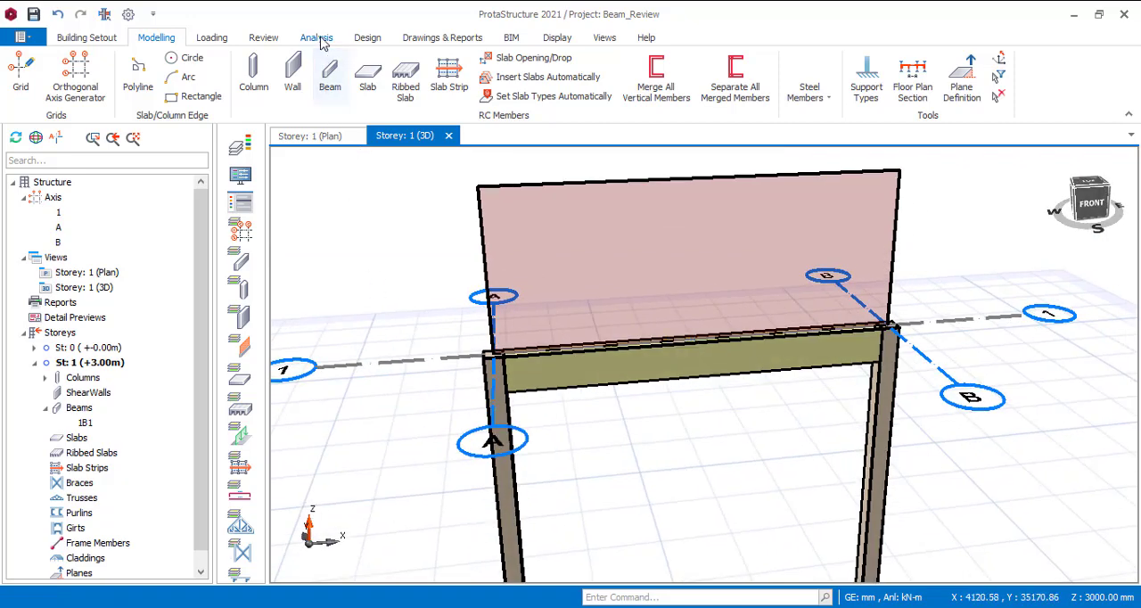
Auto-generate the seven default load combinations in Building Analysis
{"action": "left_click", "coordinate": [315, 38]}
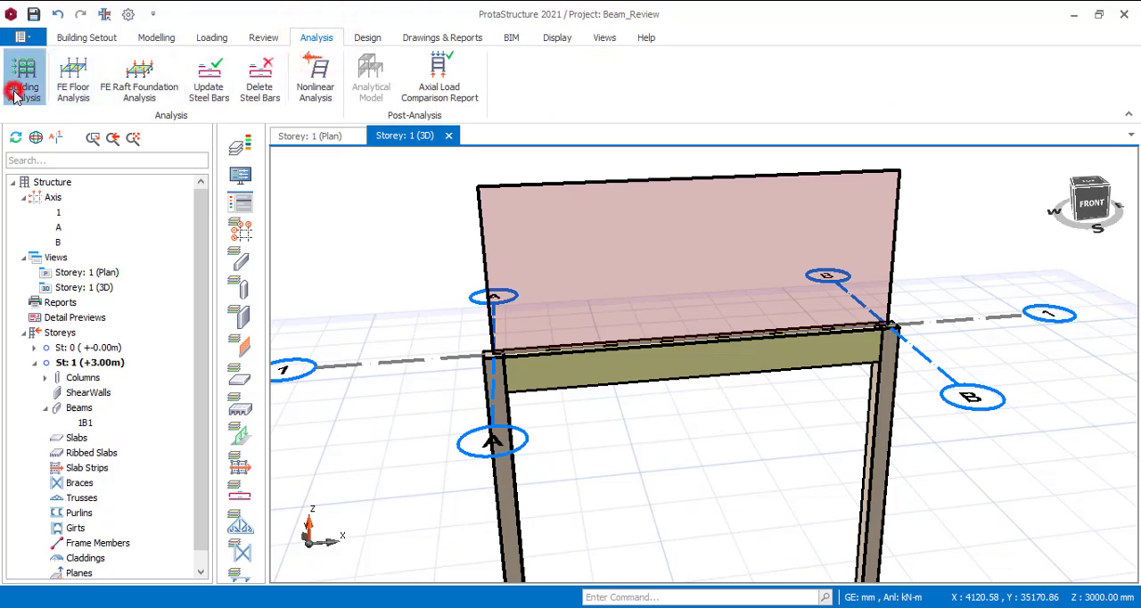
{"action": "left_click", "coordinate": [21, 71]}
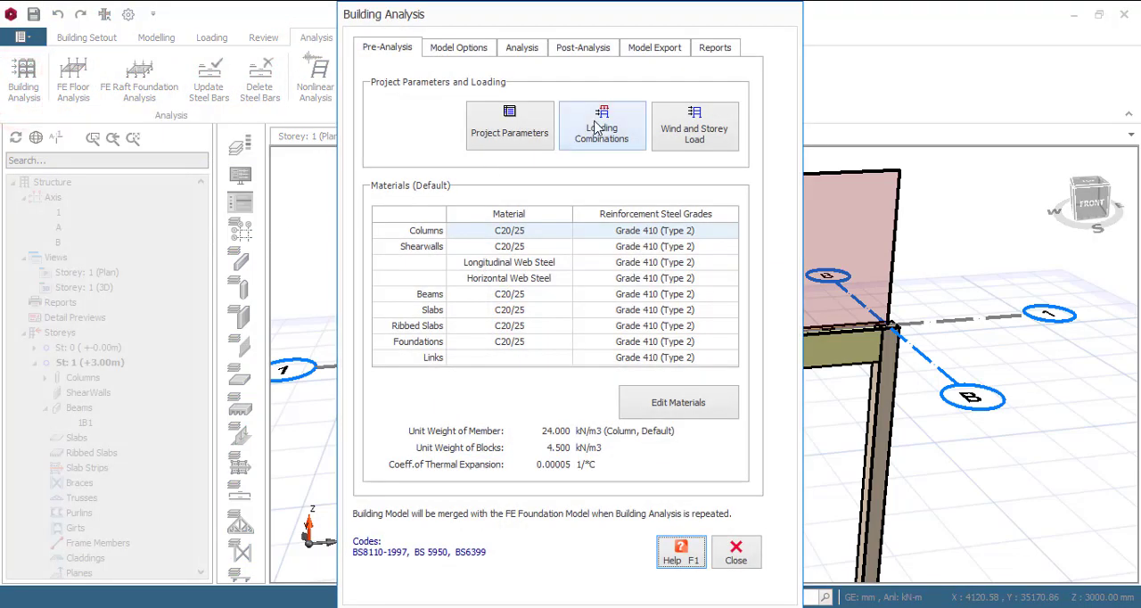
{"action": "left_click", "coordinate": [602, 125]}
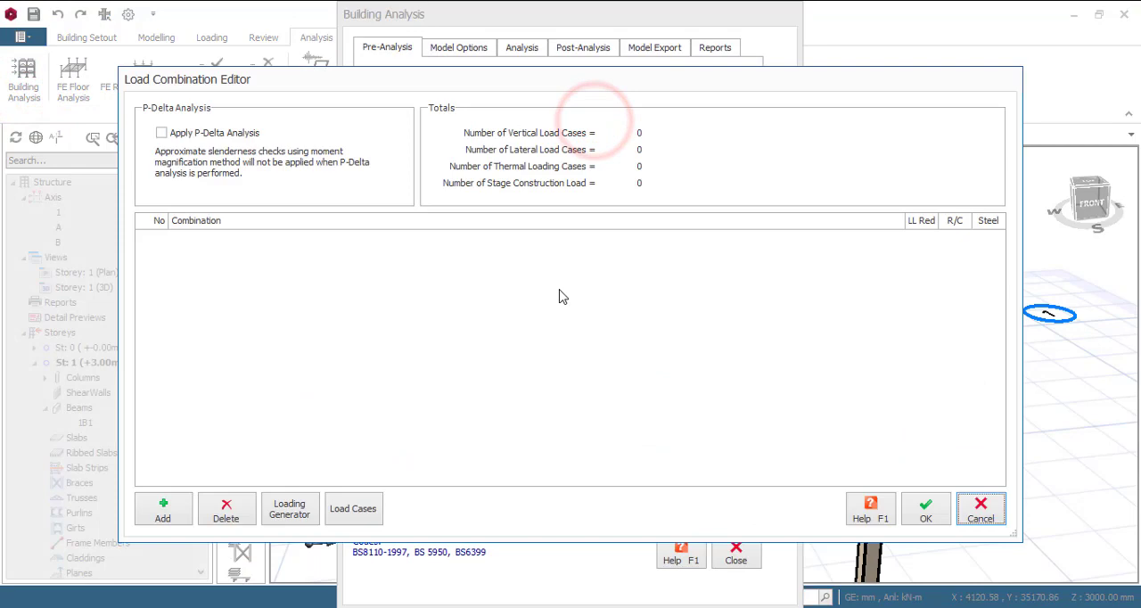
{"action": "left_click", "coordinate": [288, 508]}
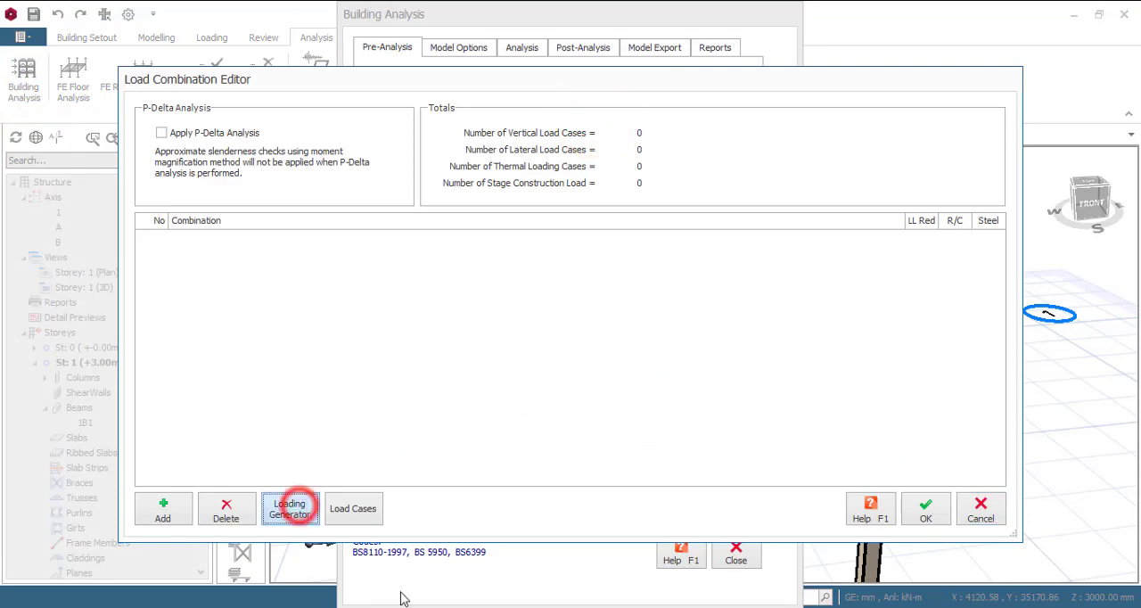
{"action": "left_click", "coordinate": [288, 508]}
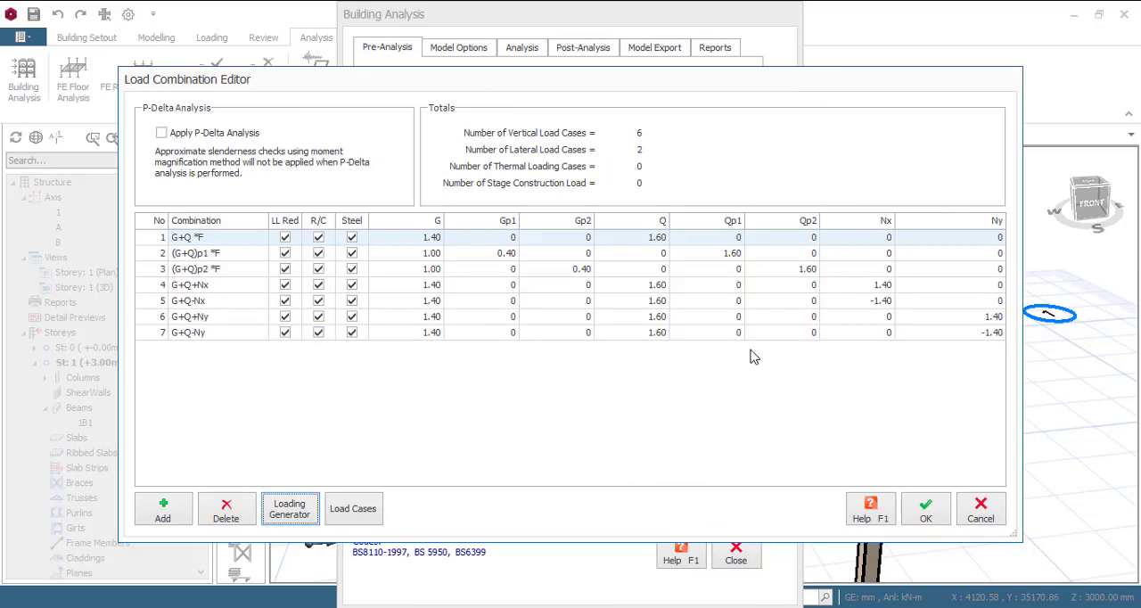
{"action": "left_click", "coordinate": [926, 508]}
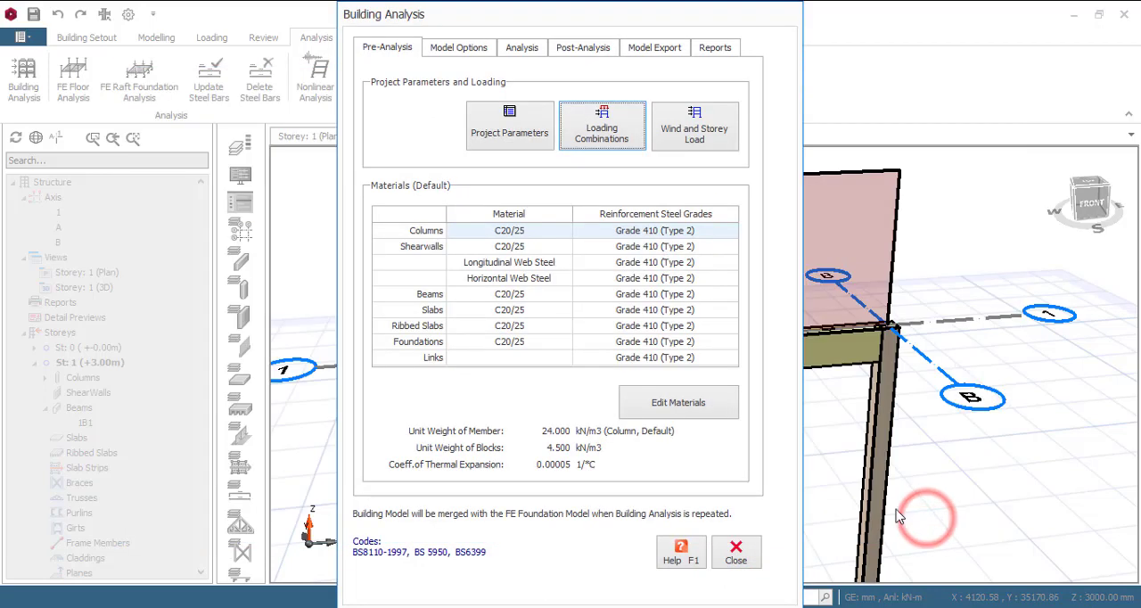
{"action": "left_click", "coordinate": [679, 402]}
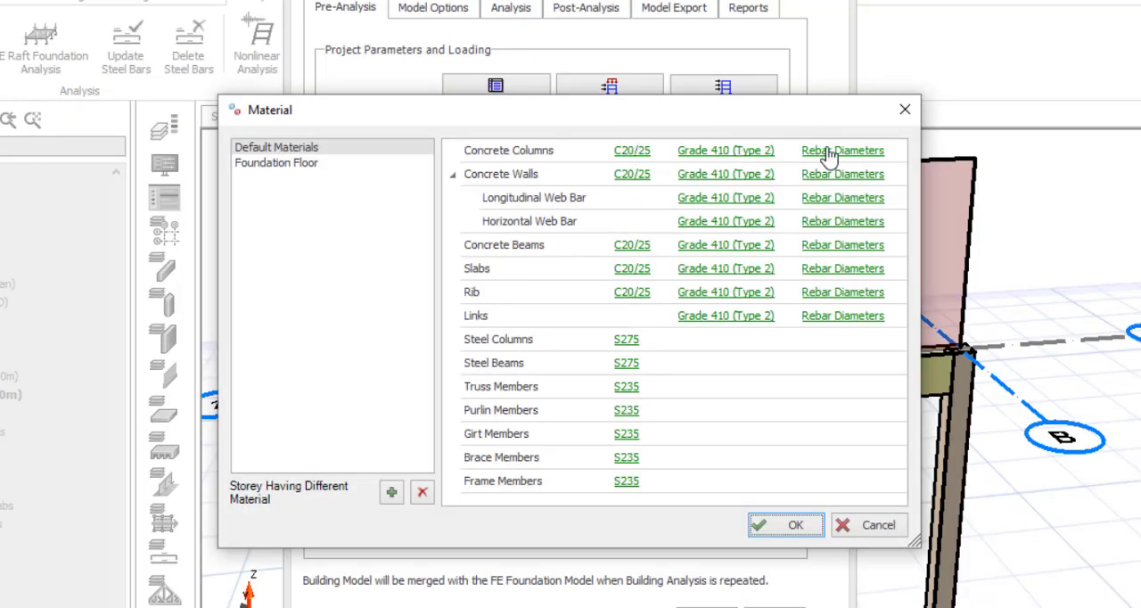
{"action": "mouse_move", "coordinate": [522, 249]}
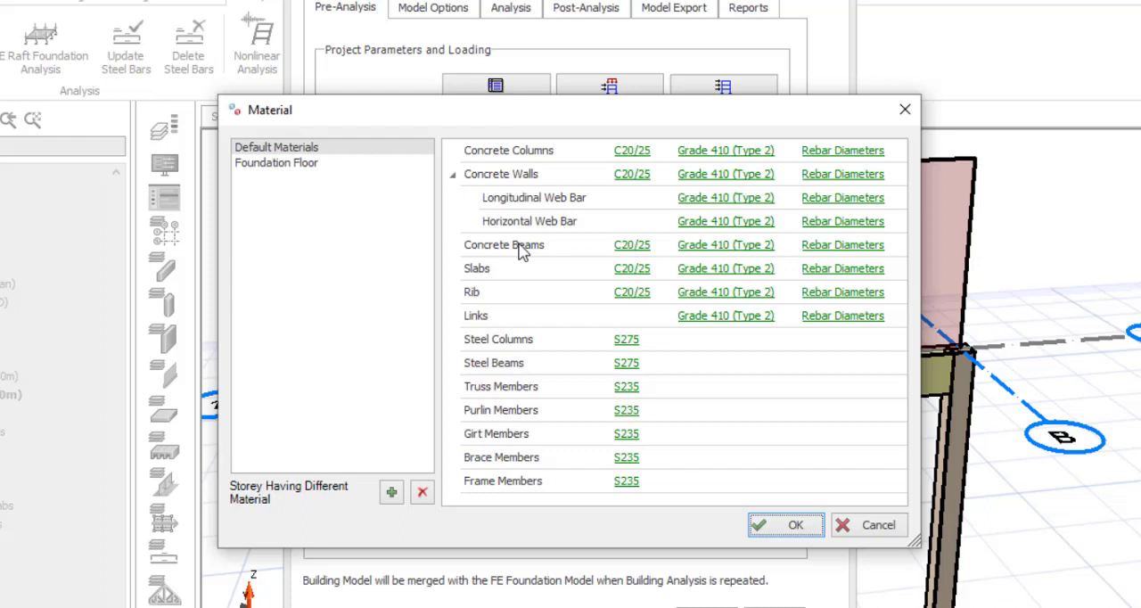
{"action": "mouse_move", "coordinate": [722, 258]}
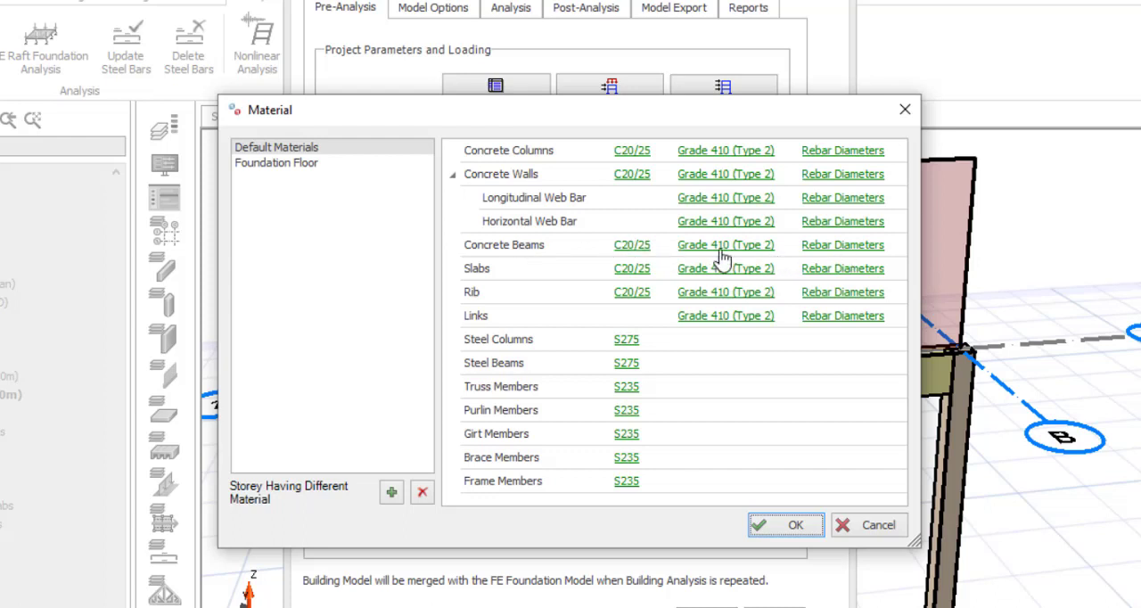
{"action": "mouse_move", "coordinate": [632, 255]}
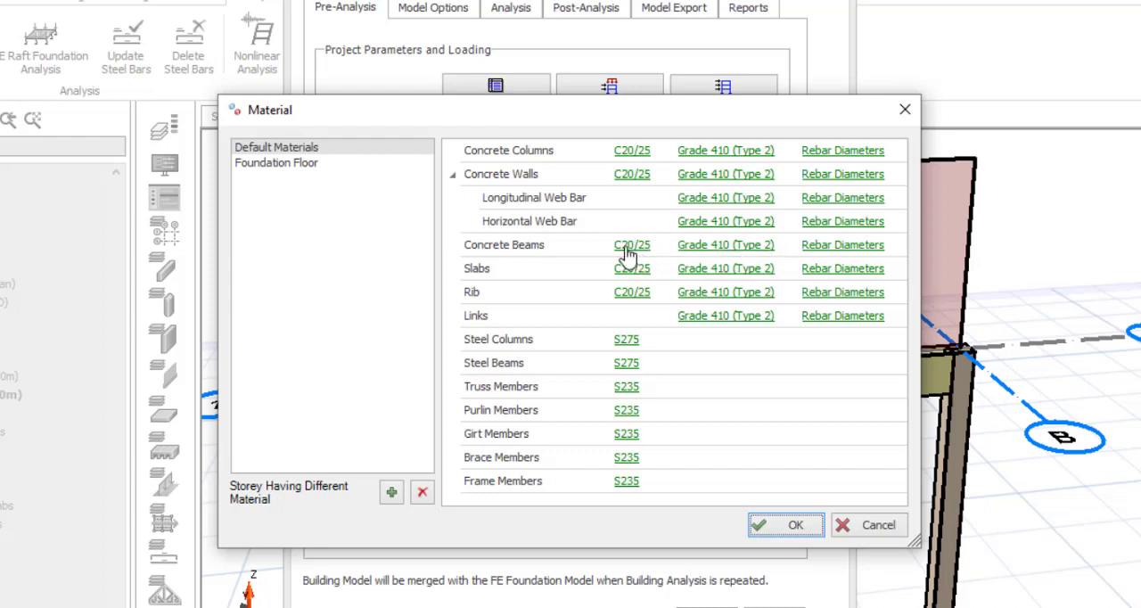
{"action": "mouse_move", "coordinate": [613, 267]}
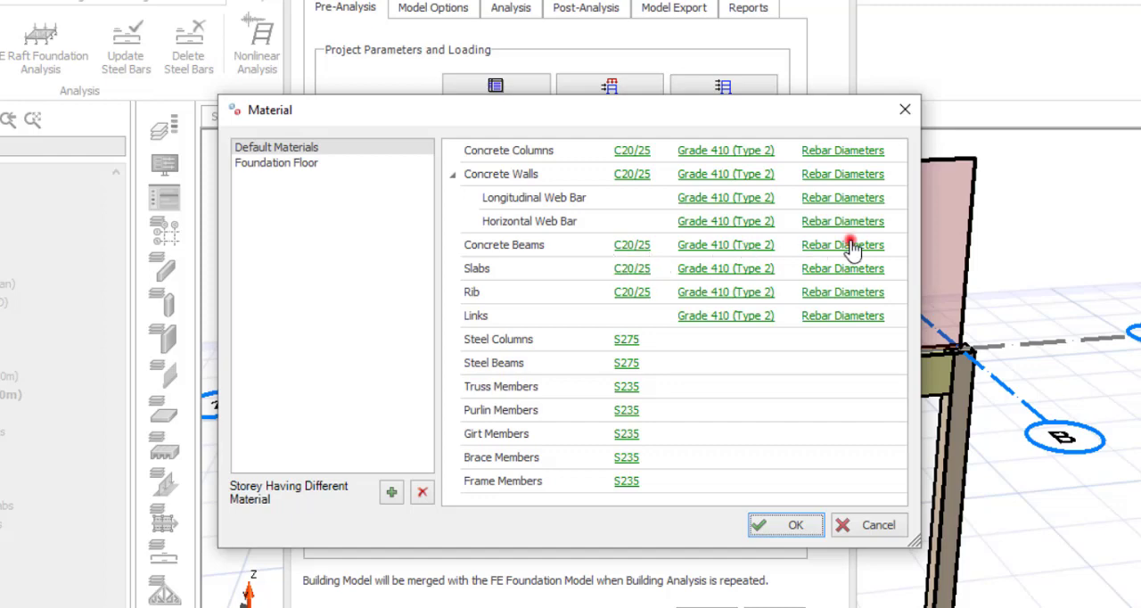
Open the Grade 410 Concrete Beams rebar diameter table
{"action": "left_click", "coordinate": [842, 245]}
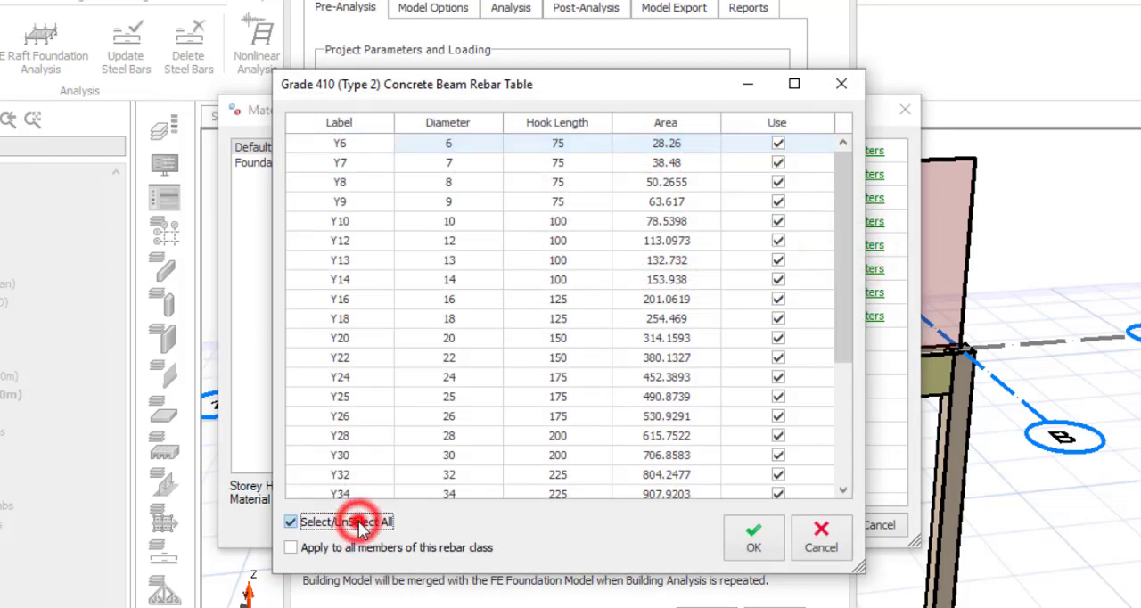
Restrict concrete beam bar sizes to Y16, Y20 and Y25 and accept the material settings
{"action": "left_click", "coordinate": [290, 522]}
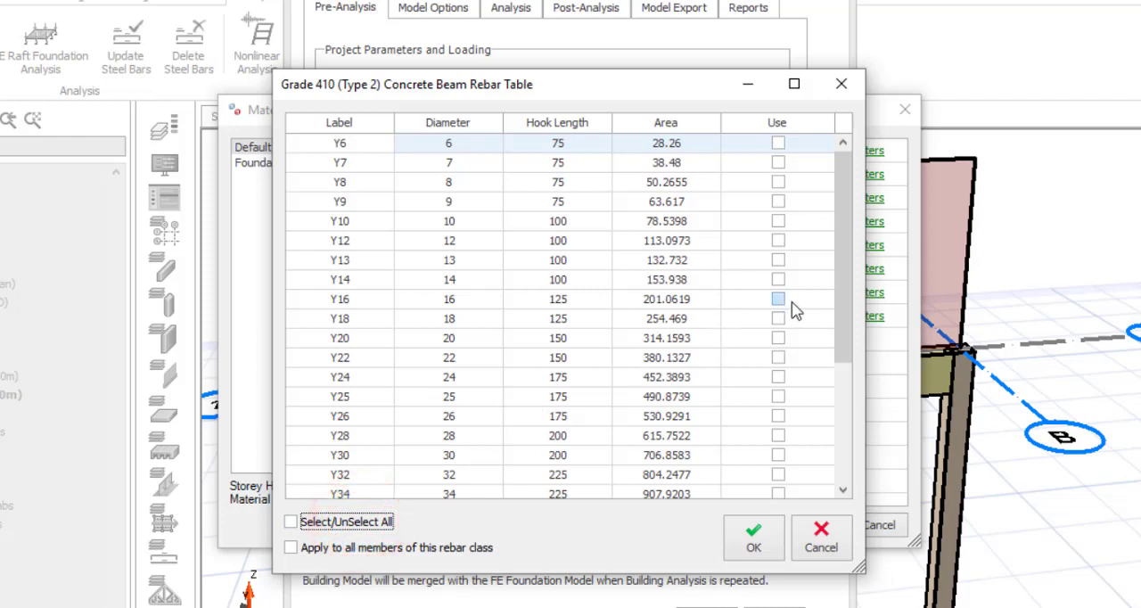
{"action": "left_click", "coordinate": [777, 299]}
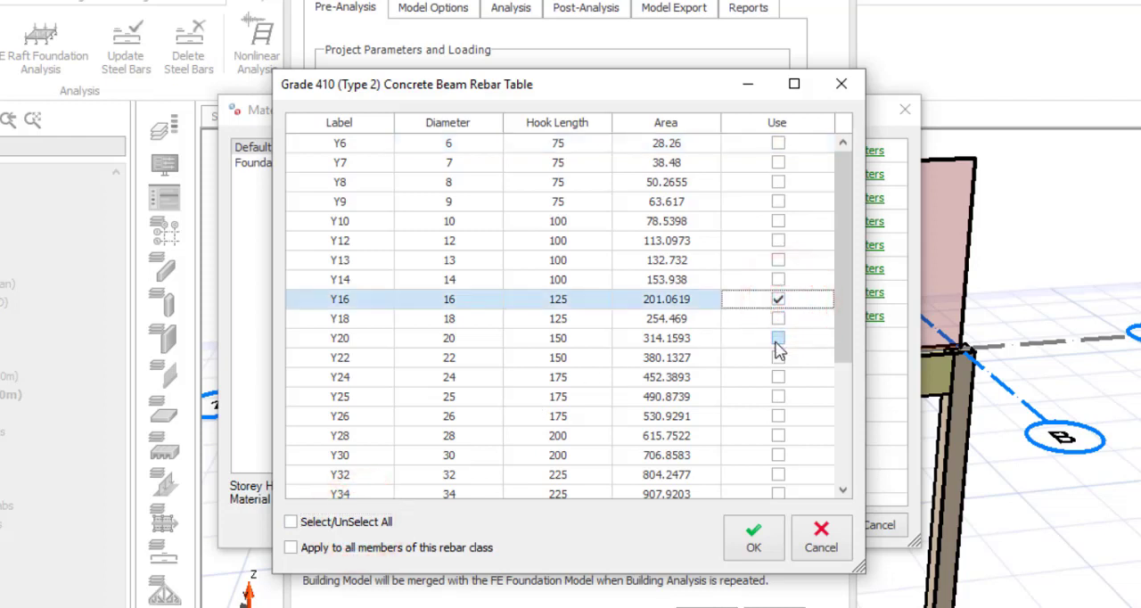
{"action": "left_click", "coordinate": [778, 337]}
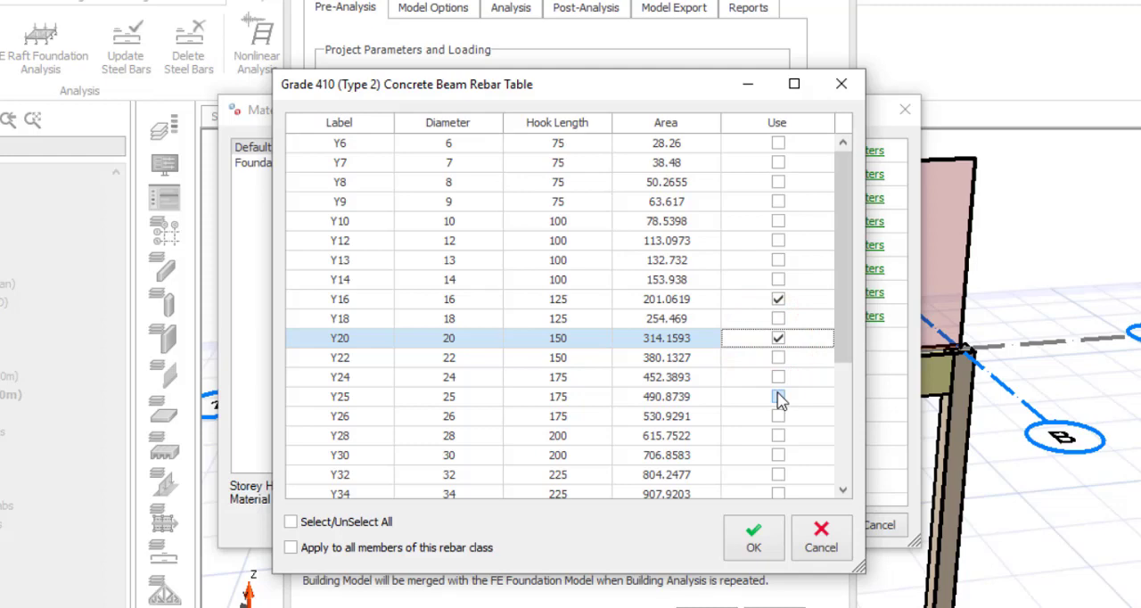
{"action": "left_click", "coordinate": [777, 396]}
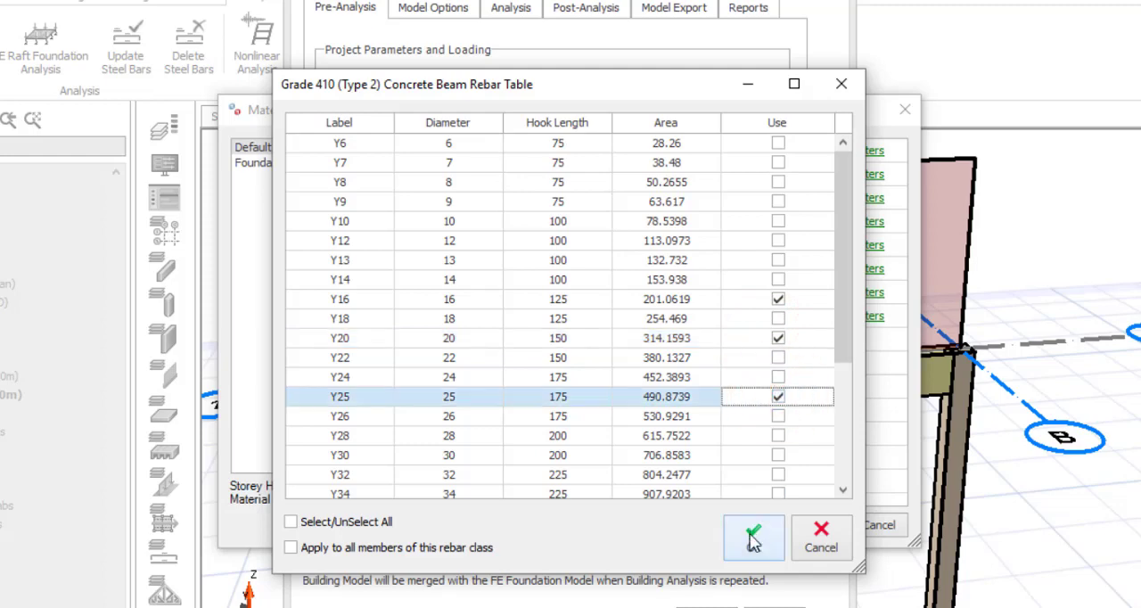
{"action": "left_click", "coordinate": [753, 537]}
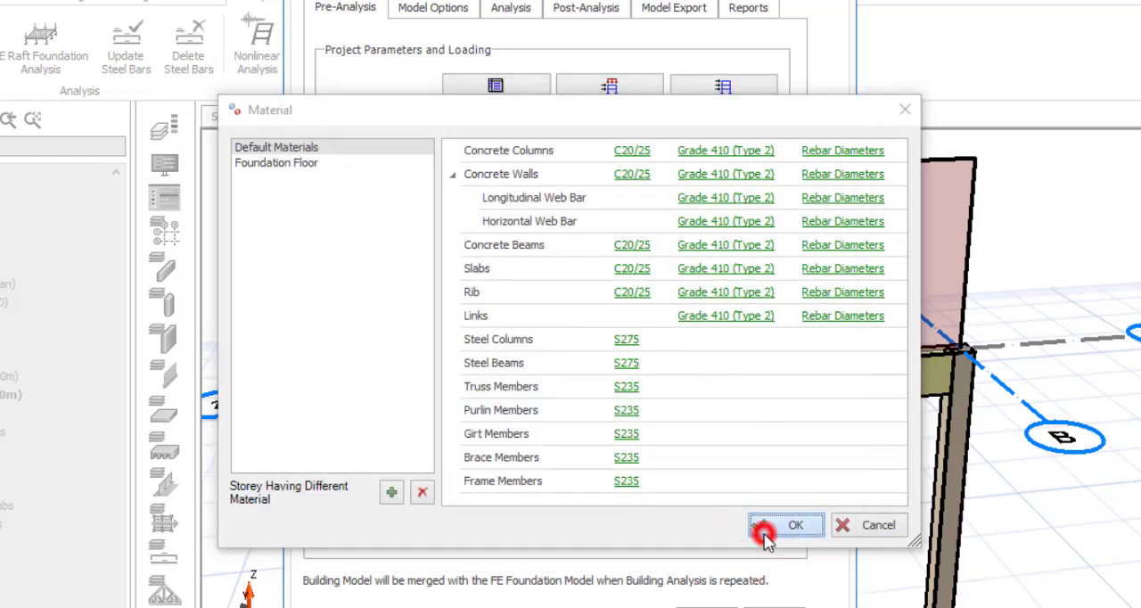
{"action": "left_click", "coordinate": [793, 525]}
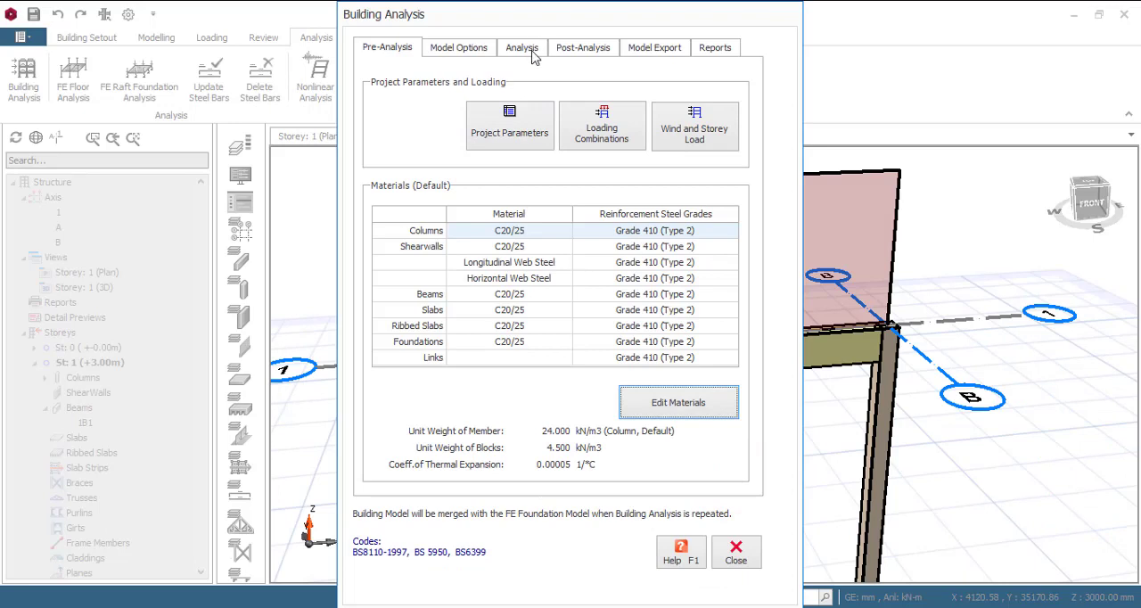
On the Analysis tab, turn off Display Analytical Model and launch Building Analysis
{"action": "left_click", "coordinate": [520, 47]}
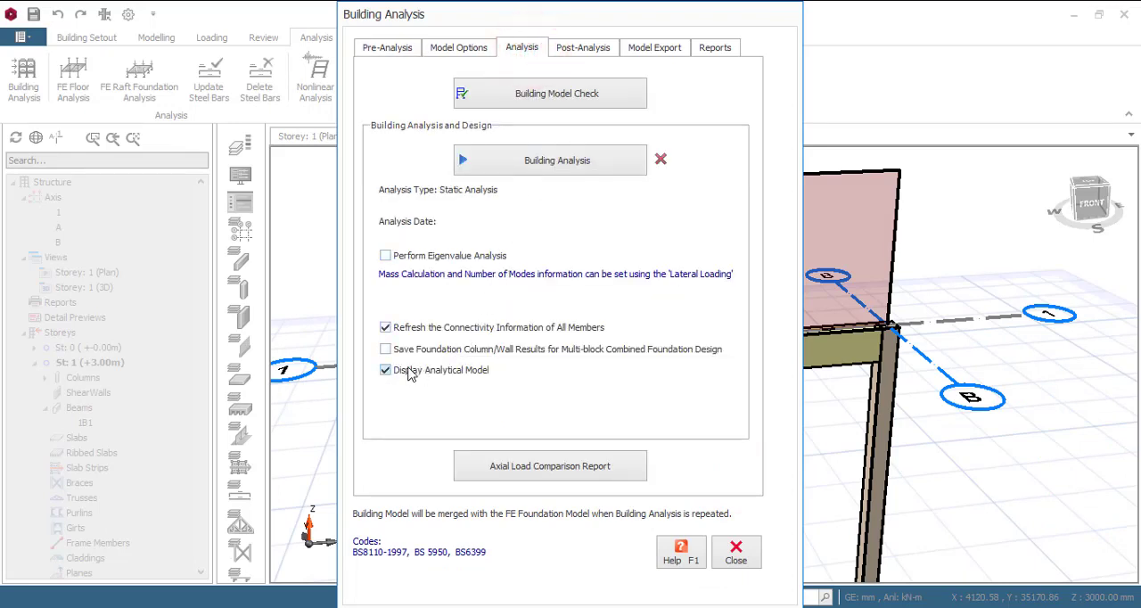
{"action": "left_click", "coordinate": [384, 370]}
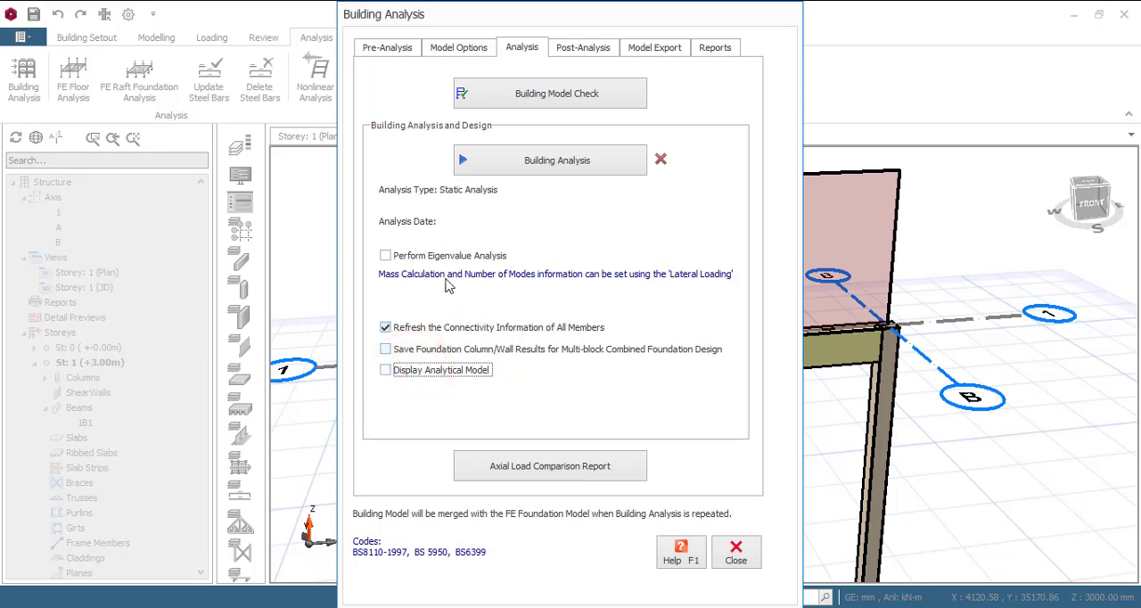
{"action": "left_click", "coordinate": [549, 160]}
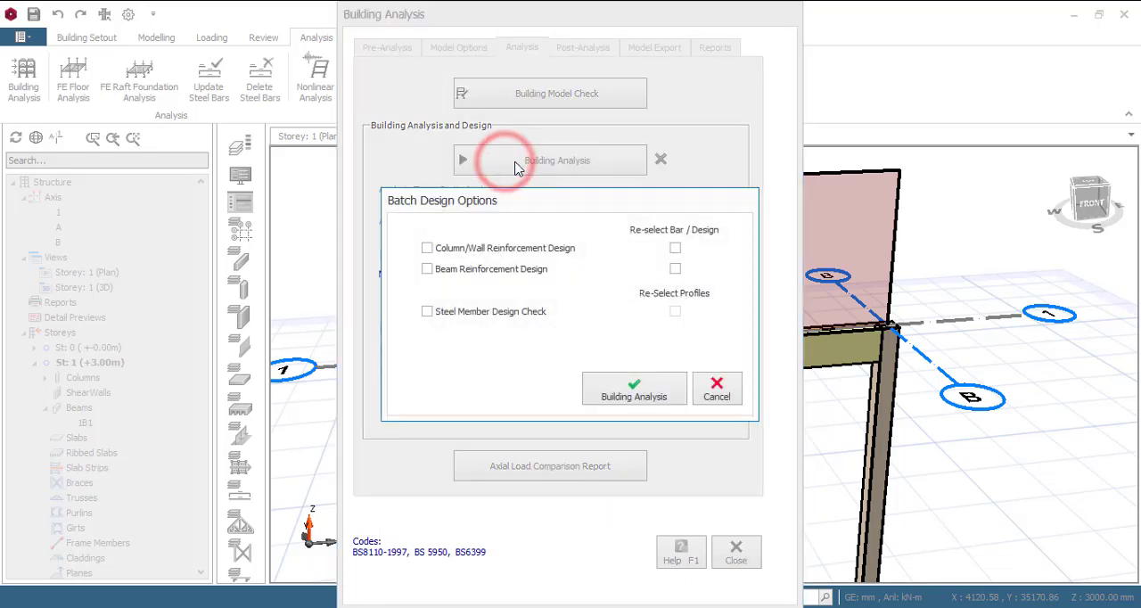
Run the building analysis with Beam Reinforcement Design and Re-select Bar, dismissing summary and log
{"action": "left_click", "coordinate": [427, 268]}
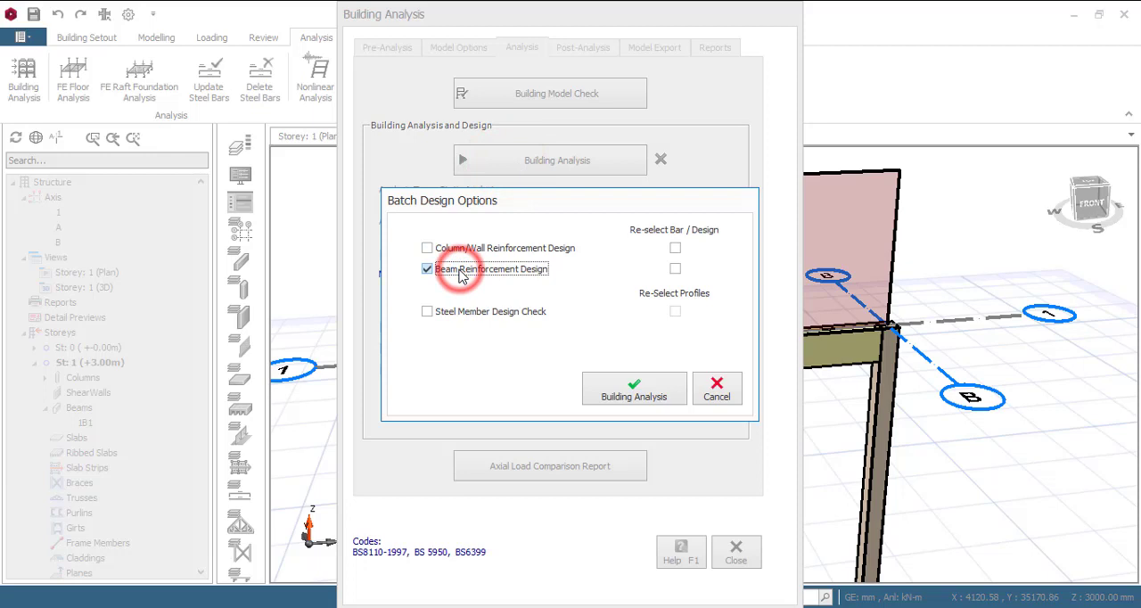
{"action": "left_click", "coordinate": [674, 269]}
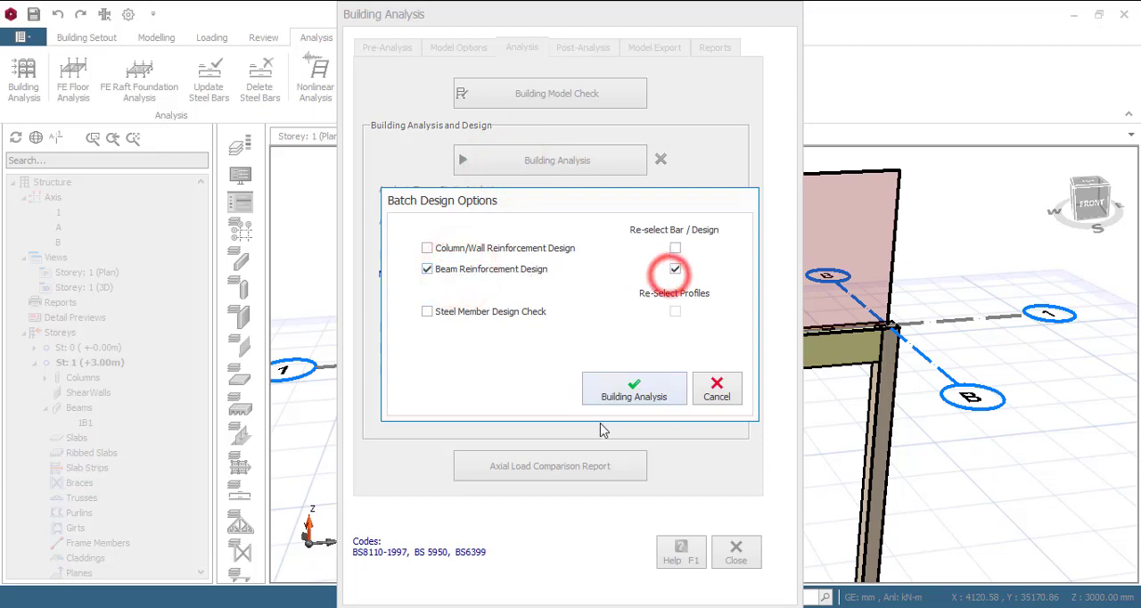
{"action": "left_click", "coordinate": [634, 388]}
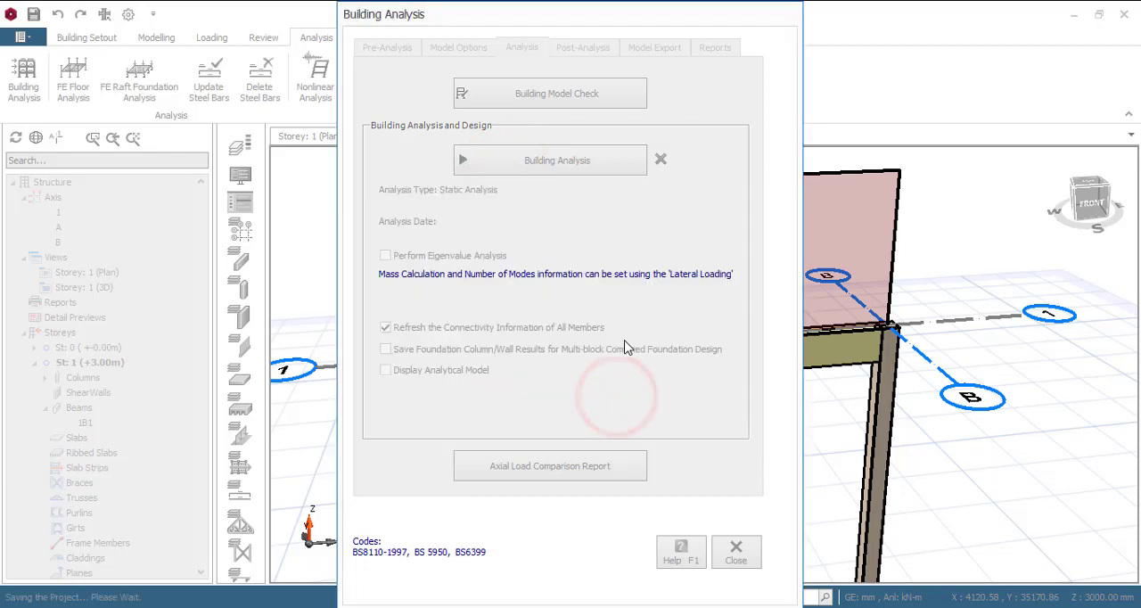
{"action": "left_click", "coordinate": [549, 160]}
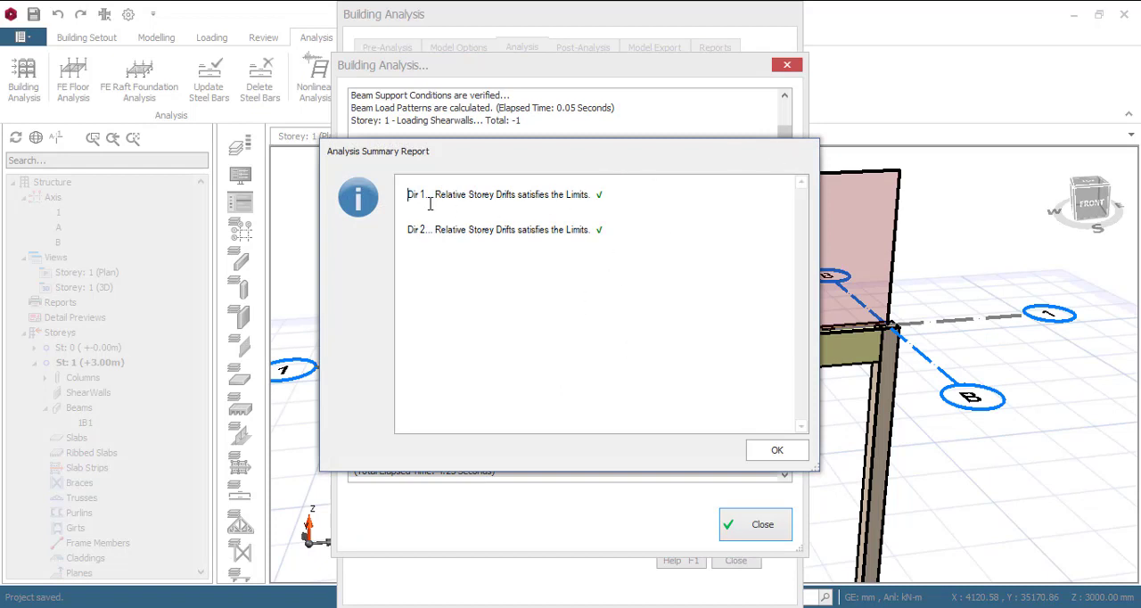
{"action": "mouse_move", "coordinate": [523, 200]}
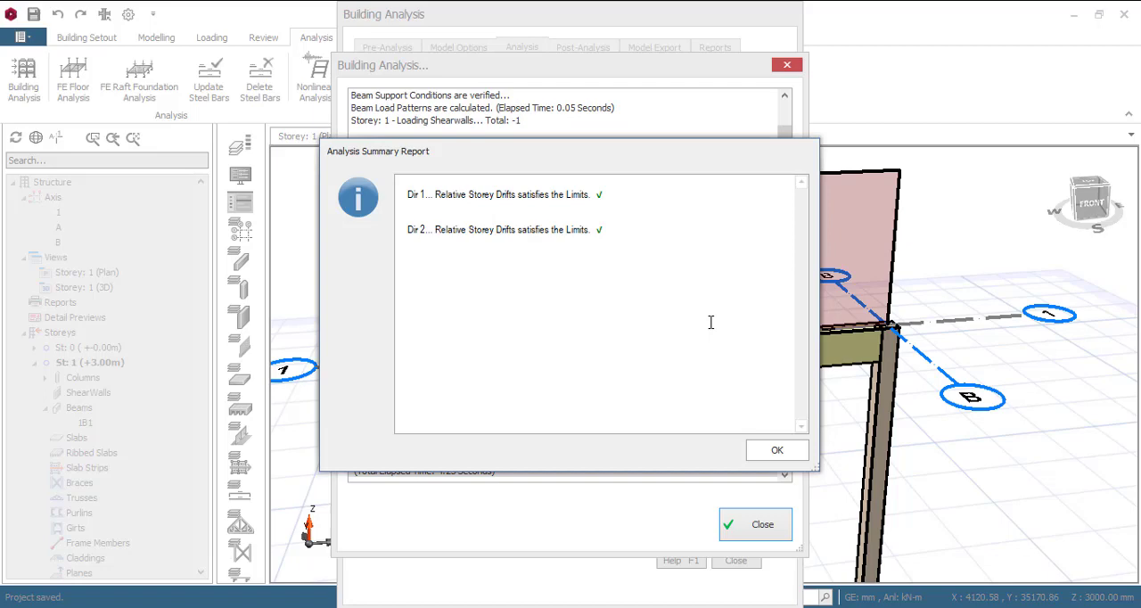
{"action": "left_click", "coordinate": [776, 450]}
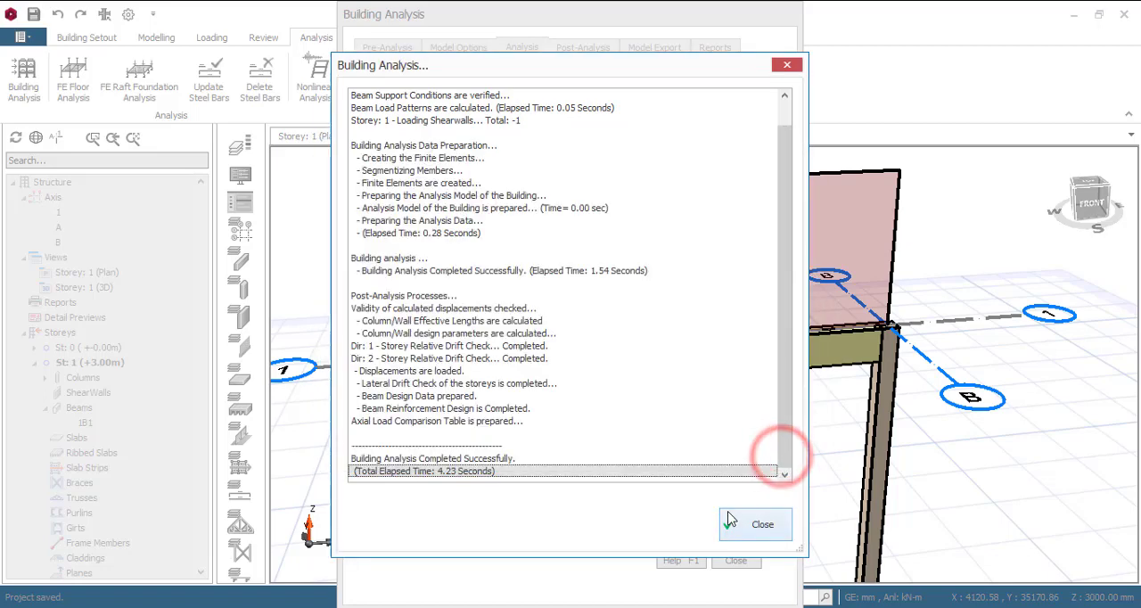
{"action": "left_click", "coordinate": [758, 523]}
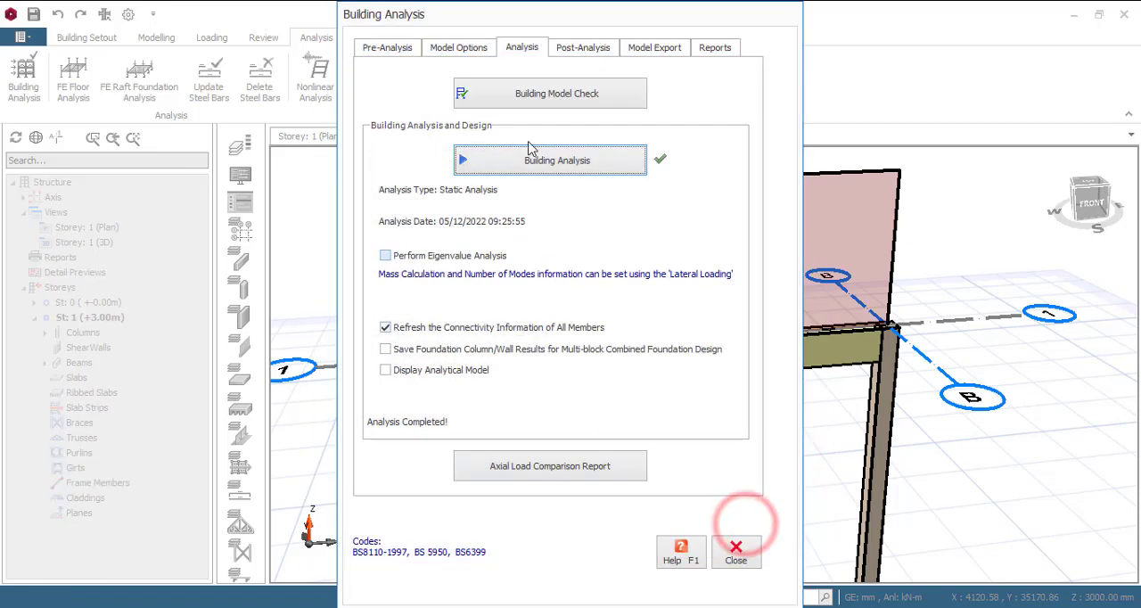
Open the Post-Analysis beam reinforcement design table and bring up beam 1B1's details
{"action": "left_click", "coordinate": [582, 47]}
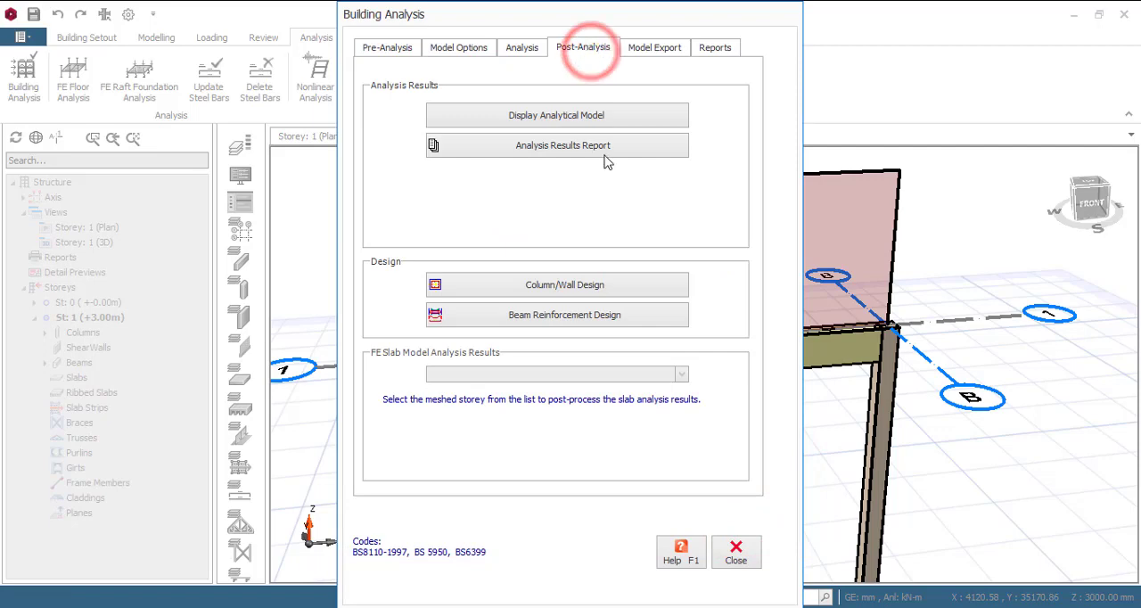
{"action": "left_click", "coordinate": [558, 314]}
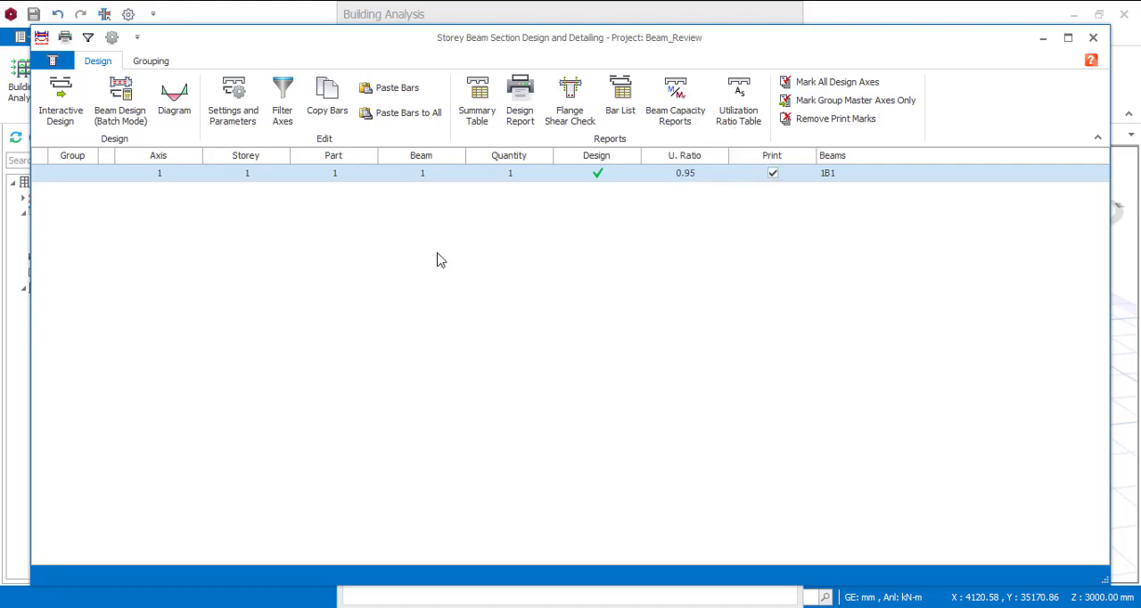
{"action": "left_click", "coordinate": [398, 173]}
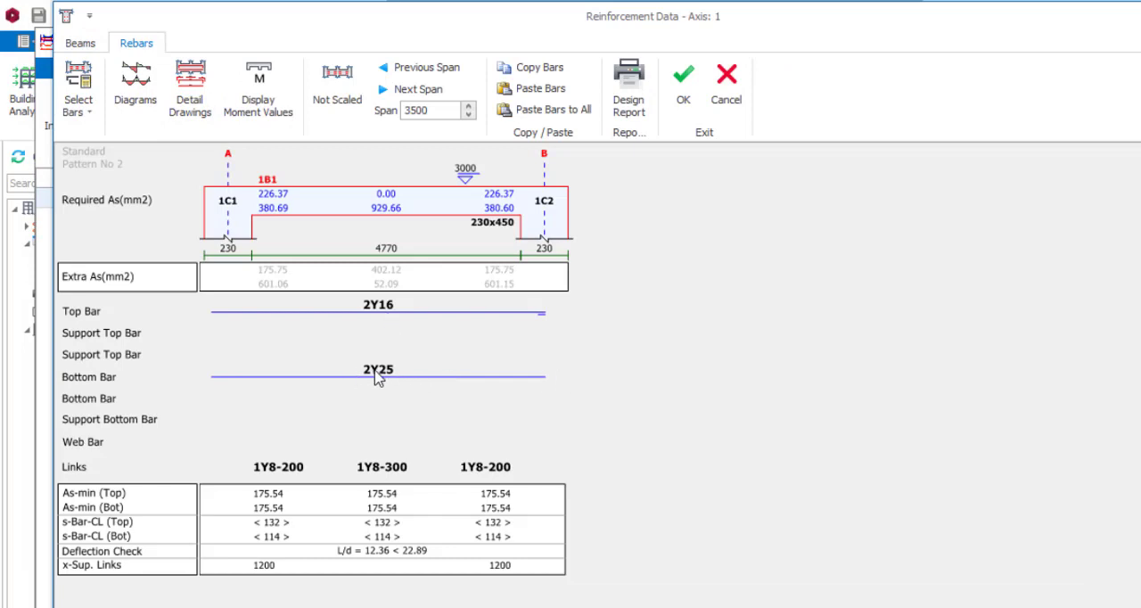
{"action": "mouse_move", "coordinate": [370, 389]}
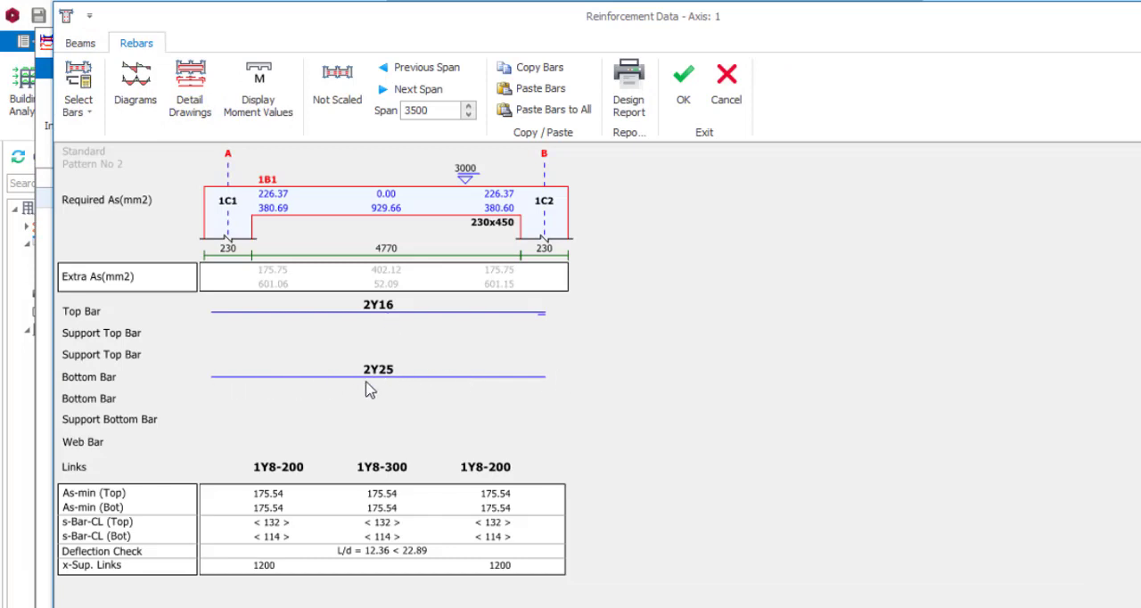
{"action": "mouse_move", "coordinate": [395, 405]}
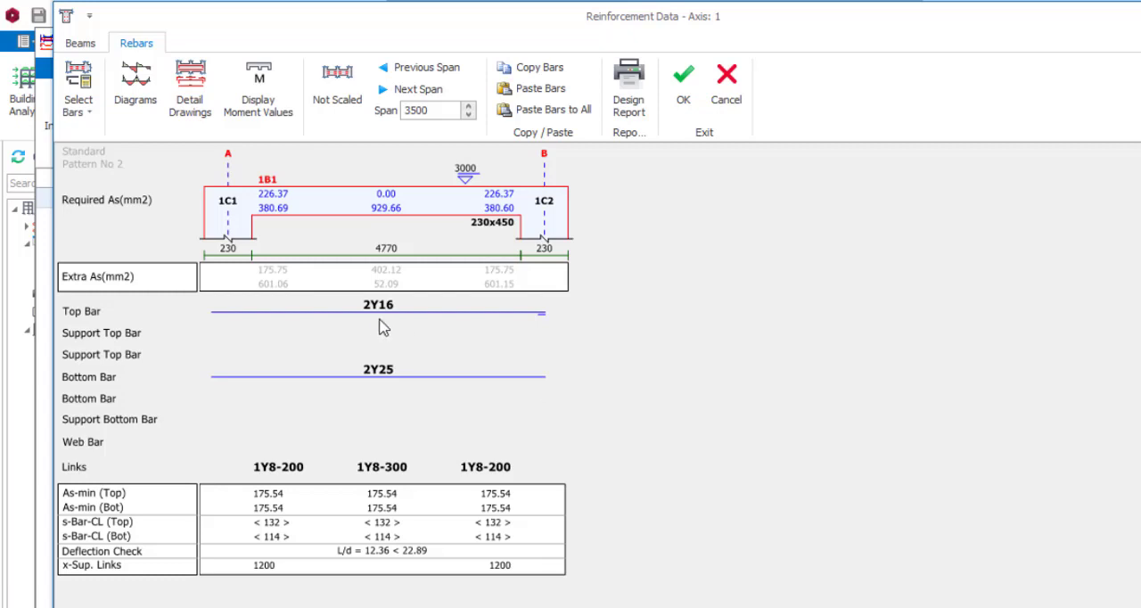
{"action": "mouse_move", "coordinate": [384, 323]}
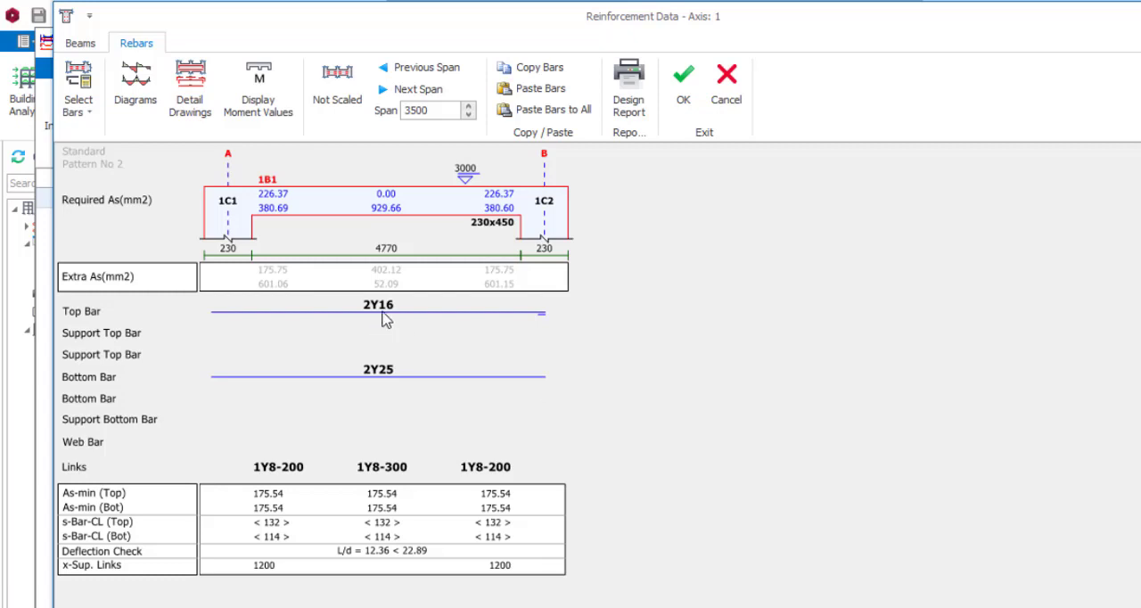
{"action": "mouse_move", "coordinate": [426, 378]}
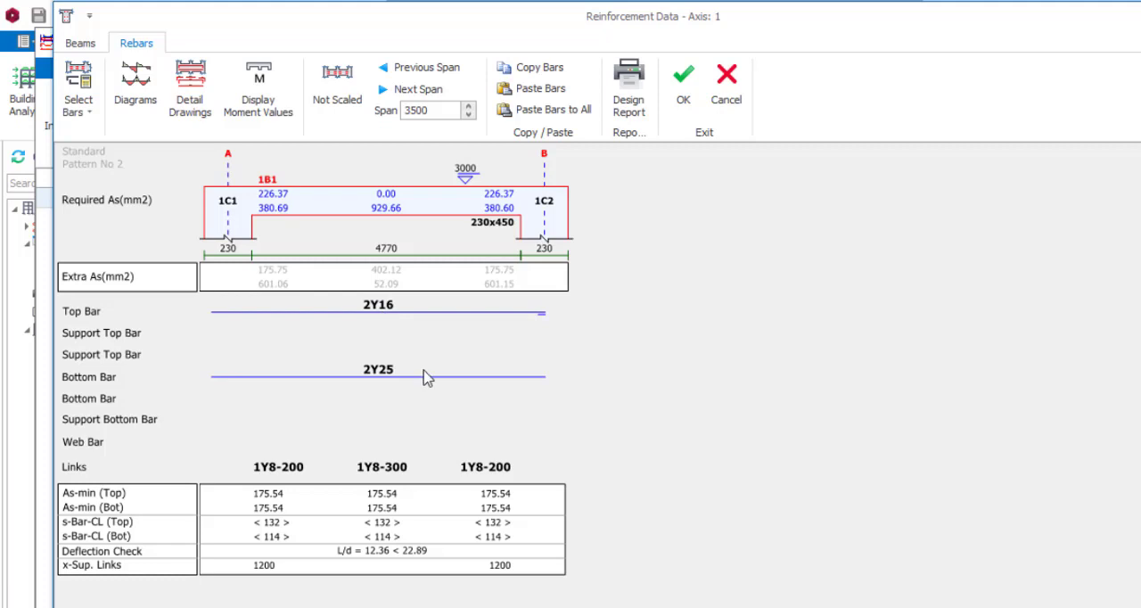
Start editing beam 1B1's 2Y25 bottom bar entry
{"action": "left_click", "coordinate": [380, 368]}
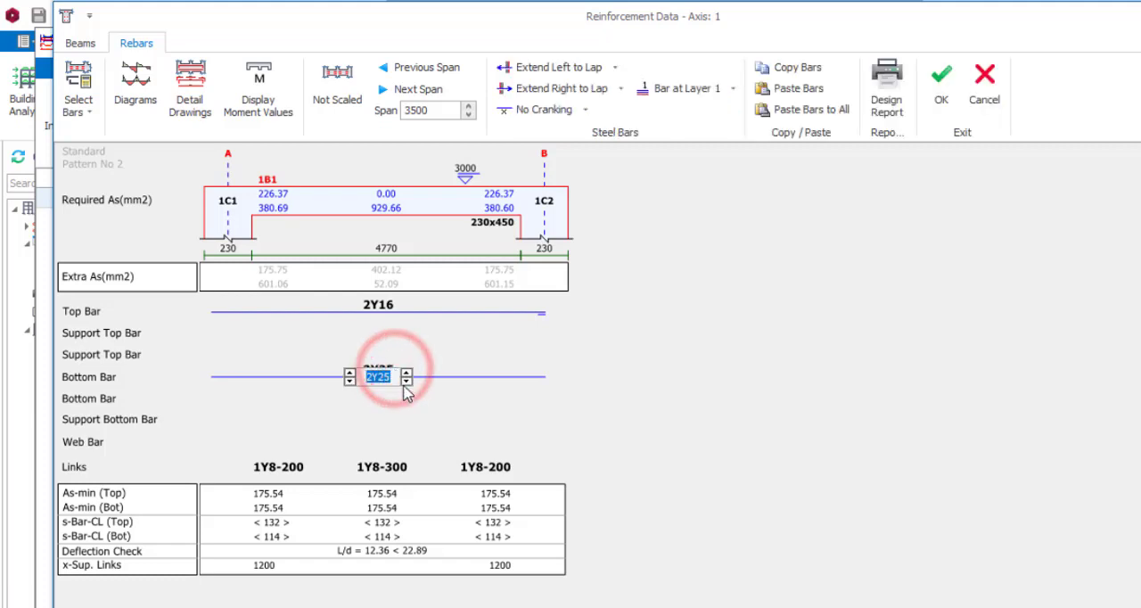
Change beam 1B1's bottom bars from 2Y25 to 5Y16 and accept the revision
{"action": "left_click", "coordinate": [407, 383]}
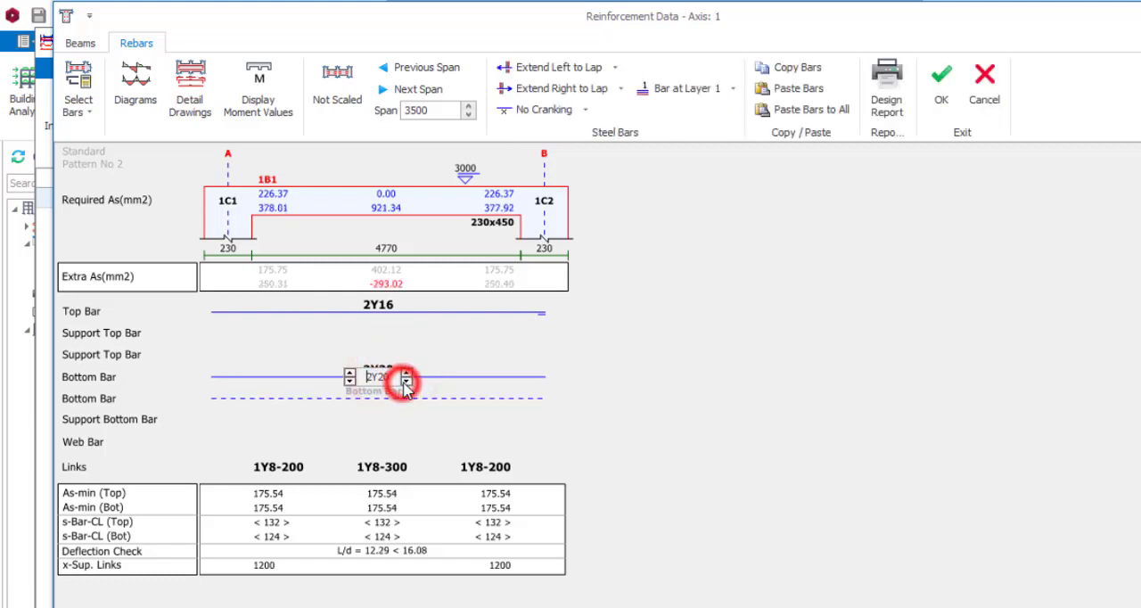
{"action": "left_click", "coordinate": [406, 381]}
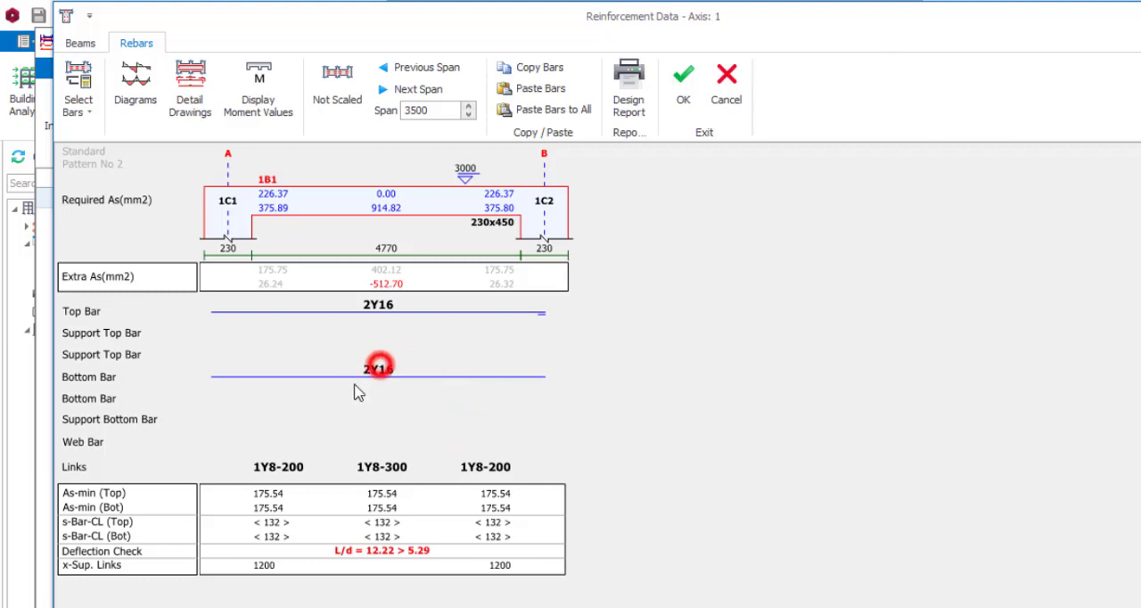
{"action": "left_click", "coordinate": [377, 364]}
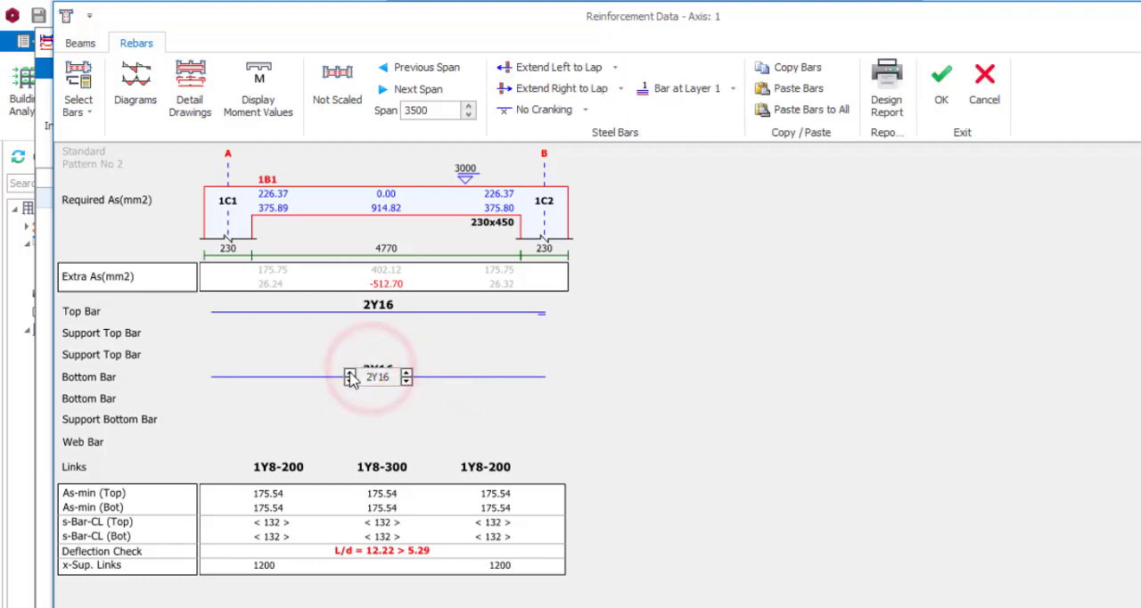
{"action": "left_click", "coordinate": [425, 372]}
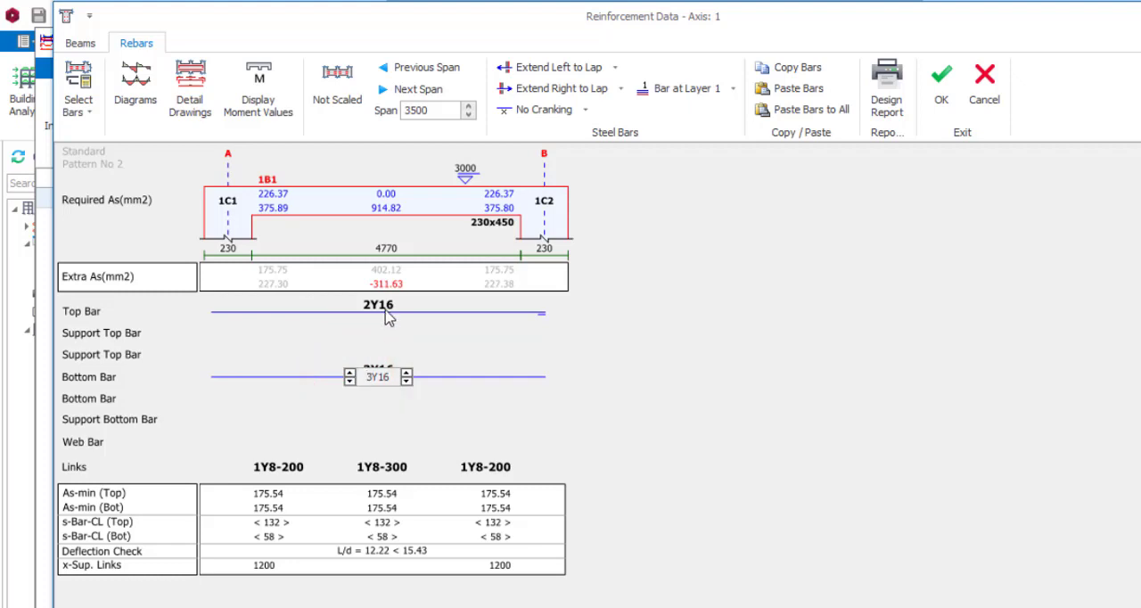
{"action": "left_click", "coordinate": [348, 371]}
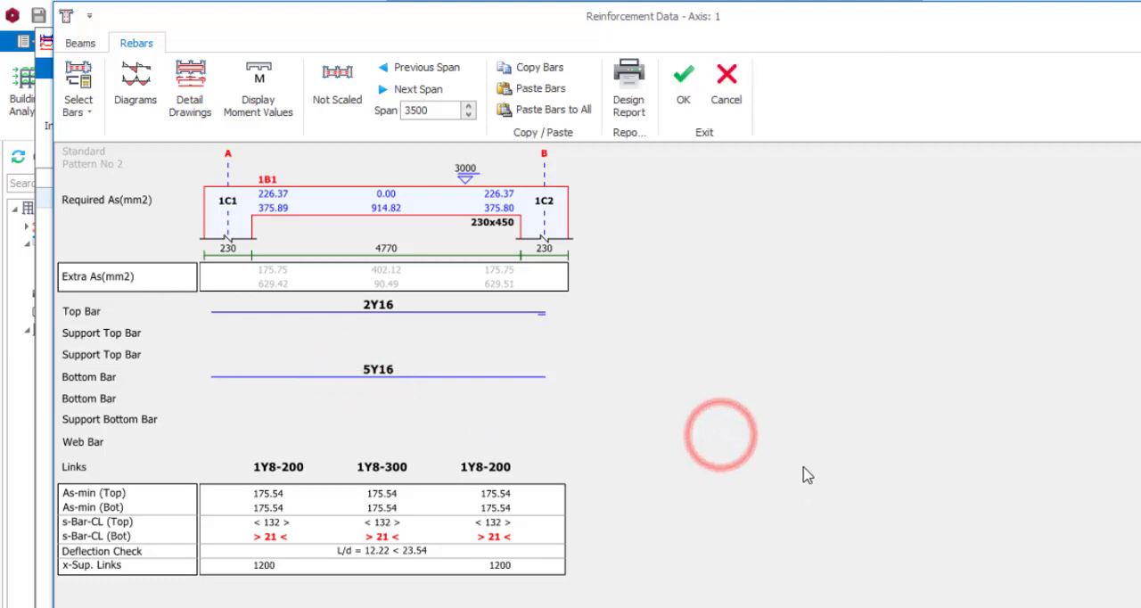
{"action": "mouse_move", "coordinate": [431, 387]}
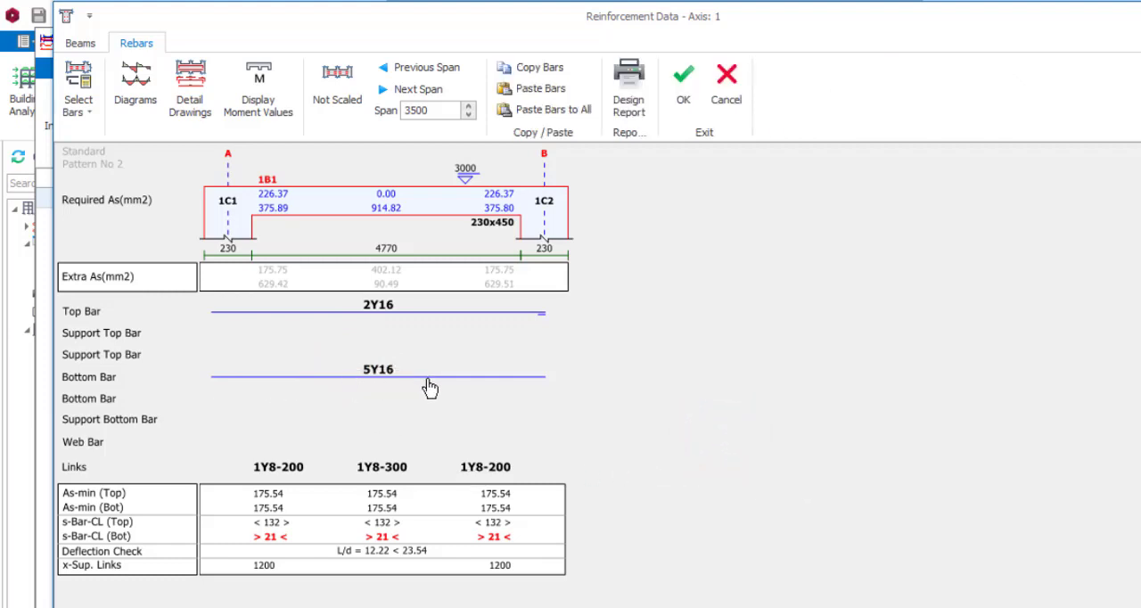
{"action": "mouse_move", "coordinate": [418, 388]}
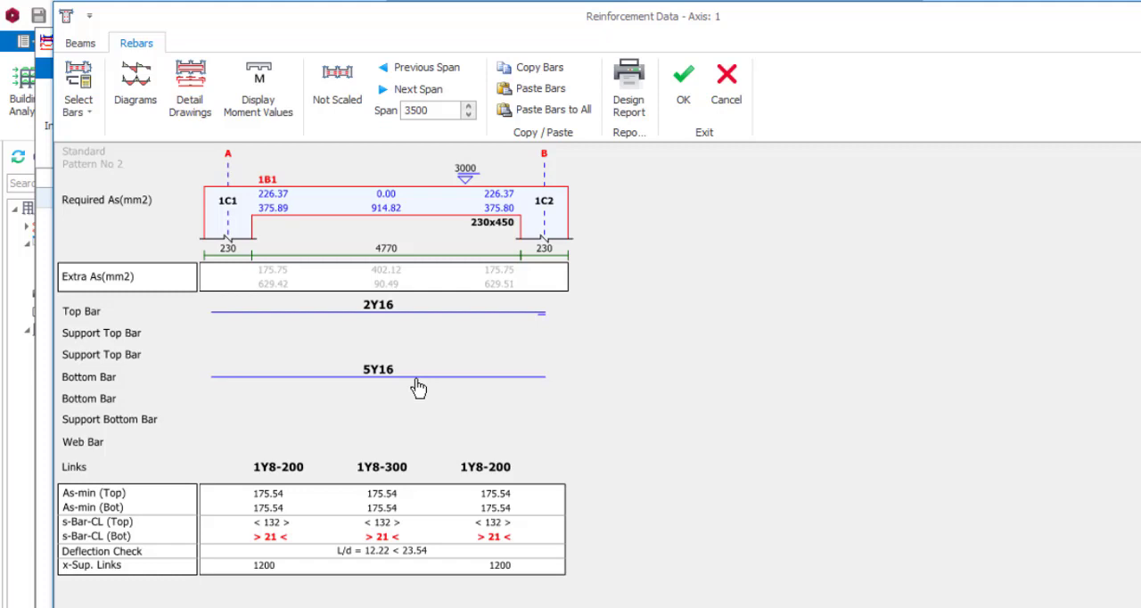
{"action": "mouse_move", "coordinate": [424, 318]}
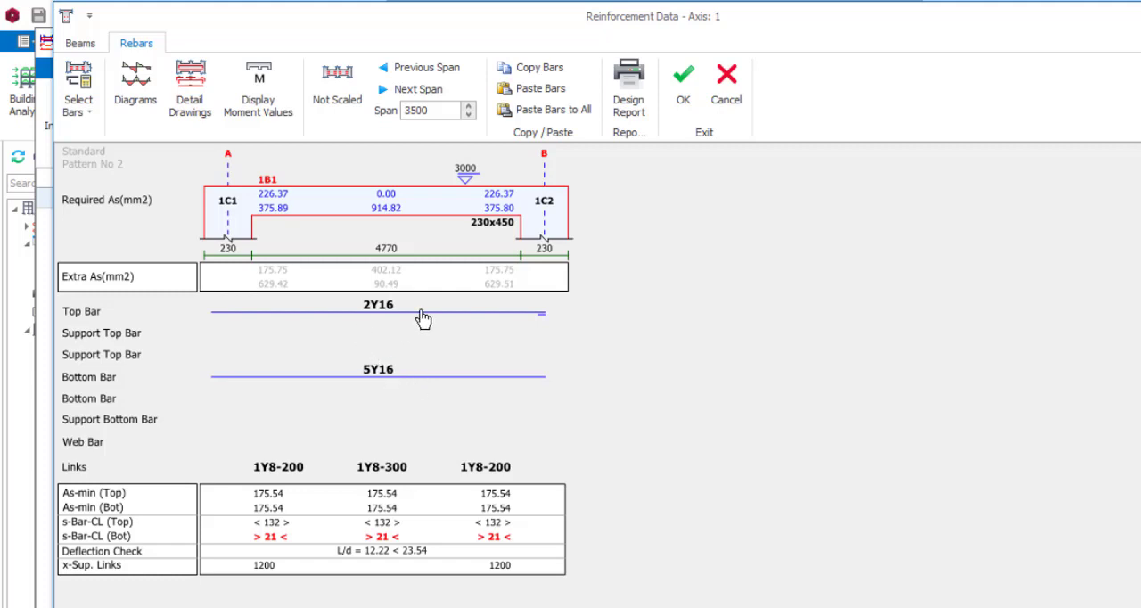
{"action": "mouse_move", "coordinate": [416, 328]}
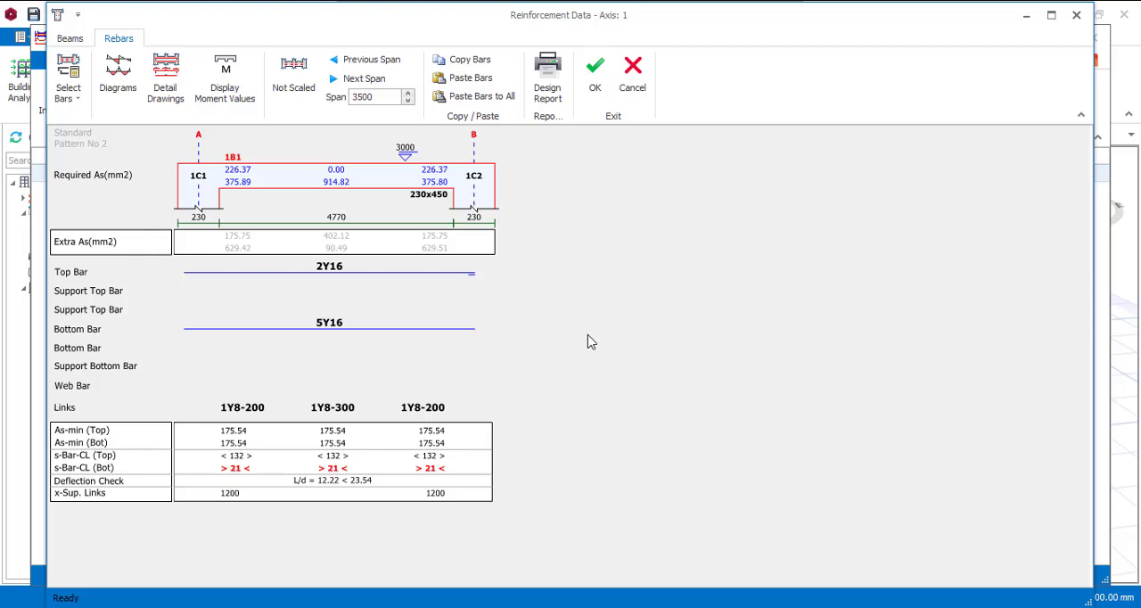
{"action": "mouse_move", "coordinate": [591, 86]}
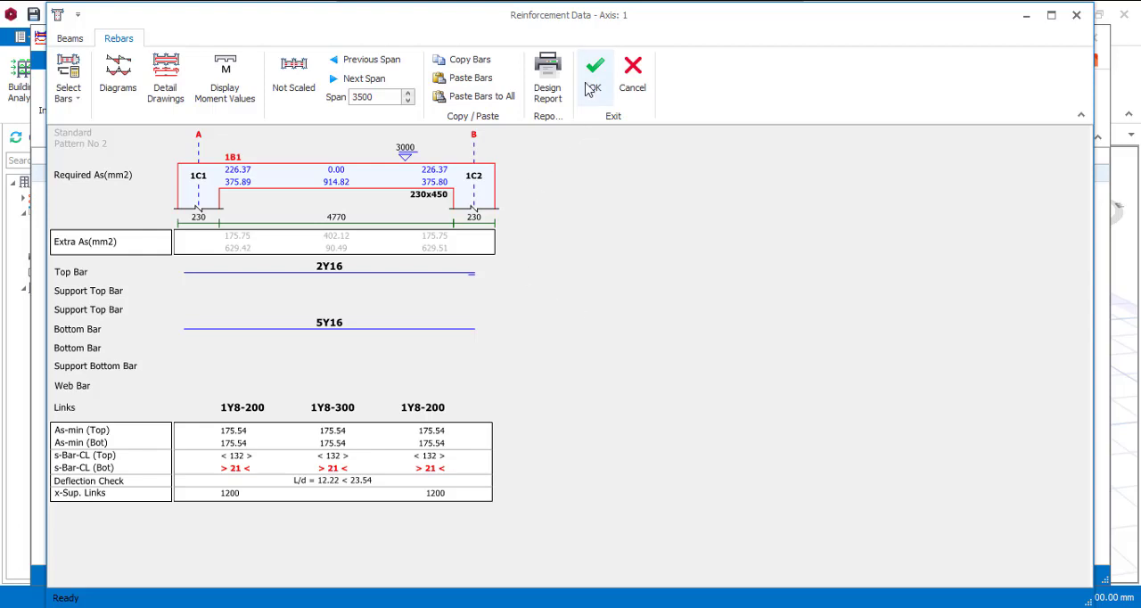
{"action": "left_click", "coordinate": [600, 65]}
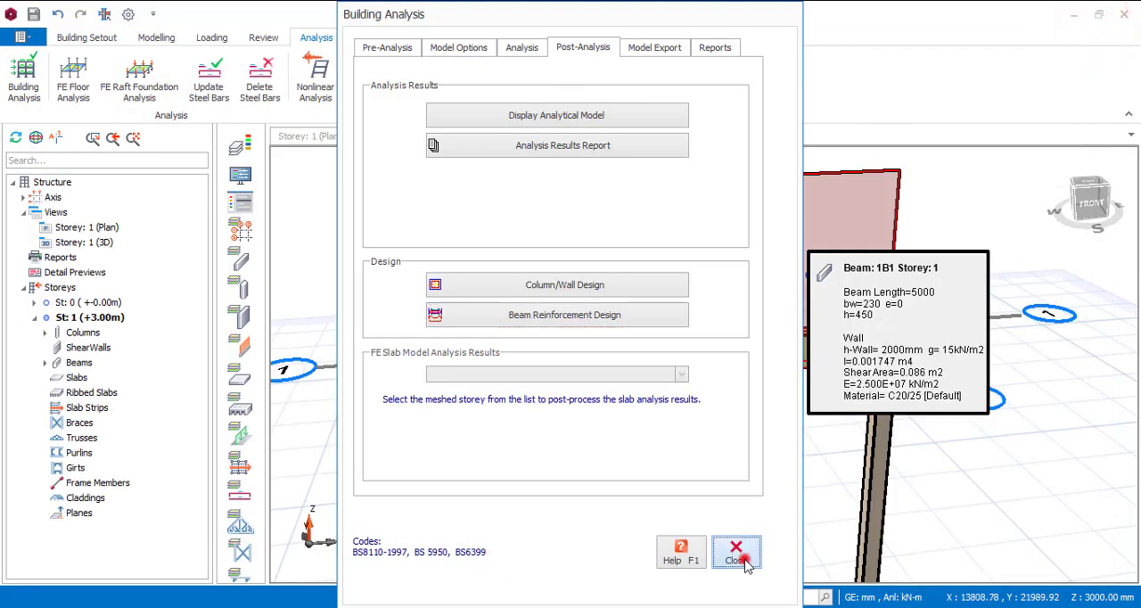
Close the analysis options, select beam 1B1, and open Deflection and Crack Check settings
{"action": "left_click", "coordinate": [733, 549]}
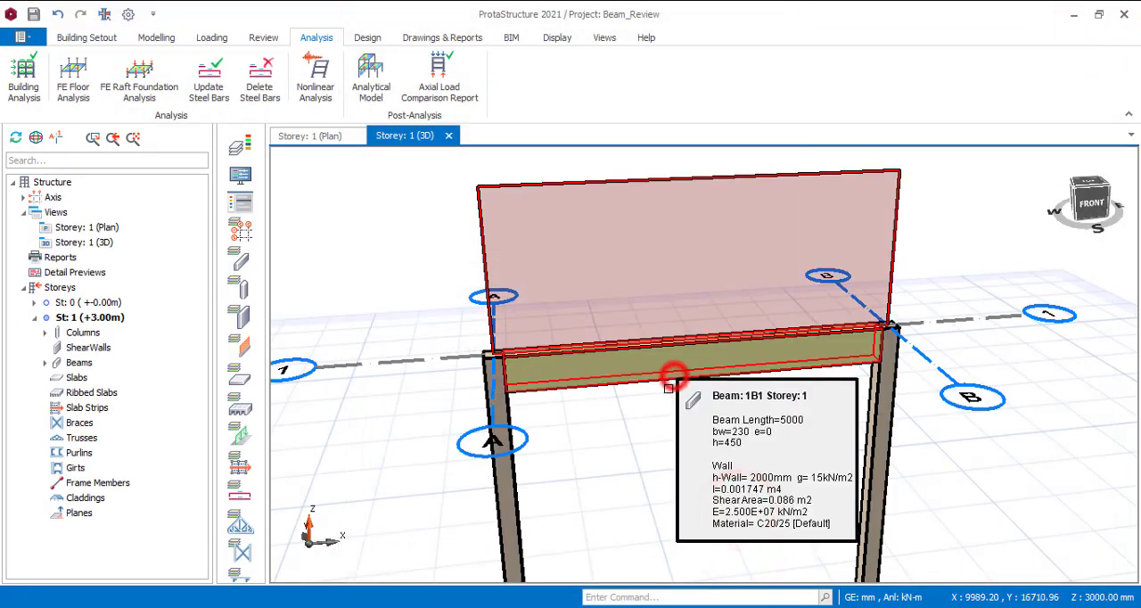
{"action": "left_click", "coordinate": [671, 375]}
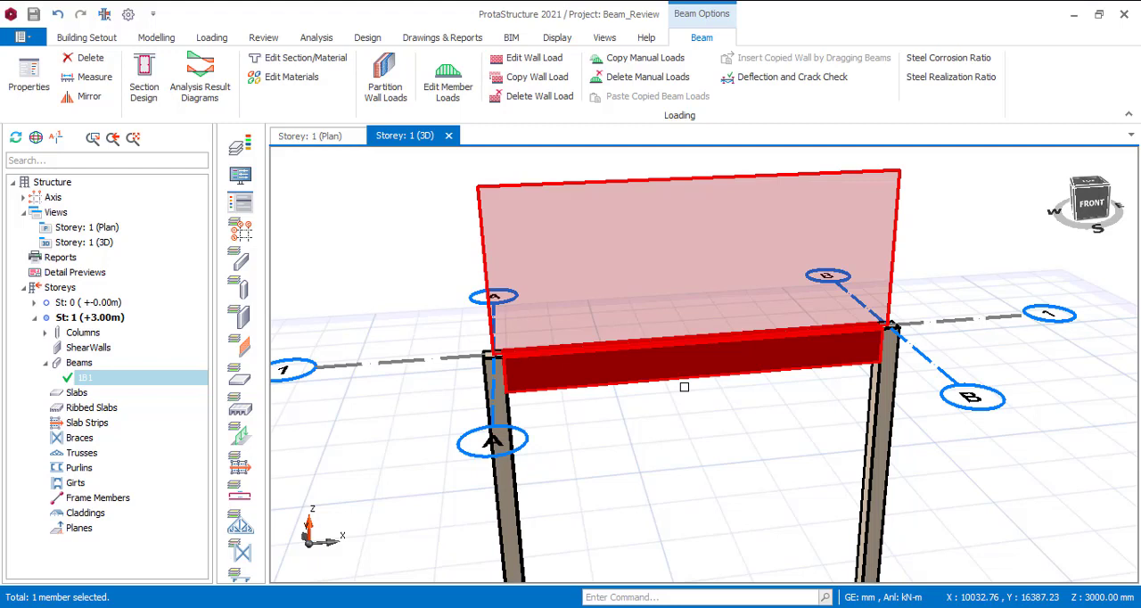
{"action": "mouse_move", "coordinate": [783, 80]}
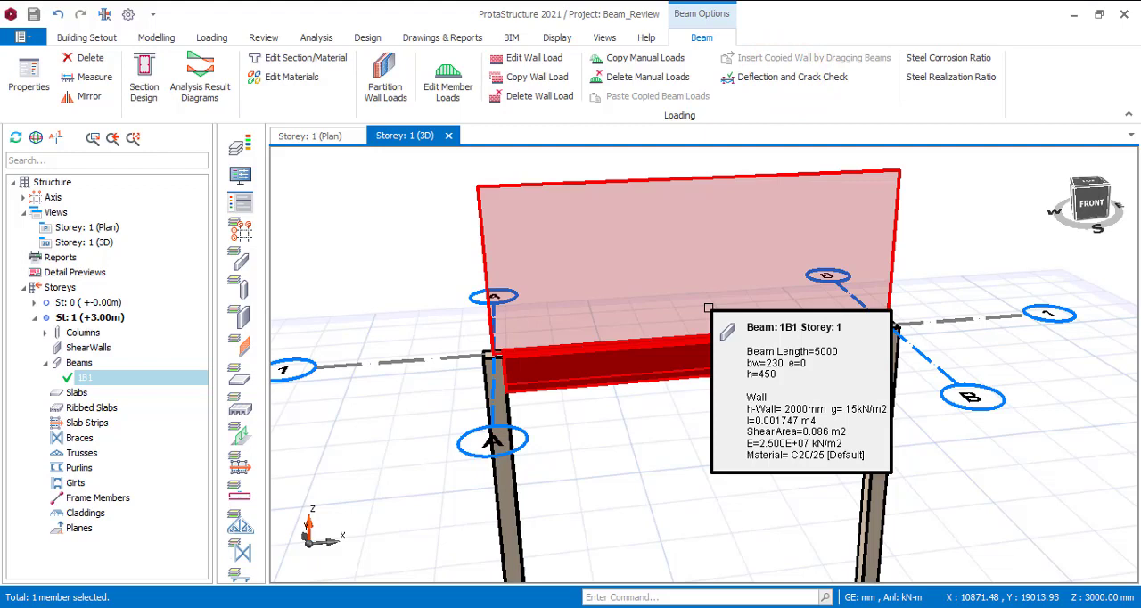
{"action": "left_click", "coordinate": [790, 77]}
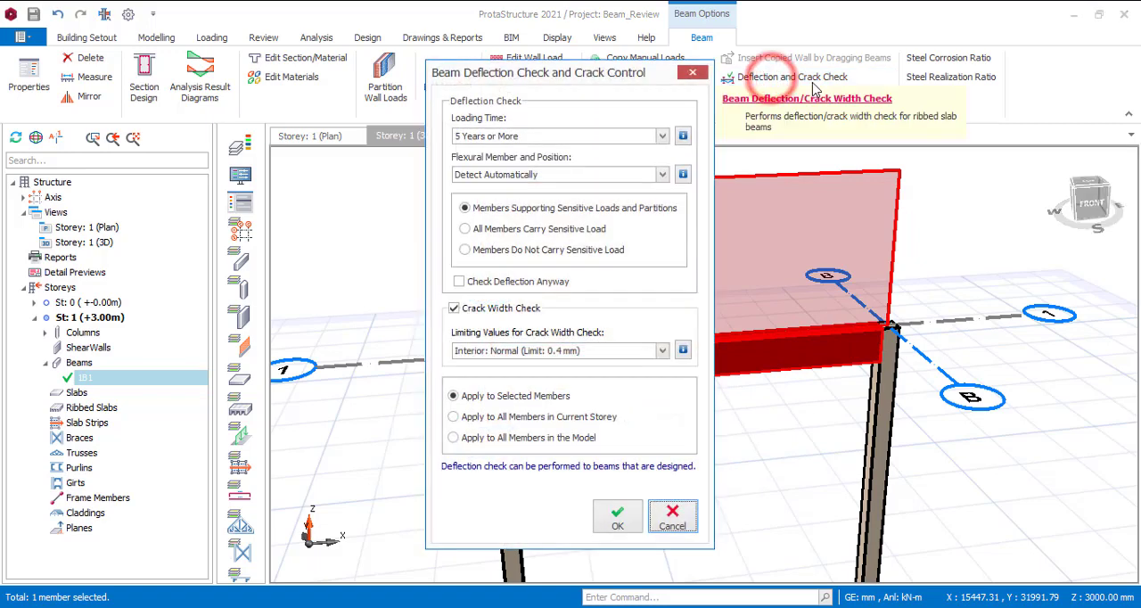
{"action": "mouse_move", "coordinate": [465, 151]}
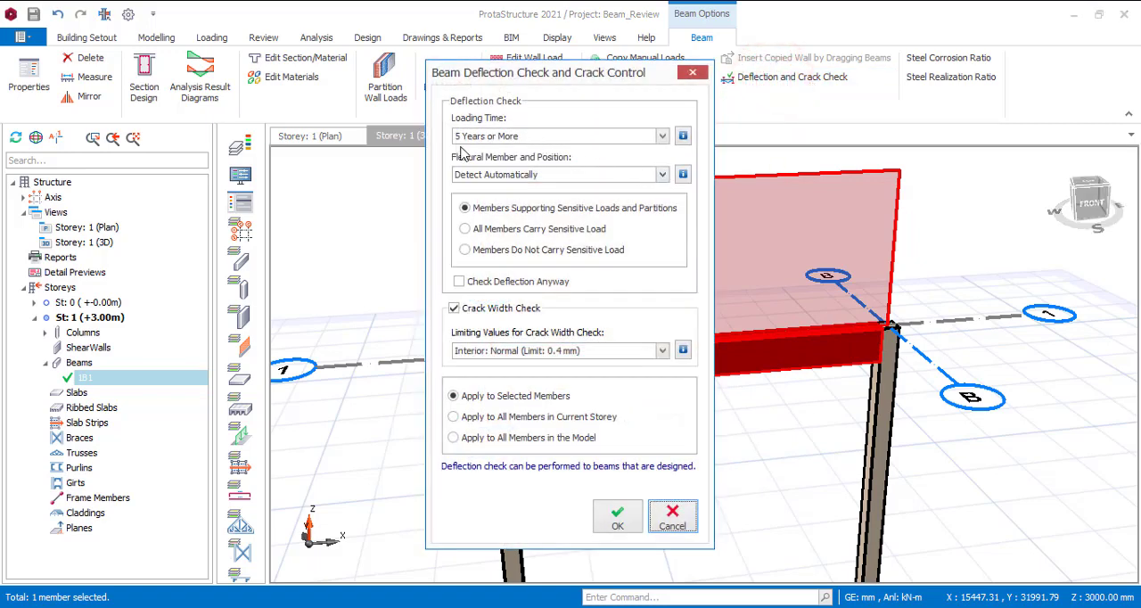
{"action": "mouse_move", "coordinate": [559, 143]}
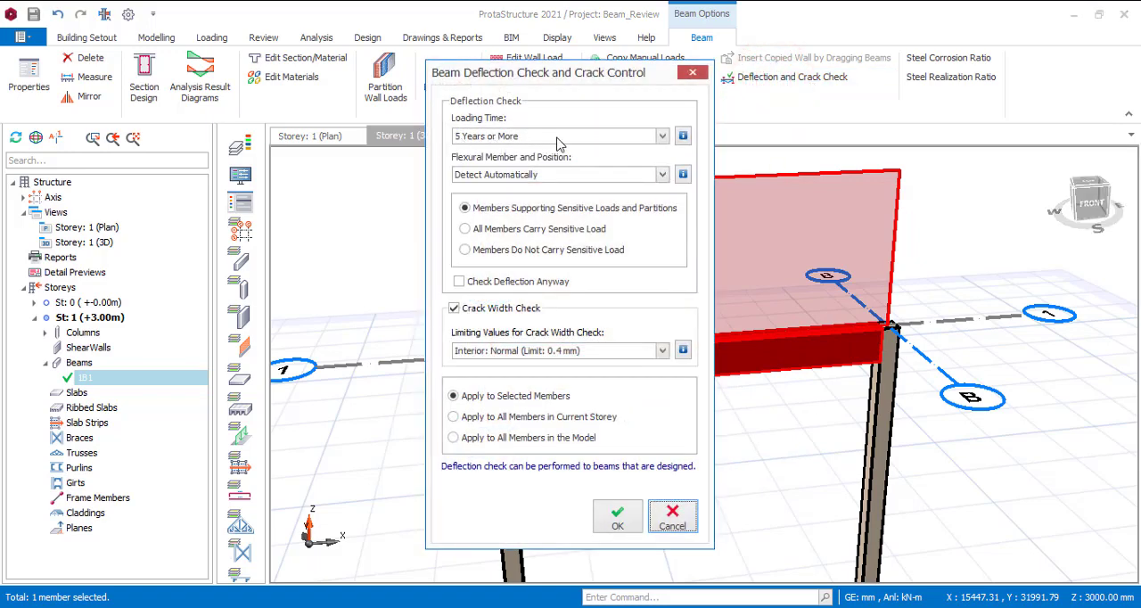
{"action": "mouse_move", "coordinate": [560, 221]}
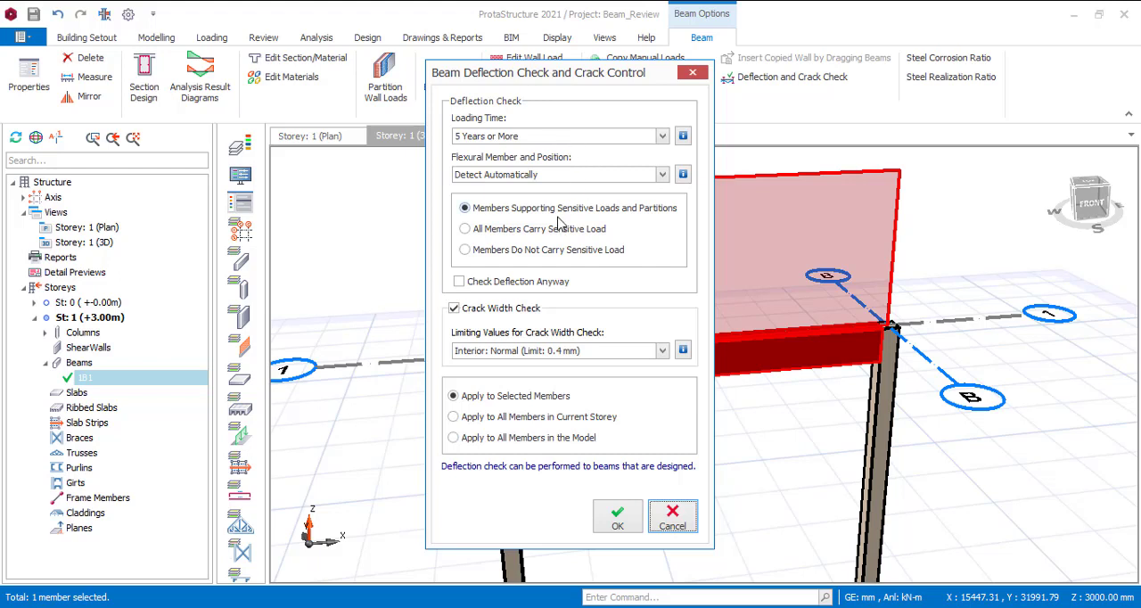
Set beam 1B1 to 'Members Do Not Carry Sensitive Load' and confirm the check settings
{"action": "left_click", "coordinate": [465, 249]}
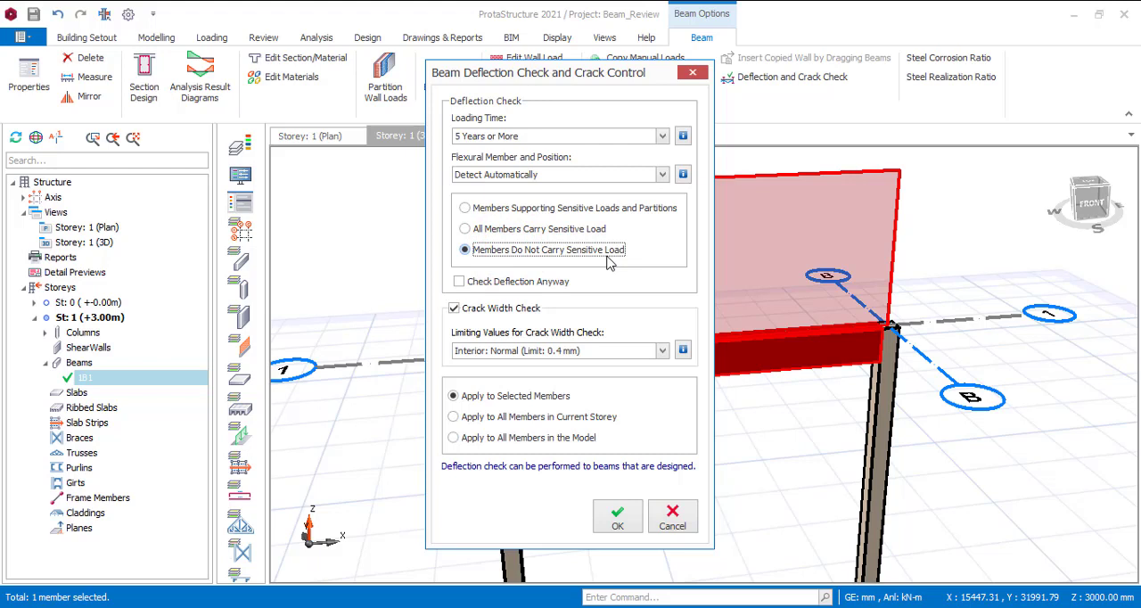
{"action": "mouse_move", "coordinate": [546, 277]}
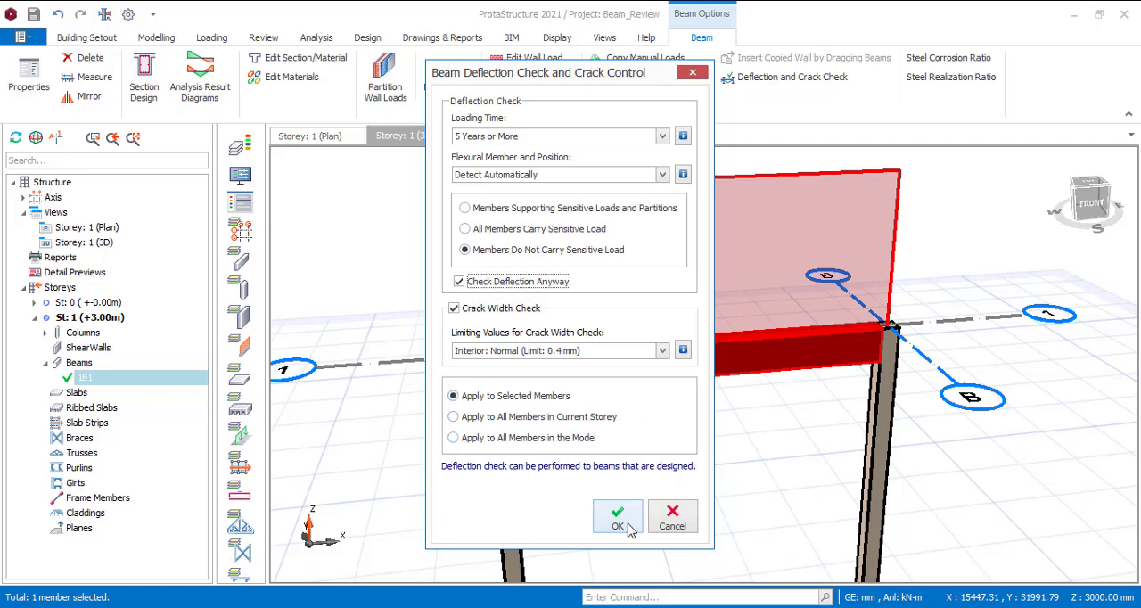
{"action": "left_click", "coordinate": [617, 516]}
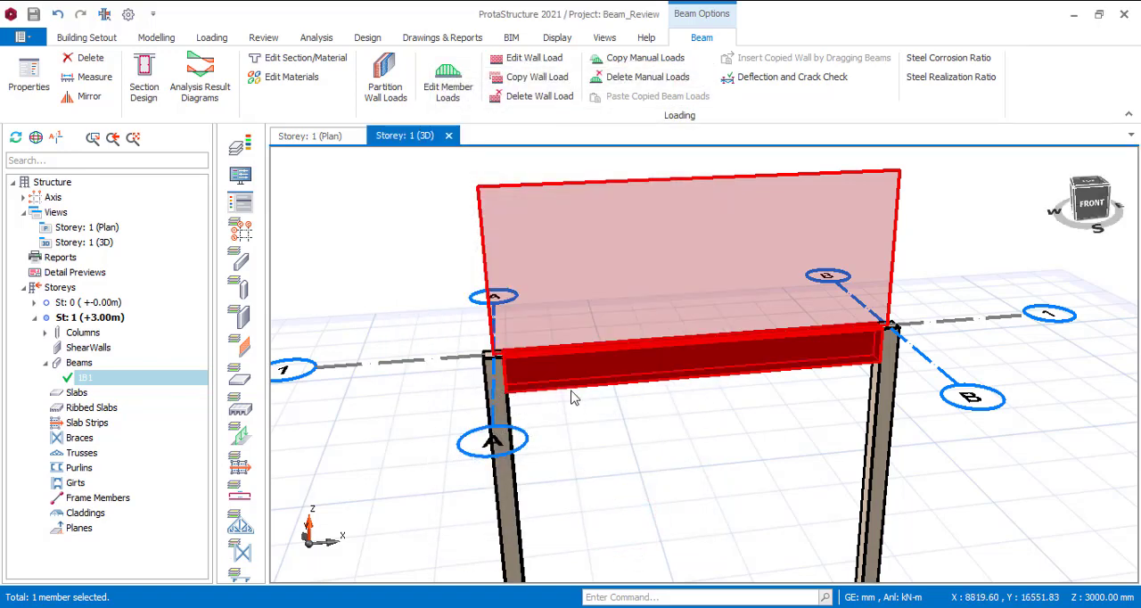
Scroll through 1B1's deflection report: 13.779 mm ≤ 19.875 mm, crack width 0.17 mm ≤ 0.4 mm
{"action": "left_click", "coordinate": [792, 76]}
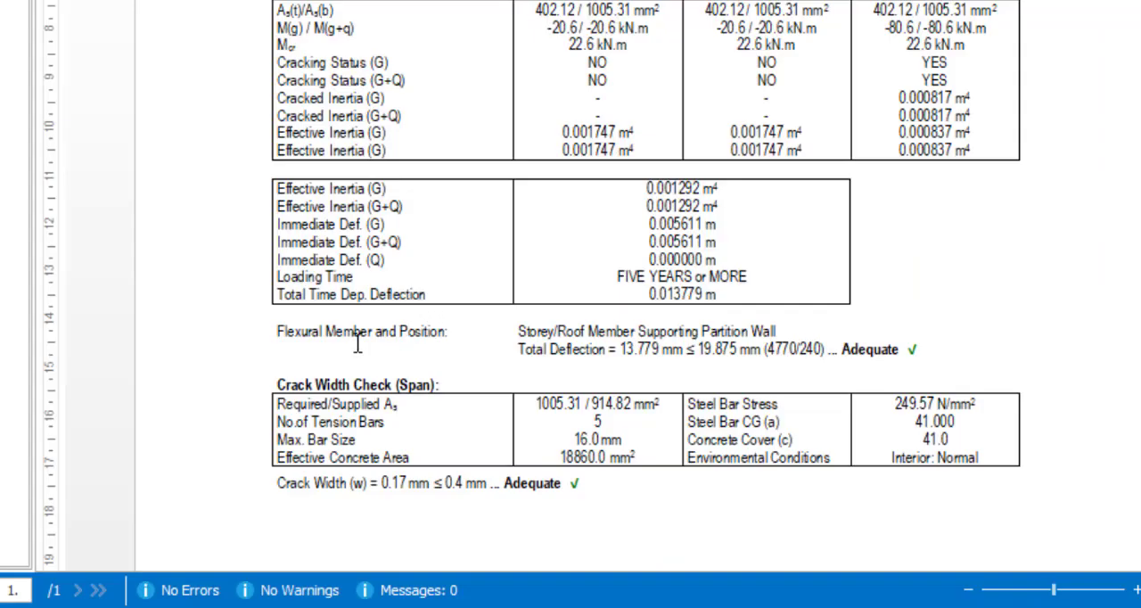
{"action": "mouse_move", "coordinate": [649, 370]}
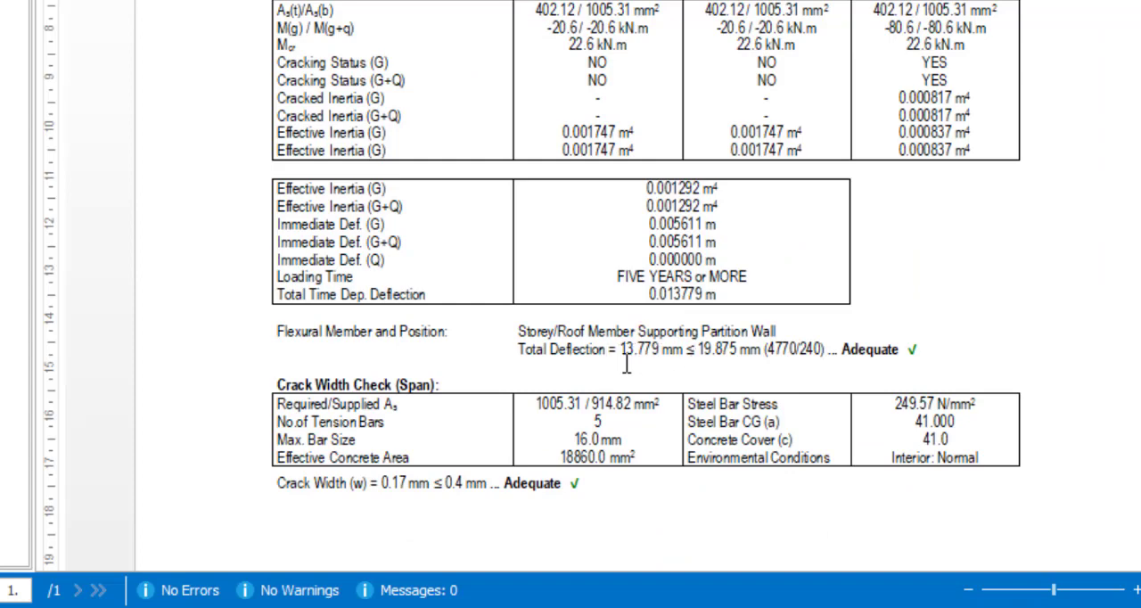
{"action": "mouse_move", "coordinate": [686, 355]}
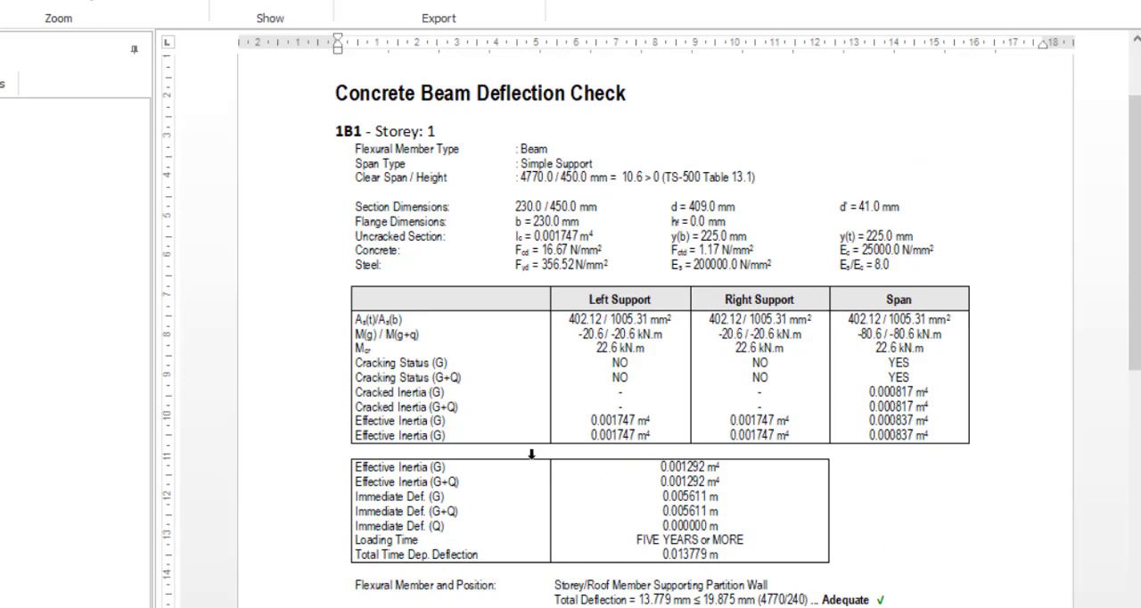
{"action": "scroll", "scroll_direction": "down", "scroll_amount": 3}
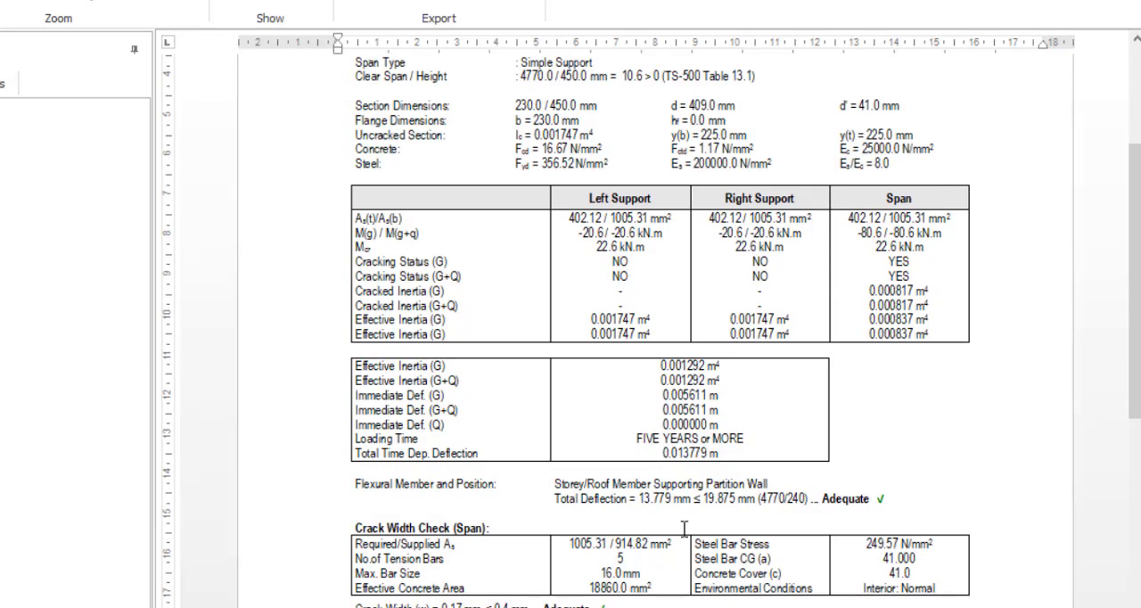
{"action": "mouse_move", "coordinate": [475, 375]}
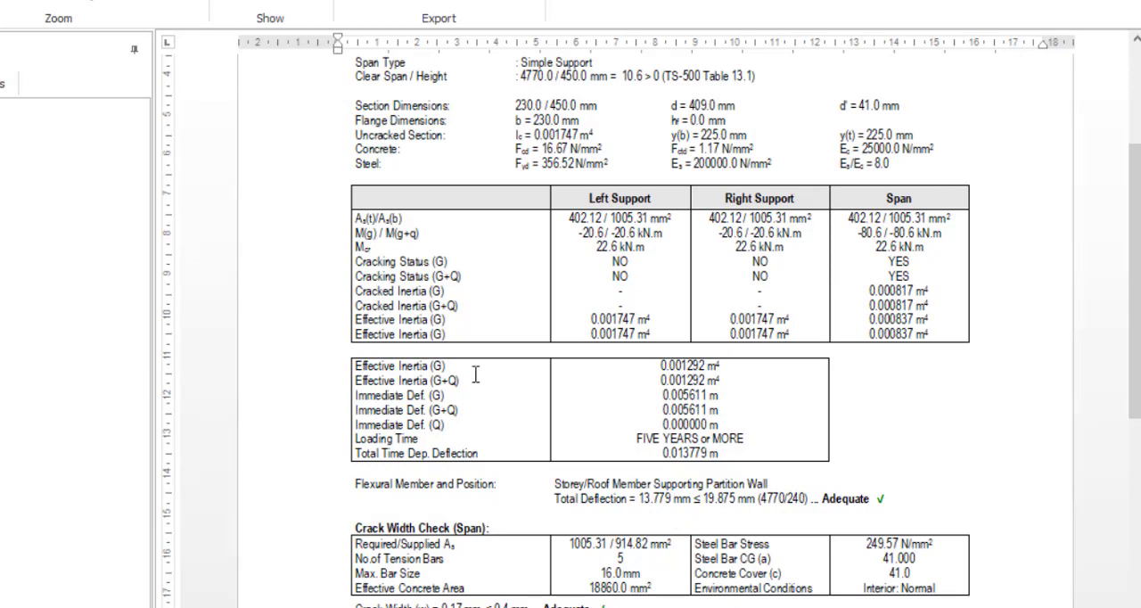
{"action": "scroll", "scroll_direction": "down", "scroll_amount": 3}
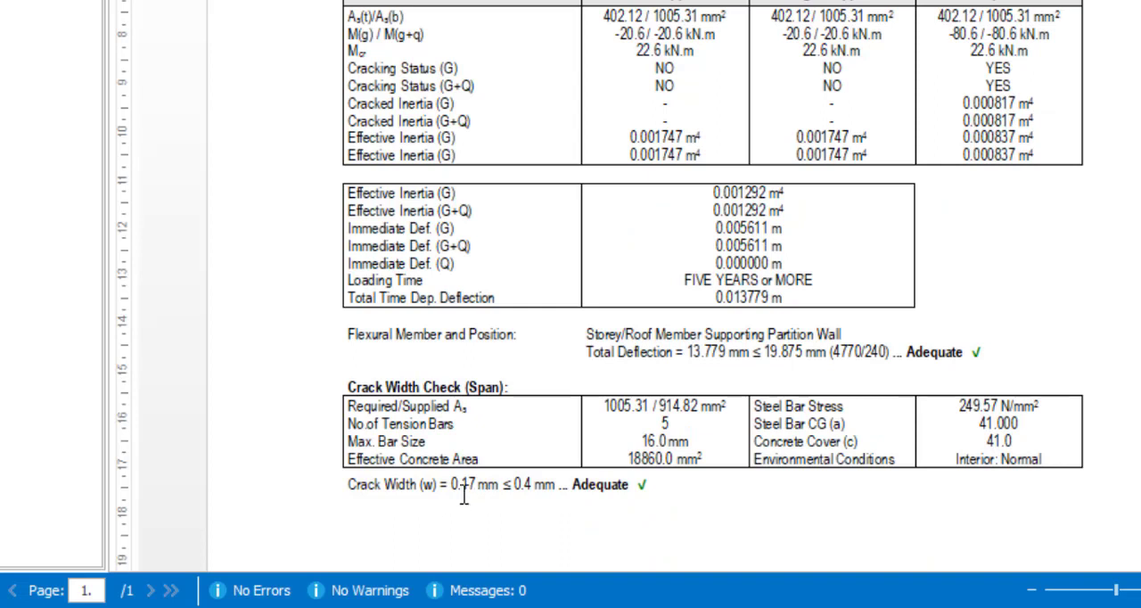
{"action": "mouse_move", "coordinate": [475, 470]}
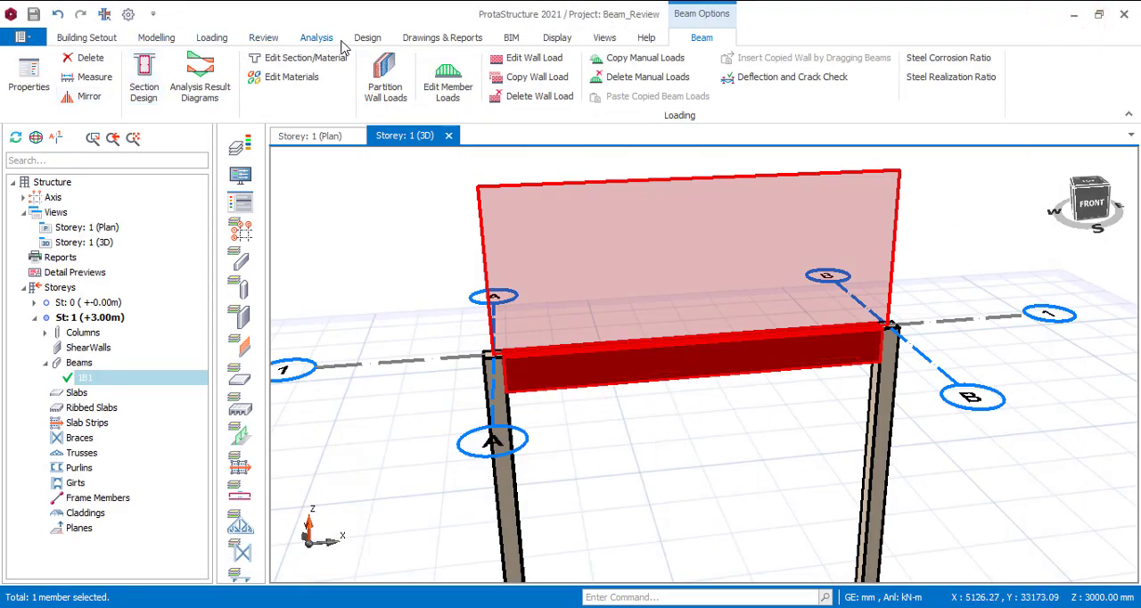
Generate beam 1B1's capacity report from Storey Beams and review its 57.2 kN shear resistance
{"action": "left_click", "coordinate": [367, 38]}
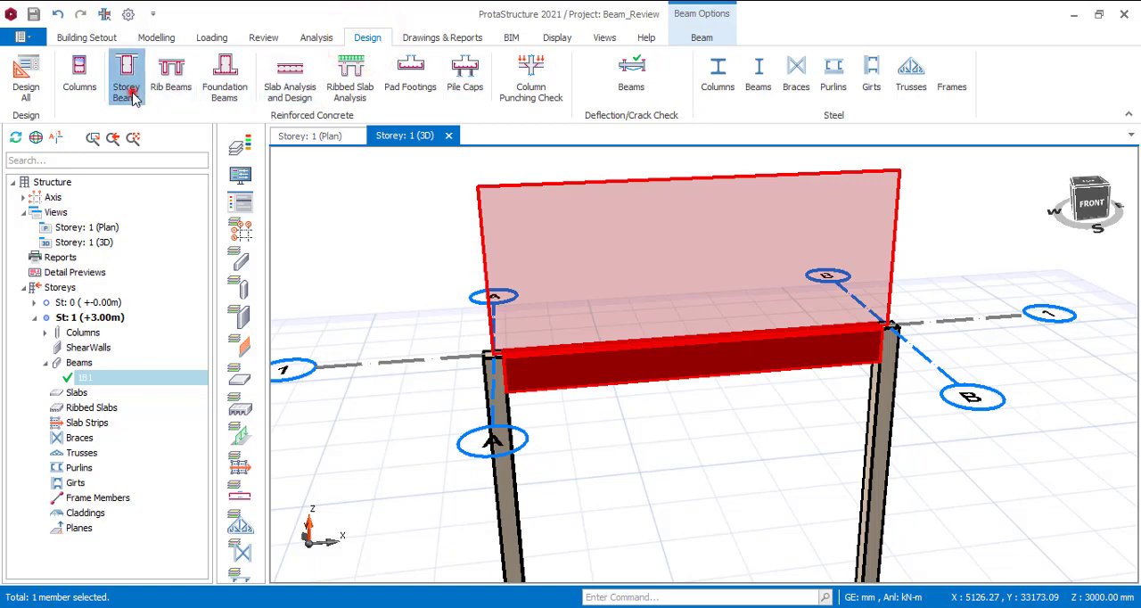
{"action": "left_click", "coordinate": [144, 76]}
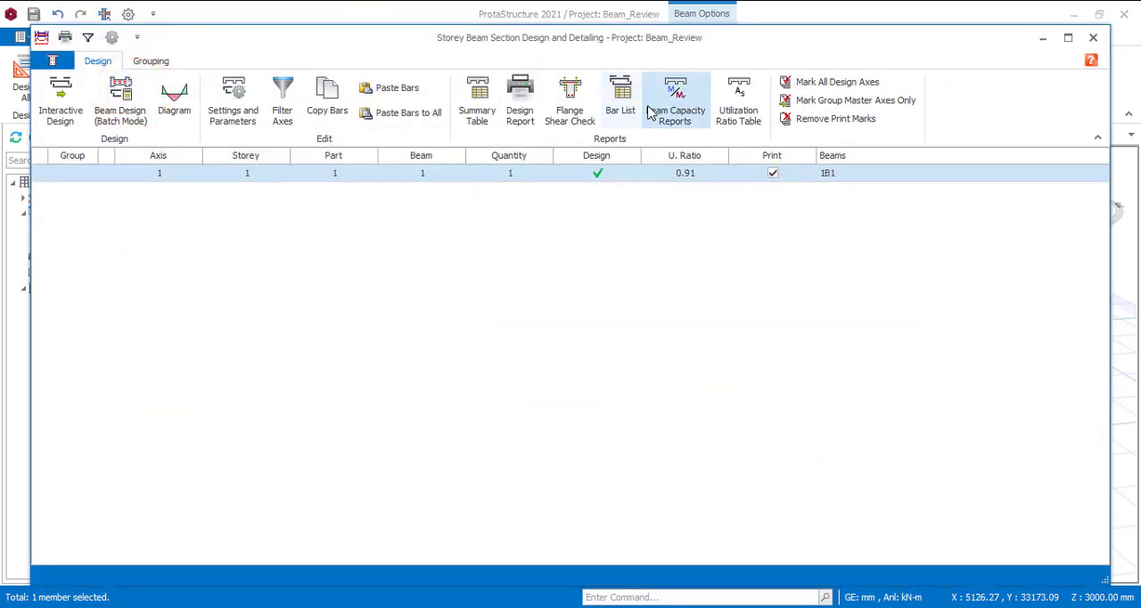
{"action": "mouse_move", "coordinate": [670, 107]}
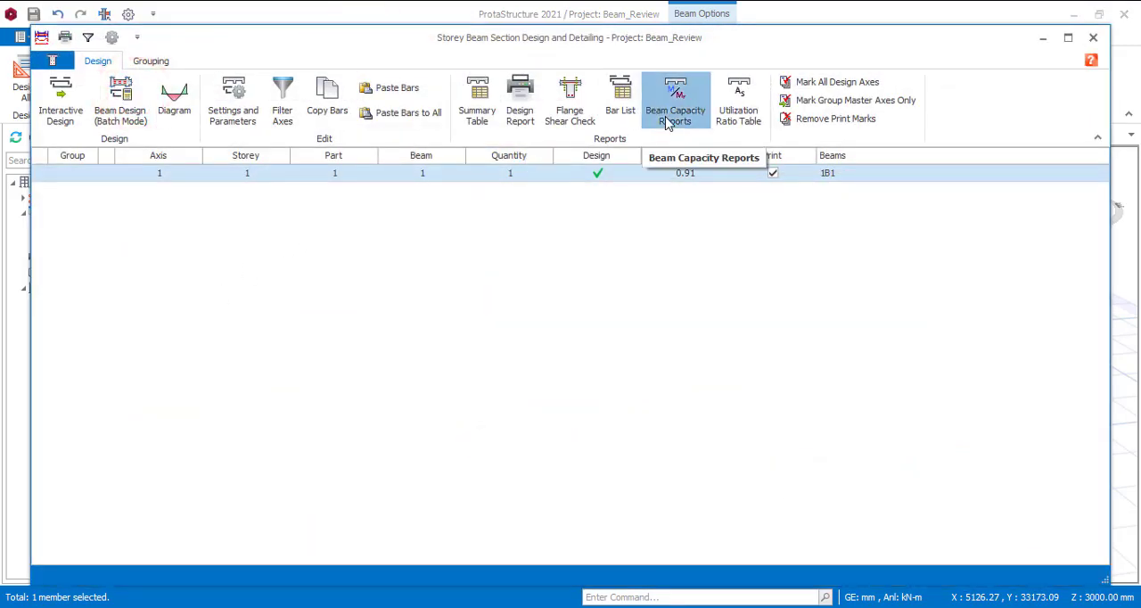
{"action": "left_click", "coordinate": [676, 100]}
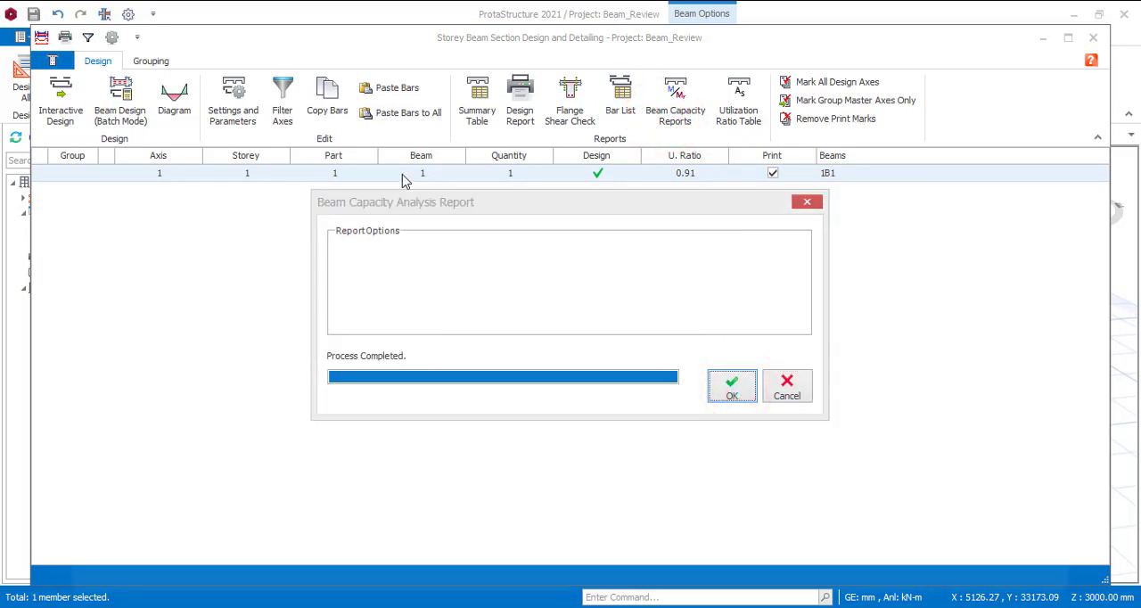
{"action": "left_click", "coordinate": [732, 386]}
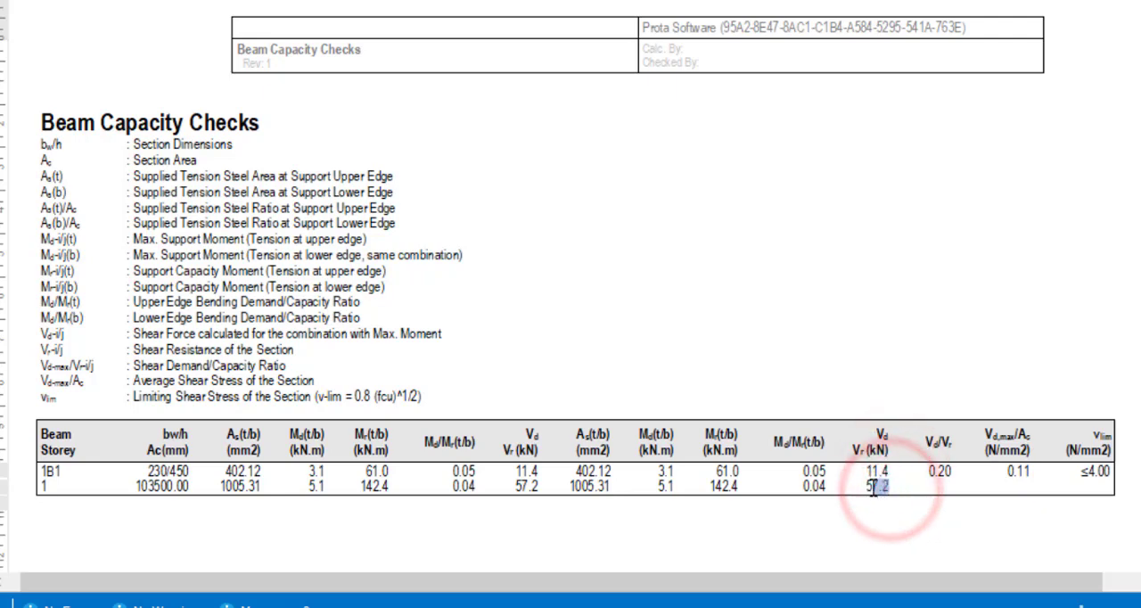
{"action": "left_click", "coordinate": [878, 498]}
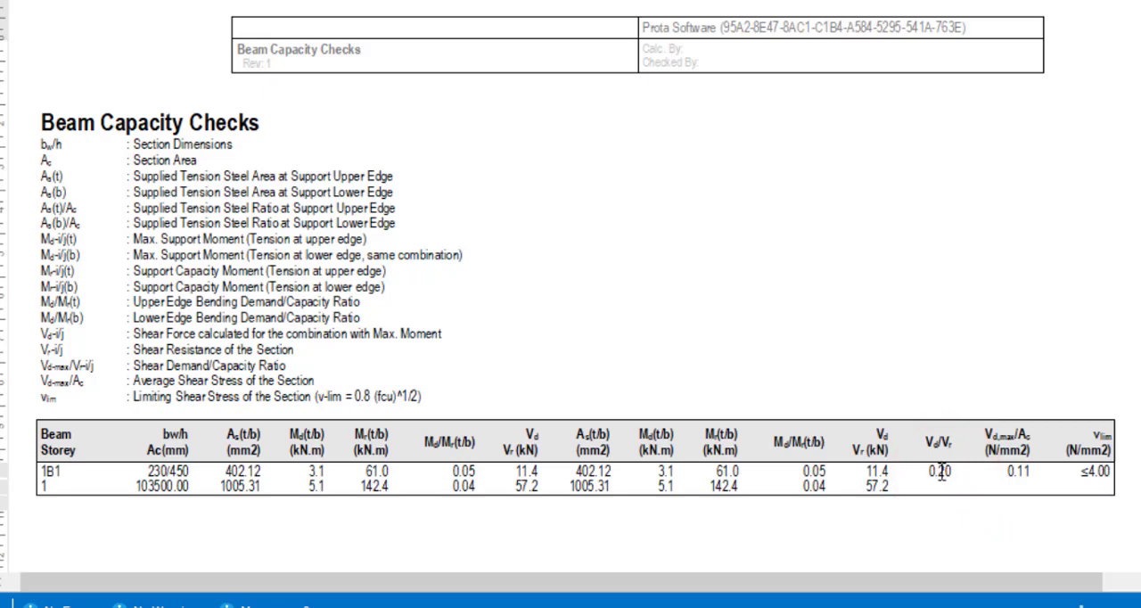
{"action": "mouse_move", "coordinate": [943, 479]}
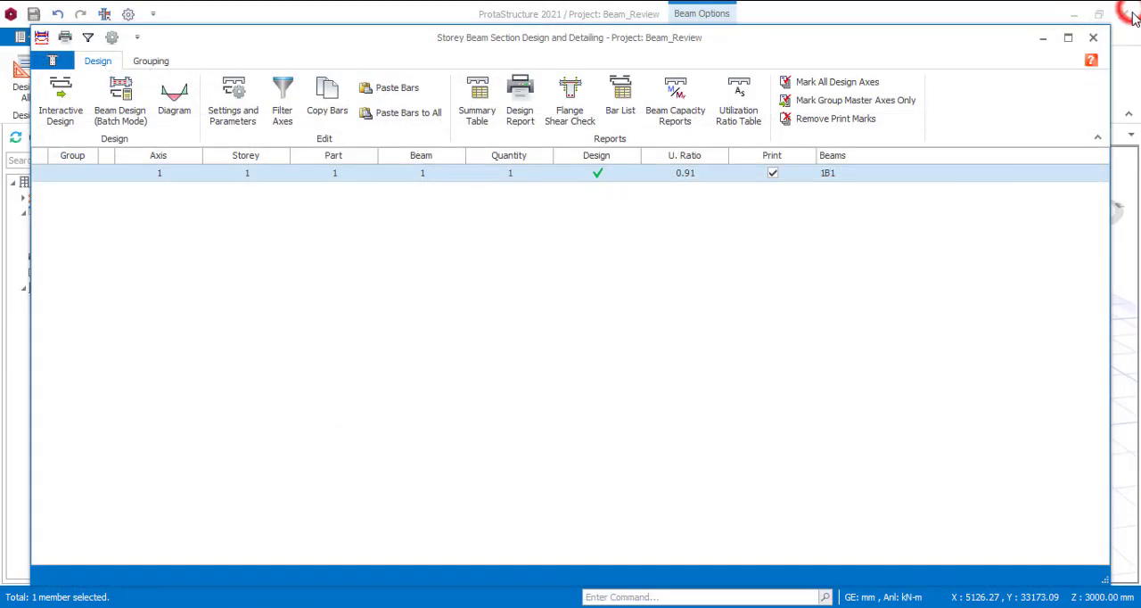
Close the Storey Beam Section Design and Detailing window, returning to the 3D view of beam 1B1
{"action": "left_click", "coordinate": [1092, 39]}
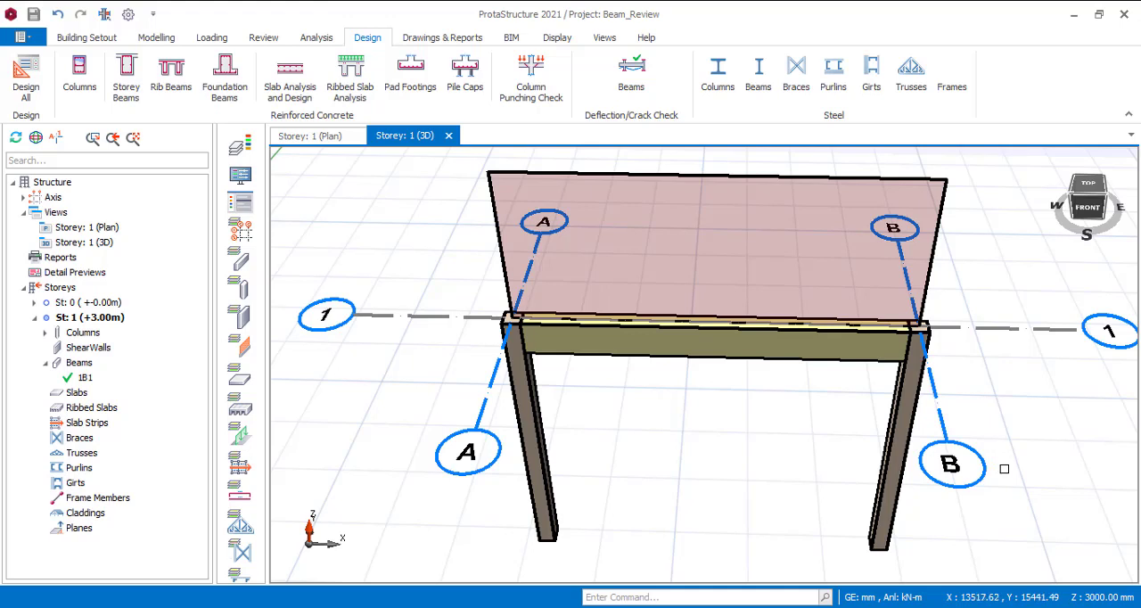
{"action": "mouse_move", "coordinate": [1006, 469]}
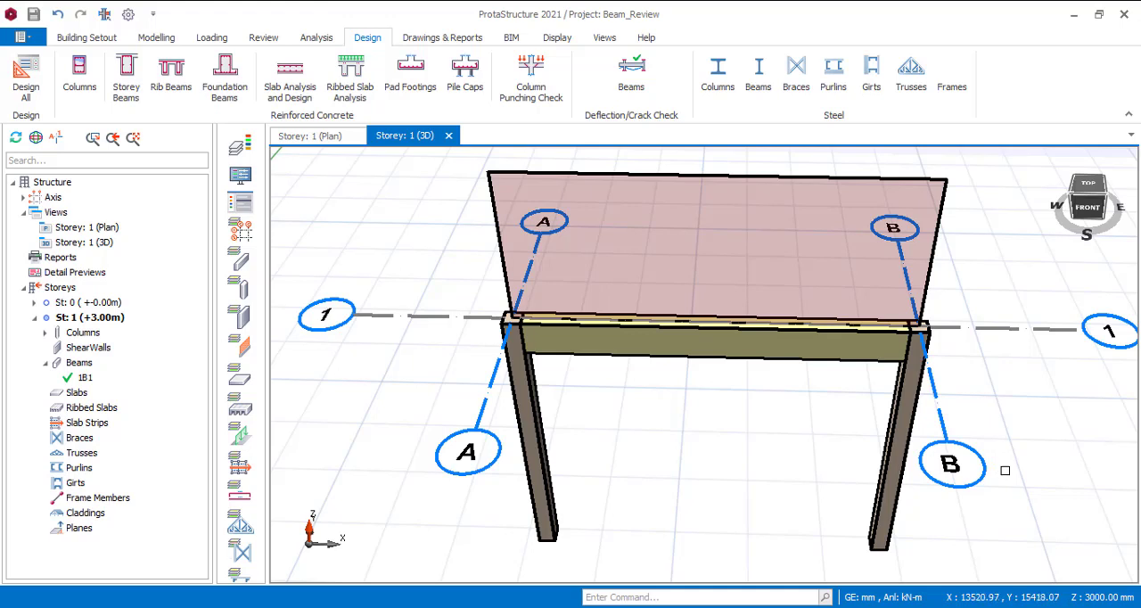